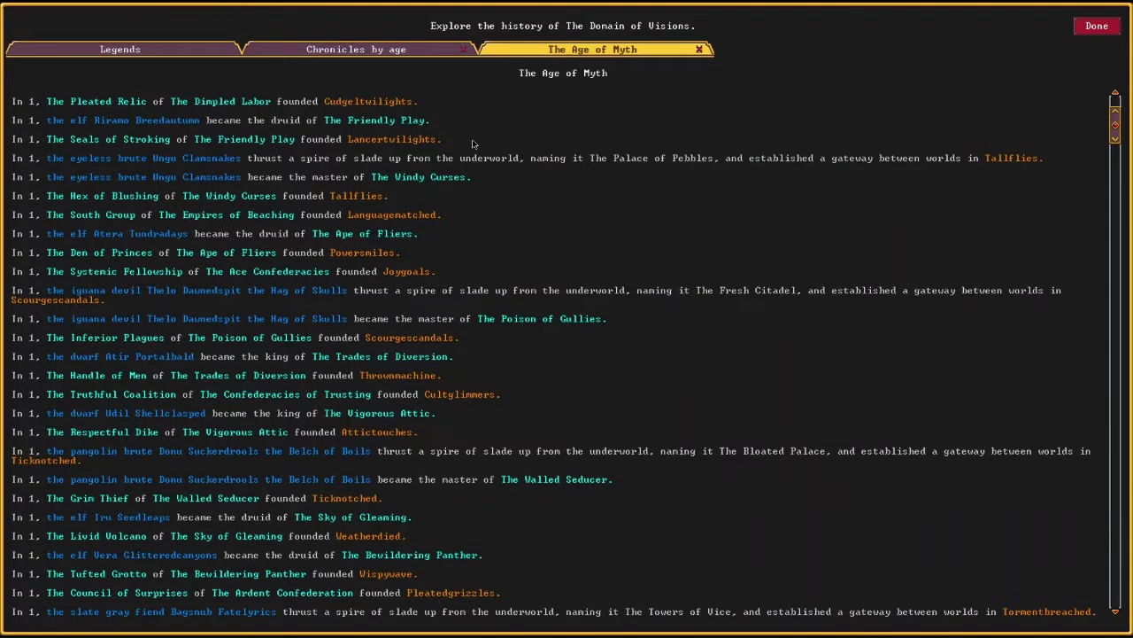
- Scroll through the realgar slab The Fatal Filth's entry, then return to the legend category list
scroll(down, 3)
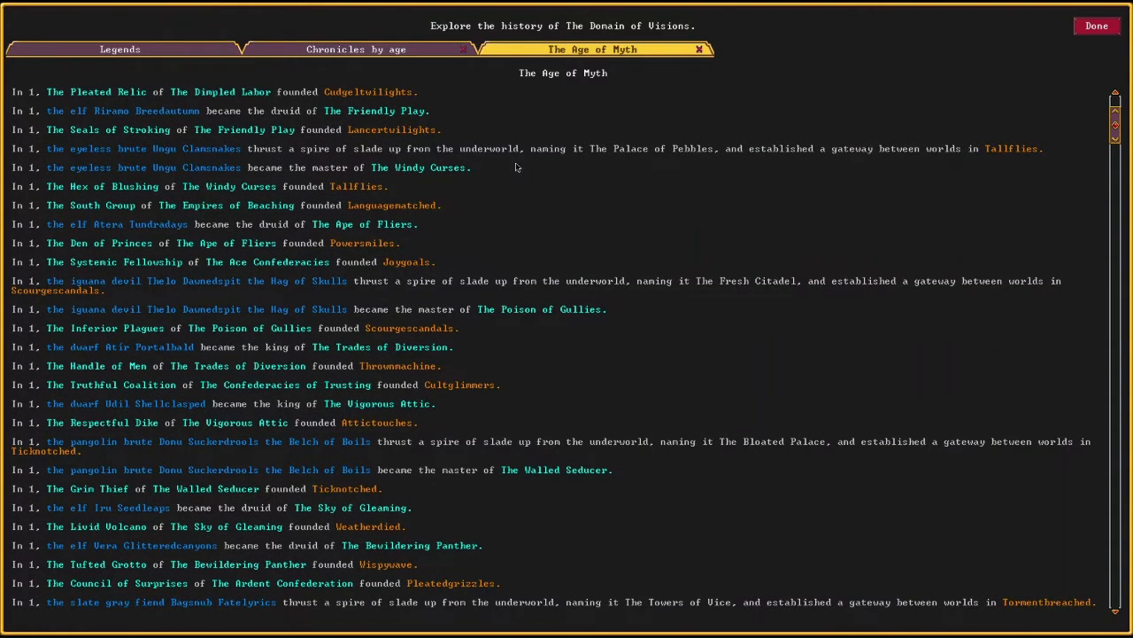
scroll(down, 3)
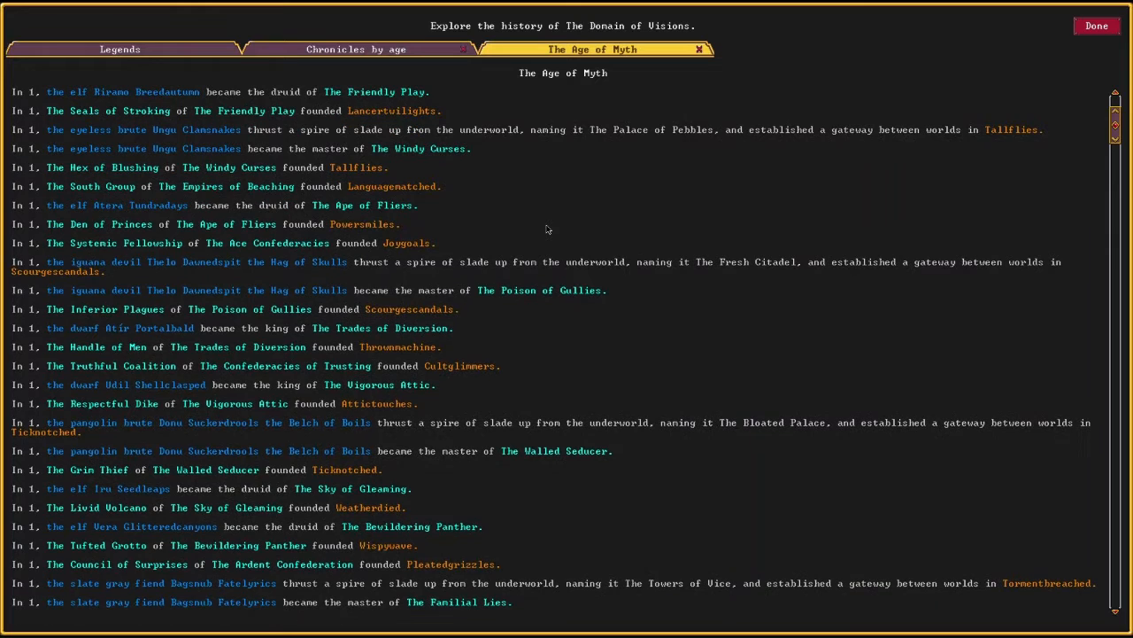
scroll(down, 3)
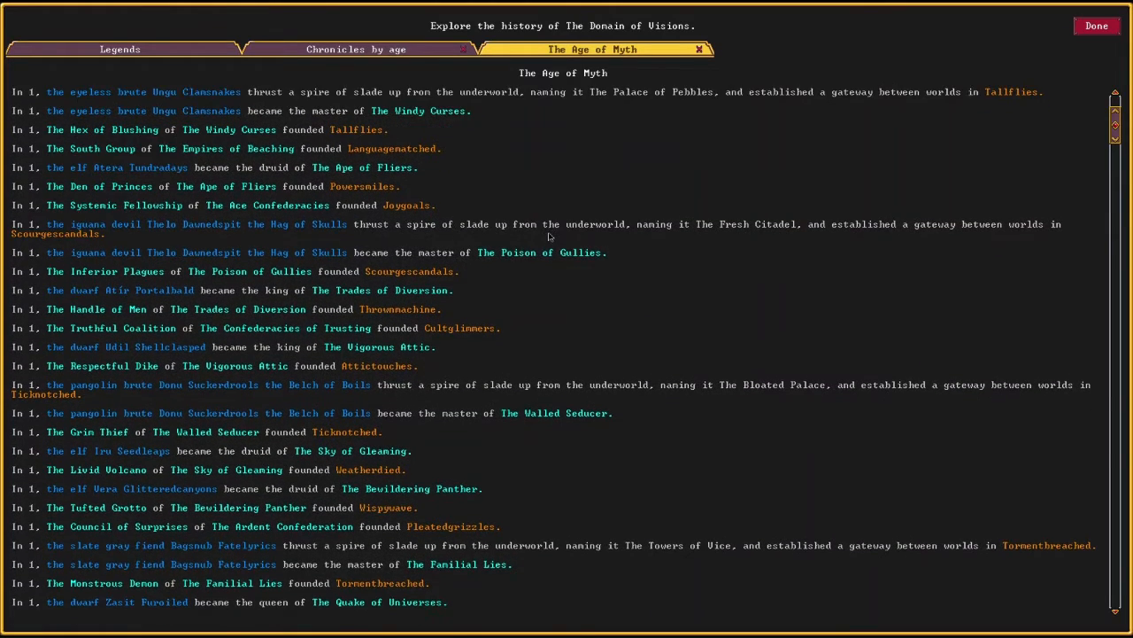
scroll(down, 3)
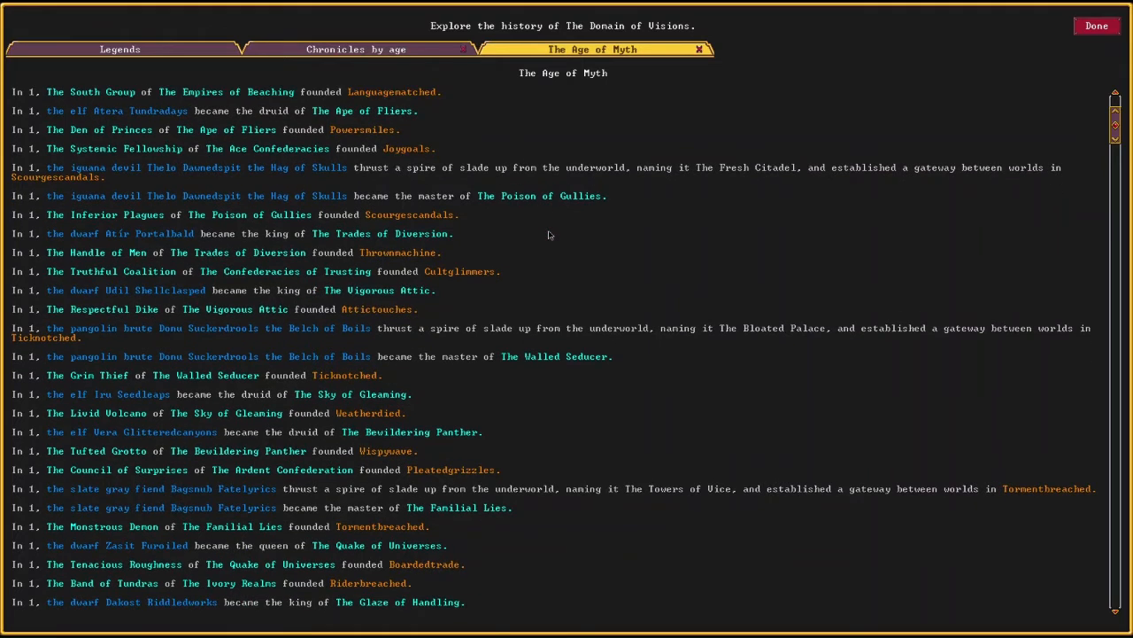
scroll(down, 3)
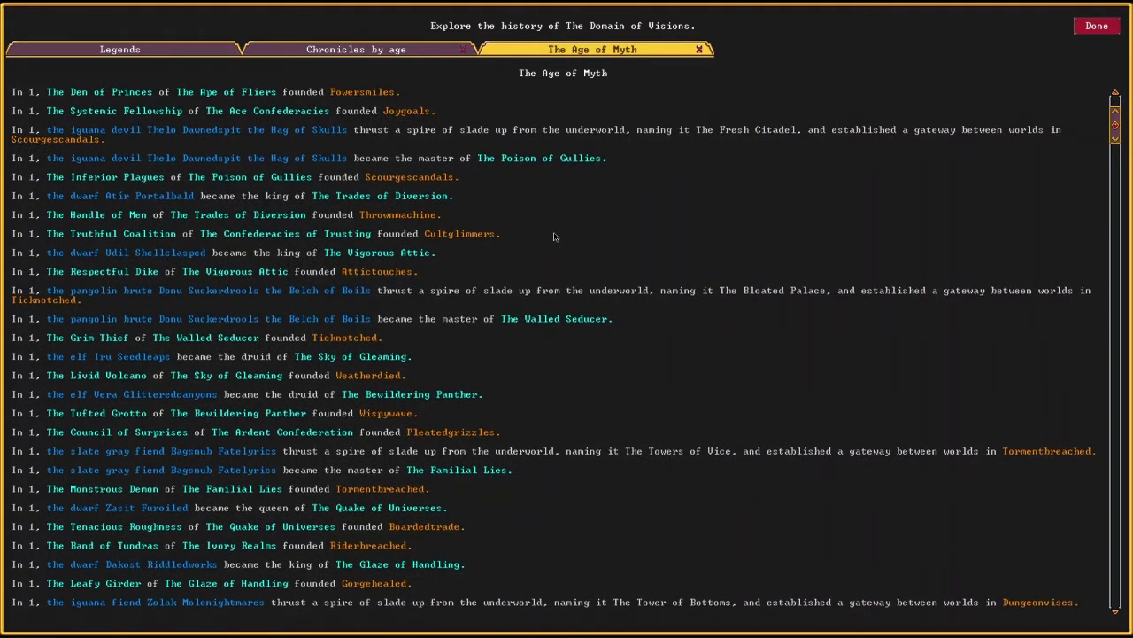
scroll(down, 3)
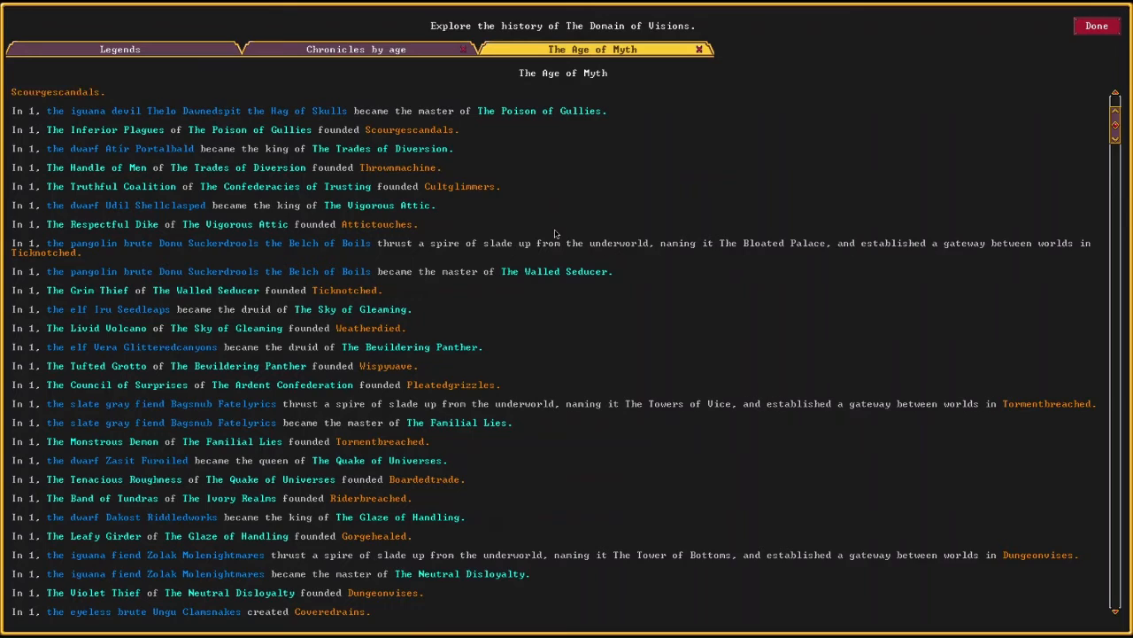
scroll(down, 3)
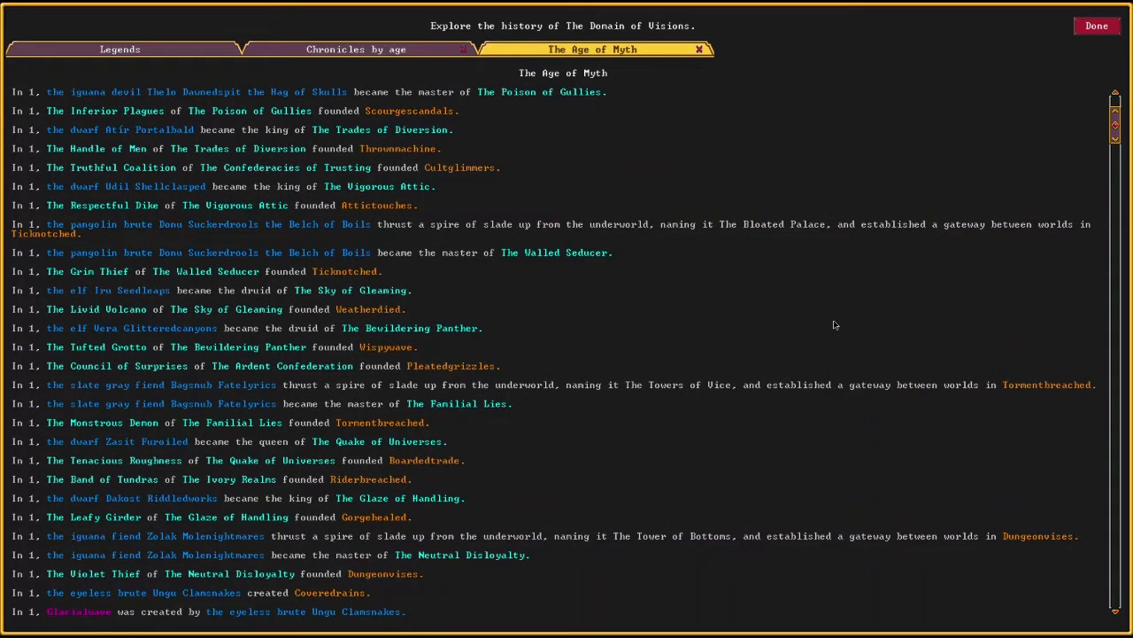
scroll(down, 3)
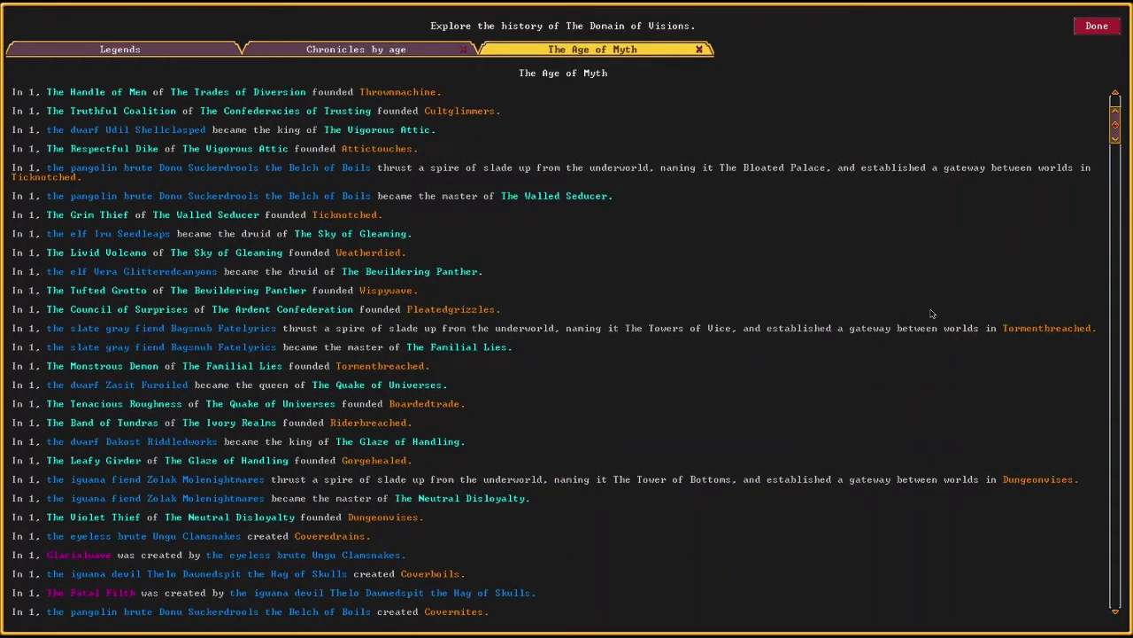
scroll(down, 3)
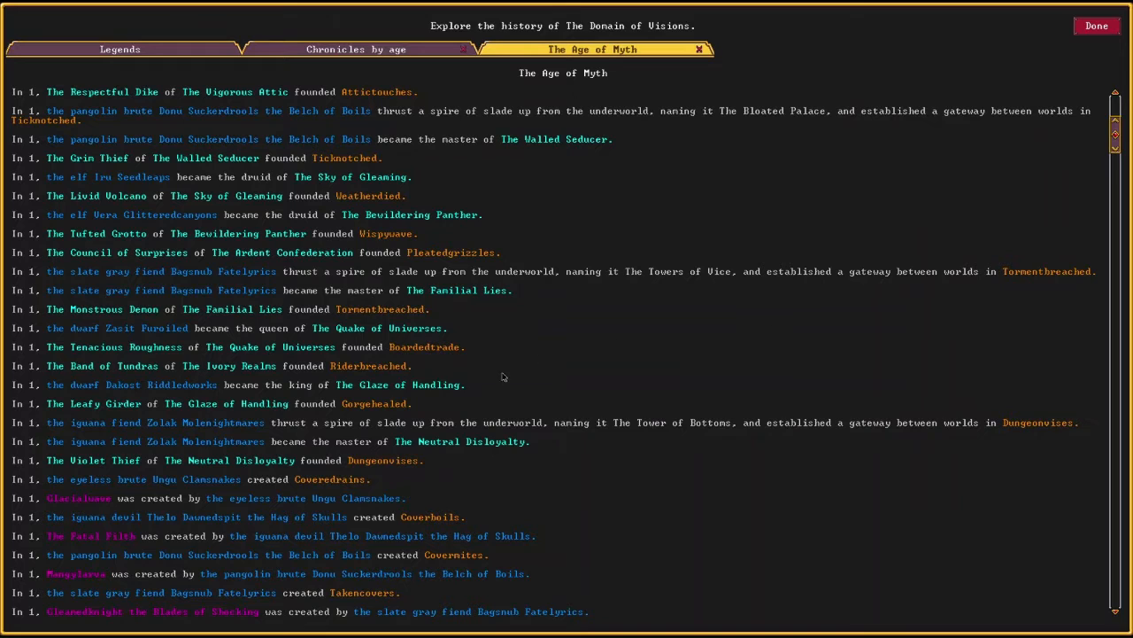
scroll(down, 3)
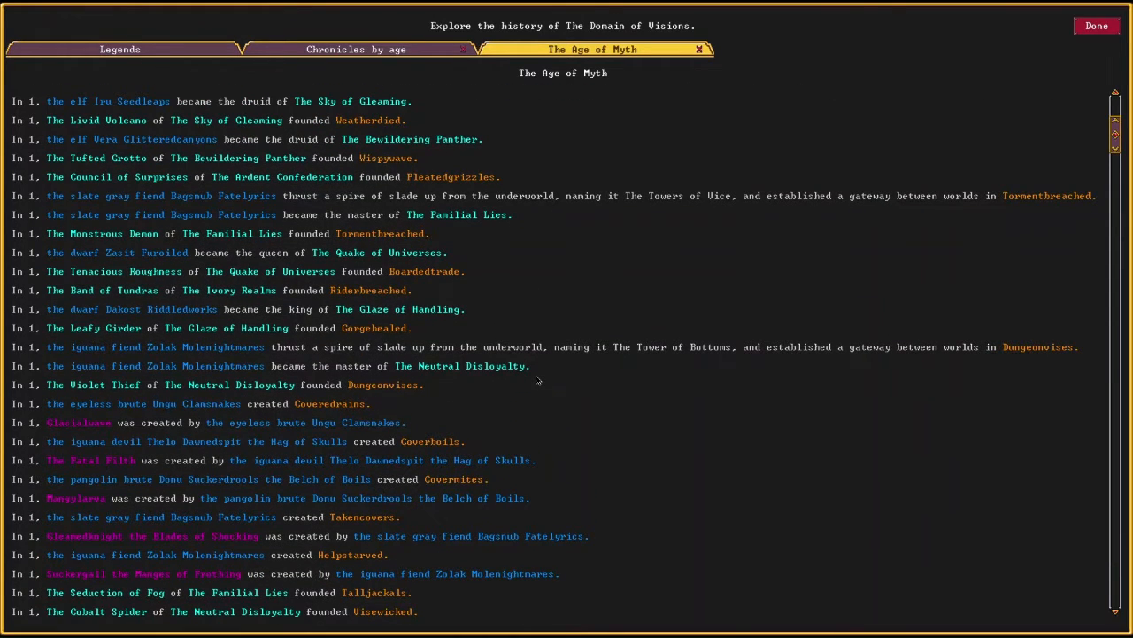
scroll(down, 3)
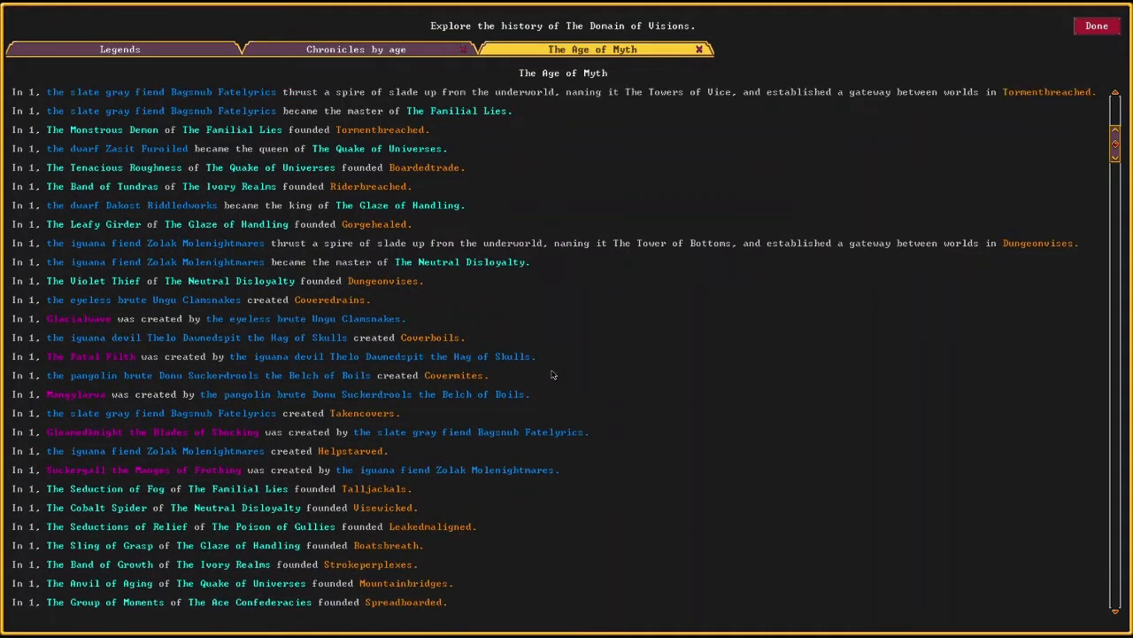
scroll(down, 3)
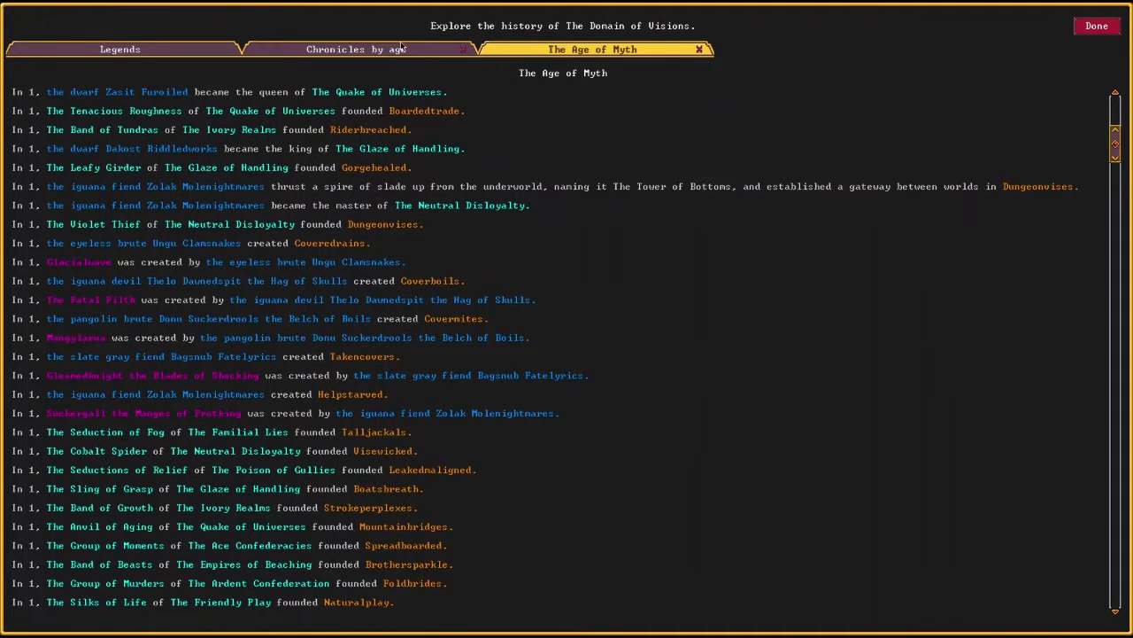
click(119, 48)
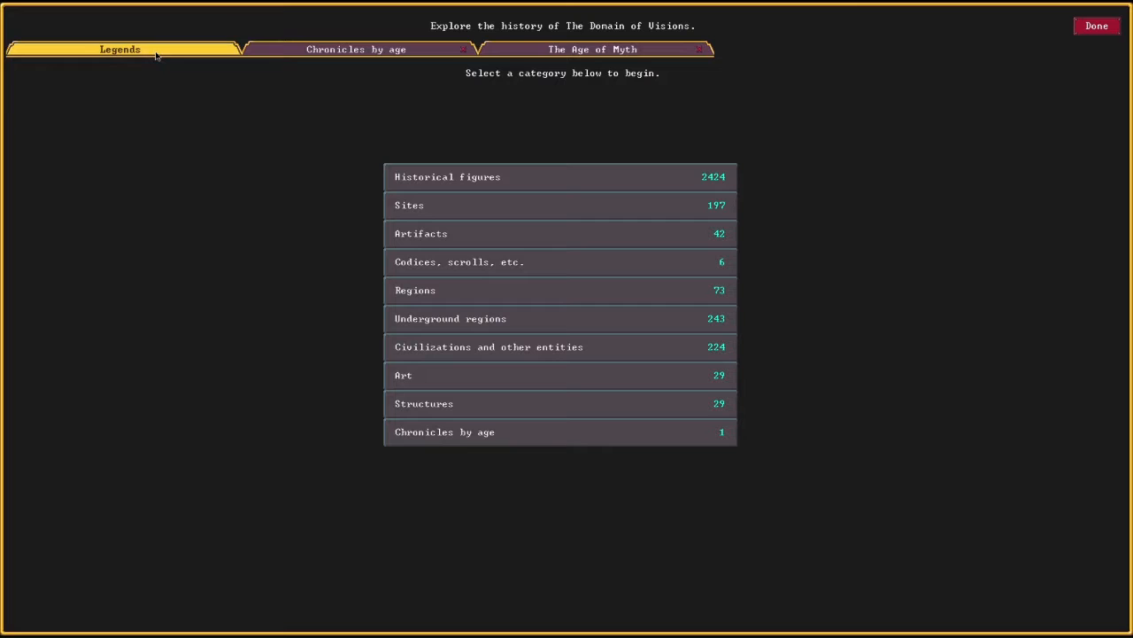
mouse_move(632, 266)
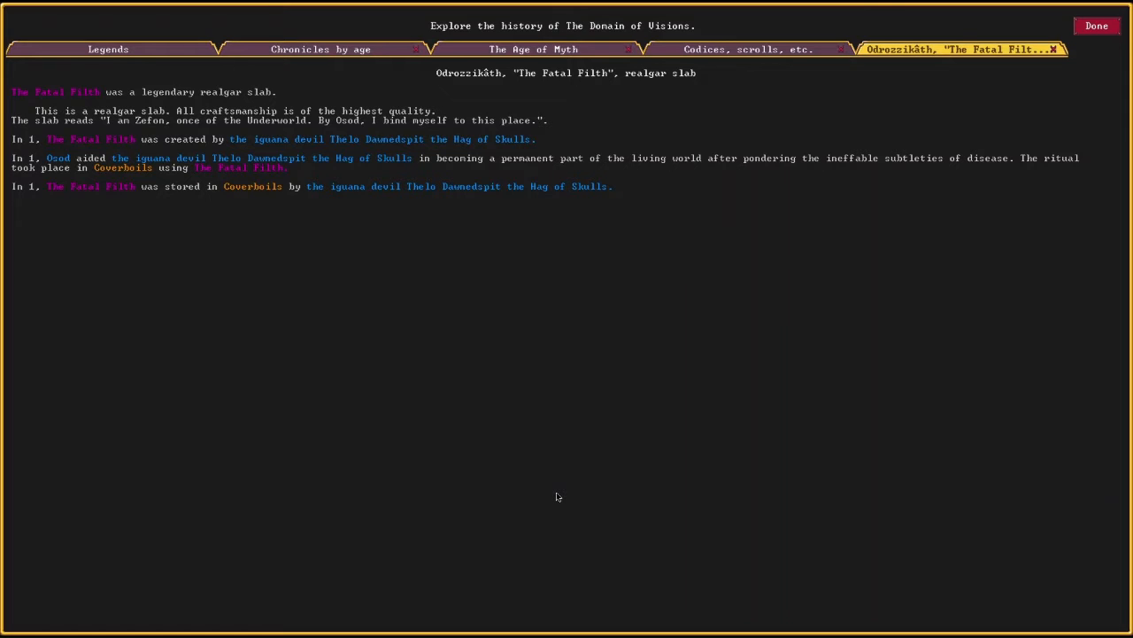
mouse_move(560, 499)
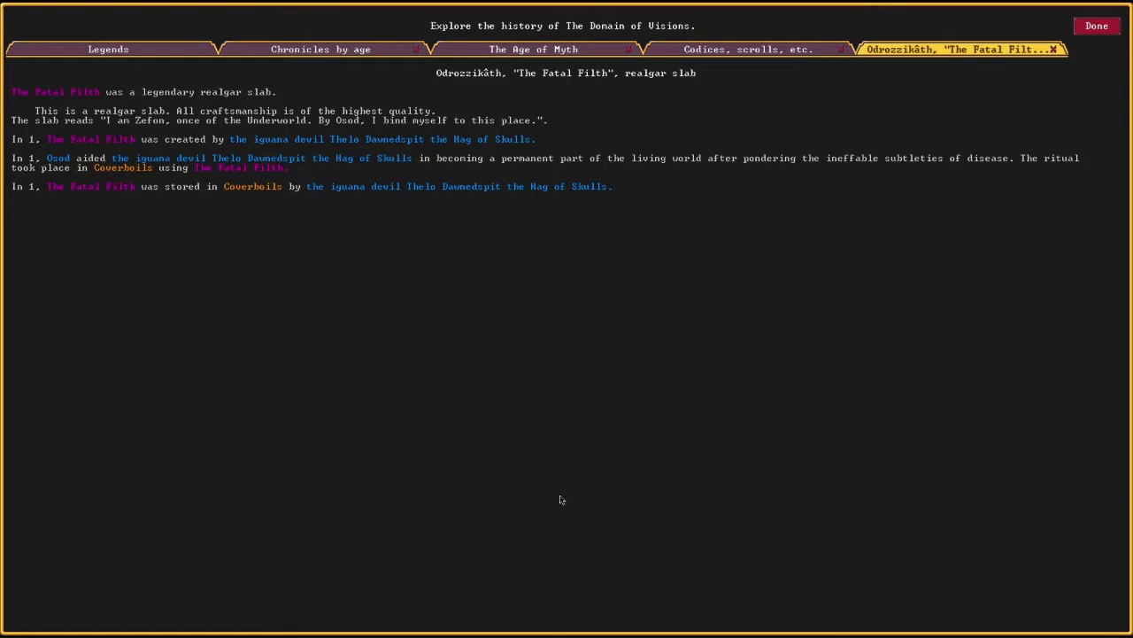
mouse_move(571, 438)
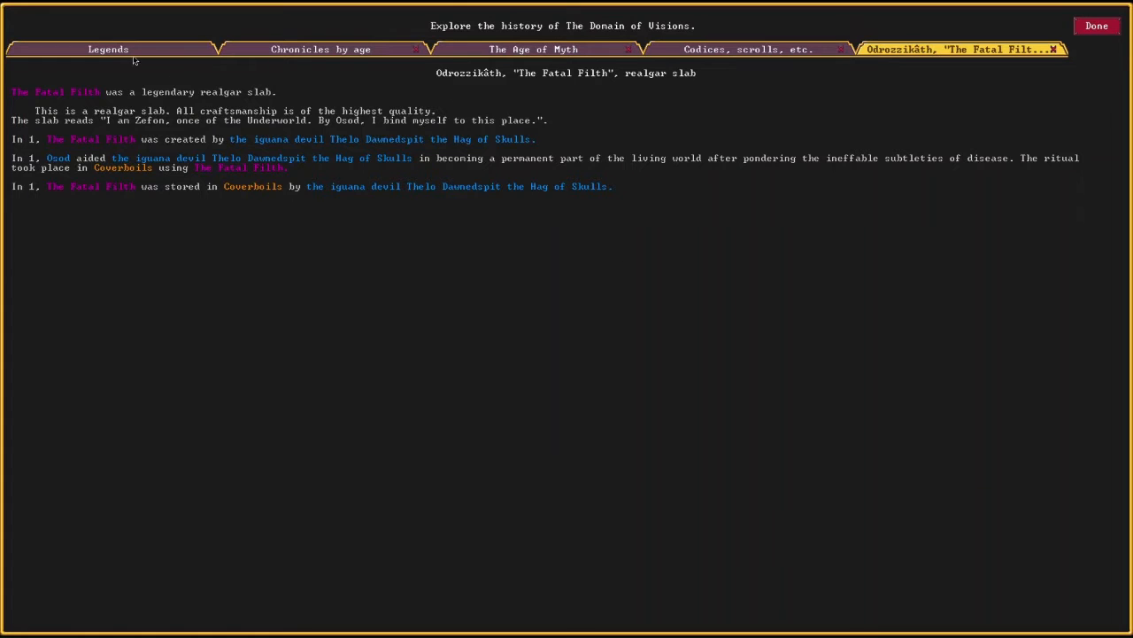
click(108, 49)
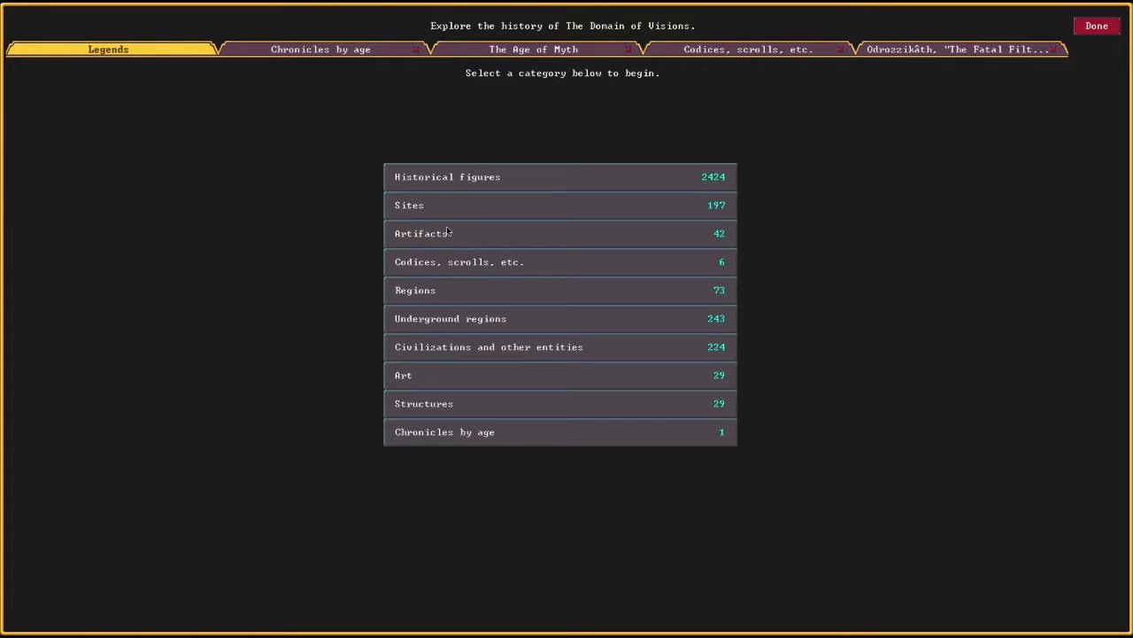
- Browse Sites and Historical figures to the dragon Ostri Glowwealth the Parched Gem's history
click(409, 204)
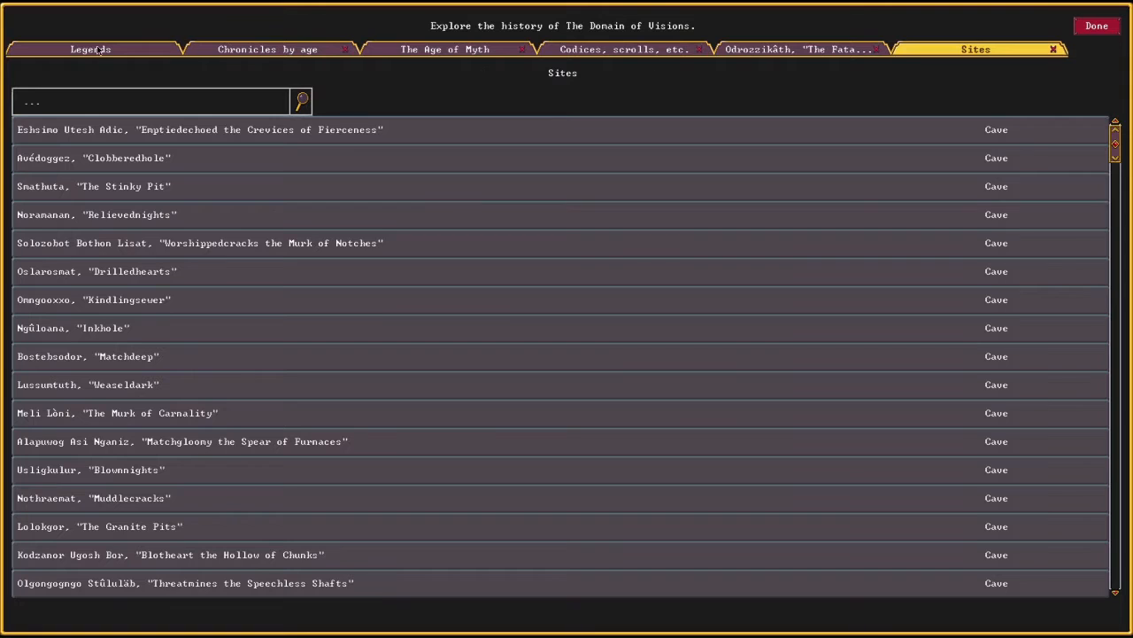
click(1002, 49)
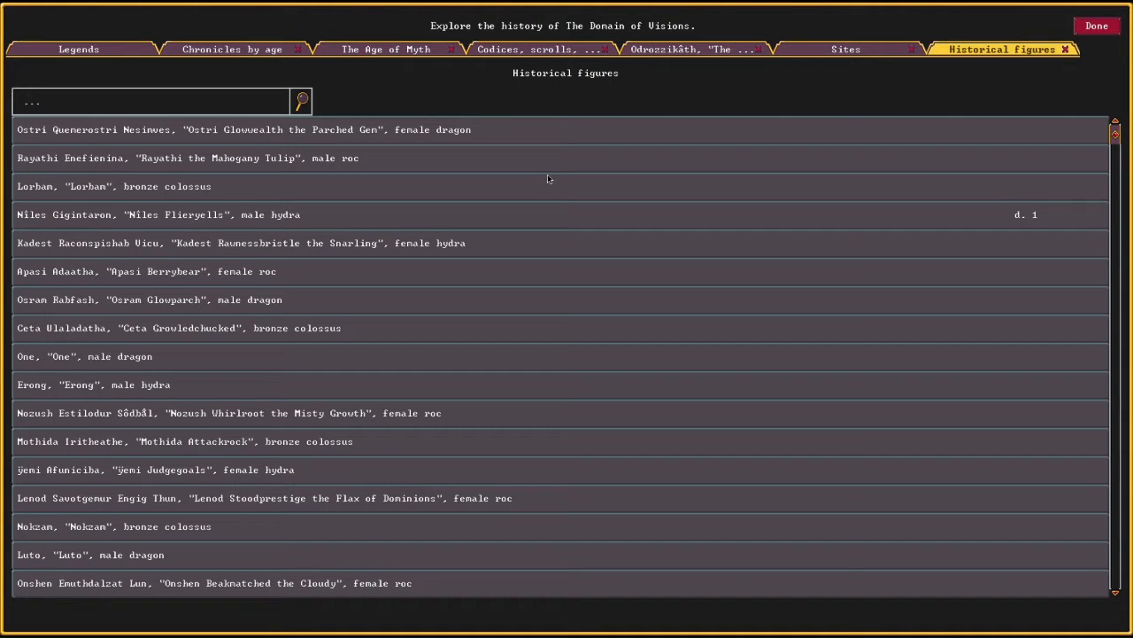
click(243, 129)
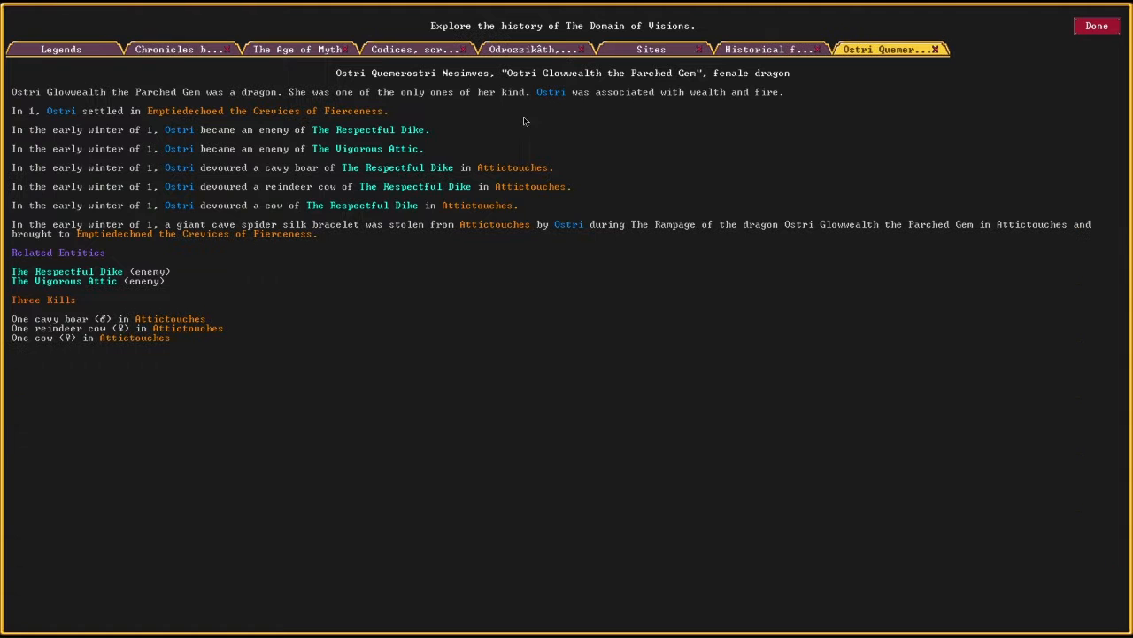
mouse_move(648, 401)
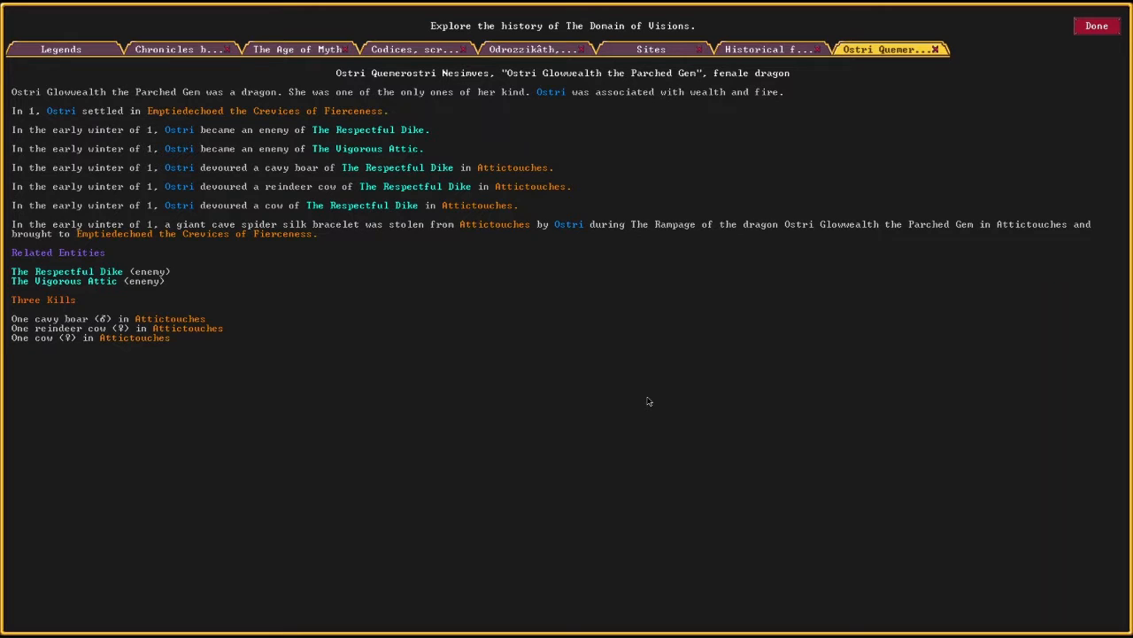
mouse_move(452, 243)
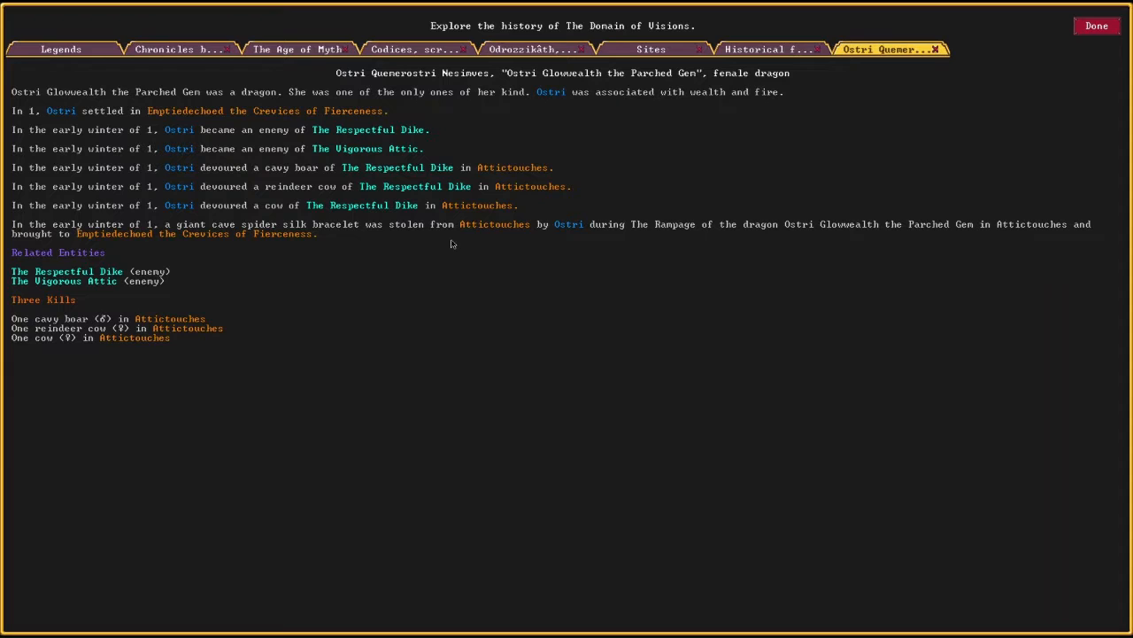
- Read the dragon Osram Glowparch's history, flip through open pages, and return to the category list
click(763, 48)
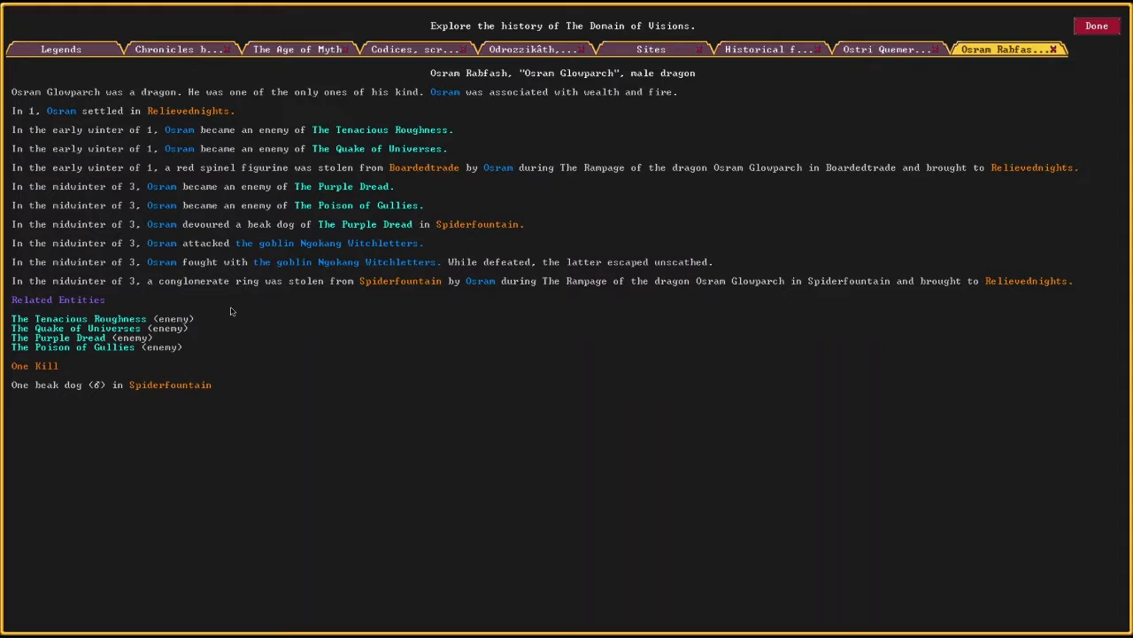
mouse_move(277, 479)
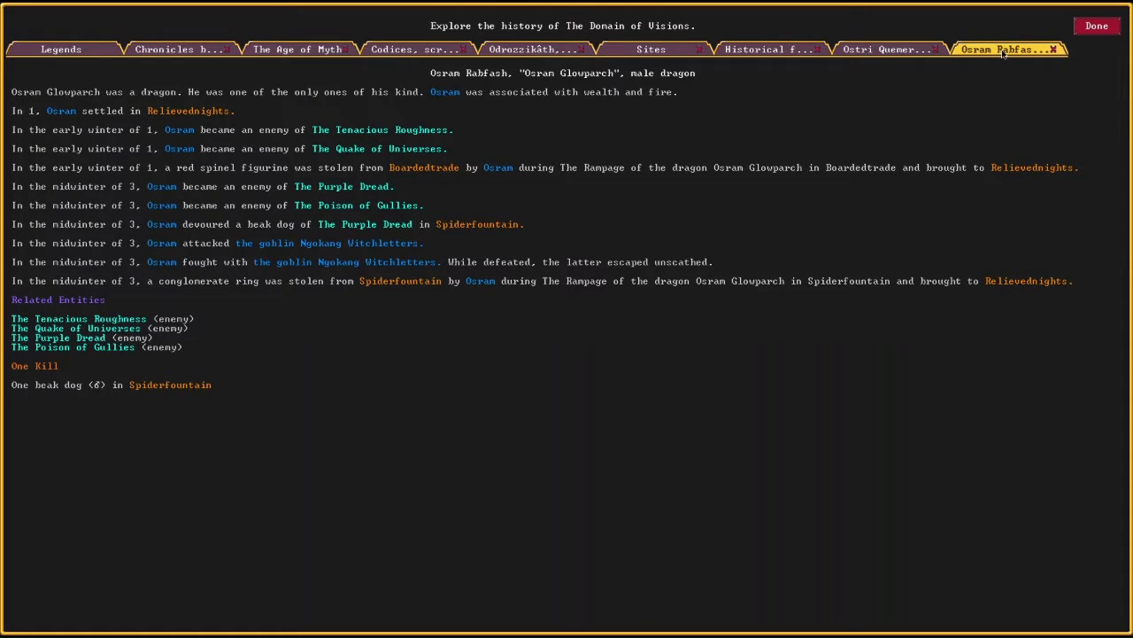
click(888, 49)
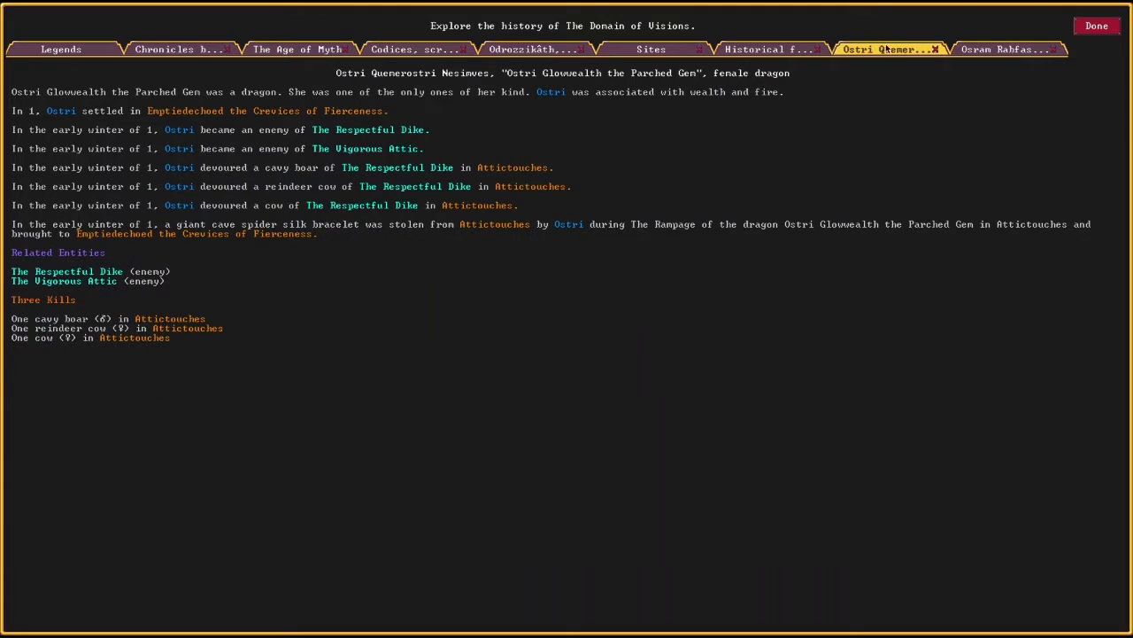
click(766, 49)
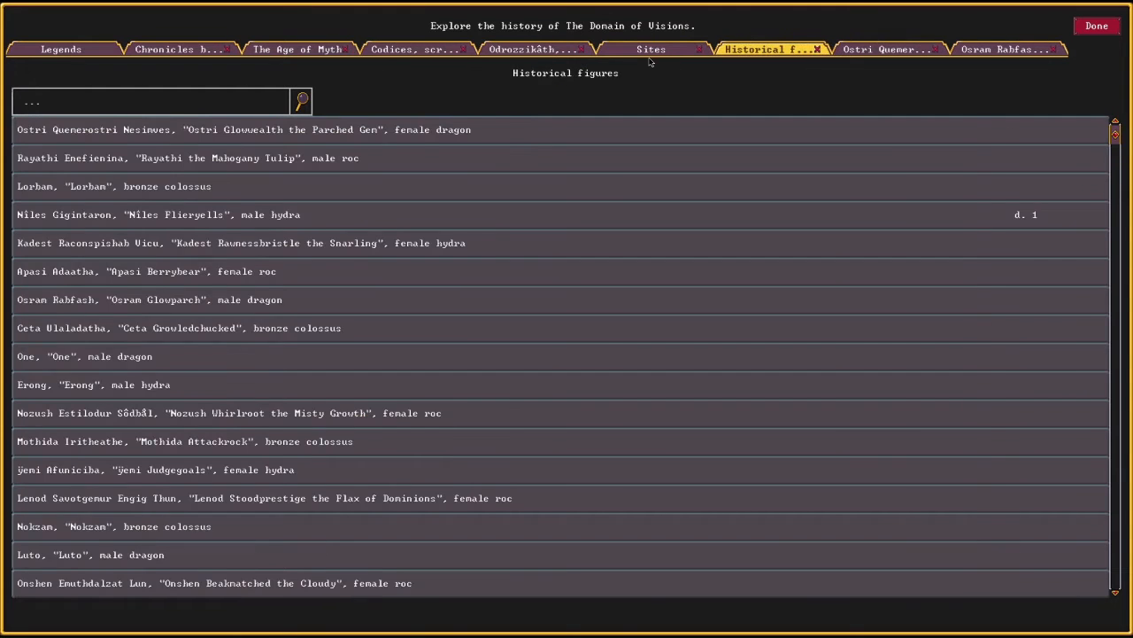
click(533, 49)
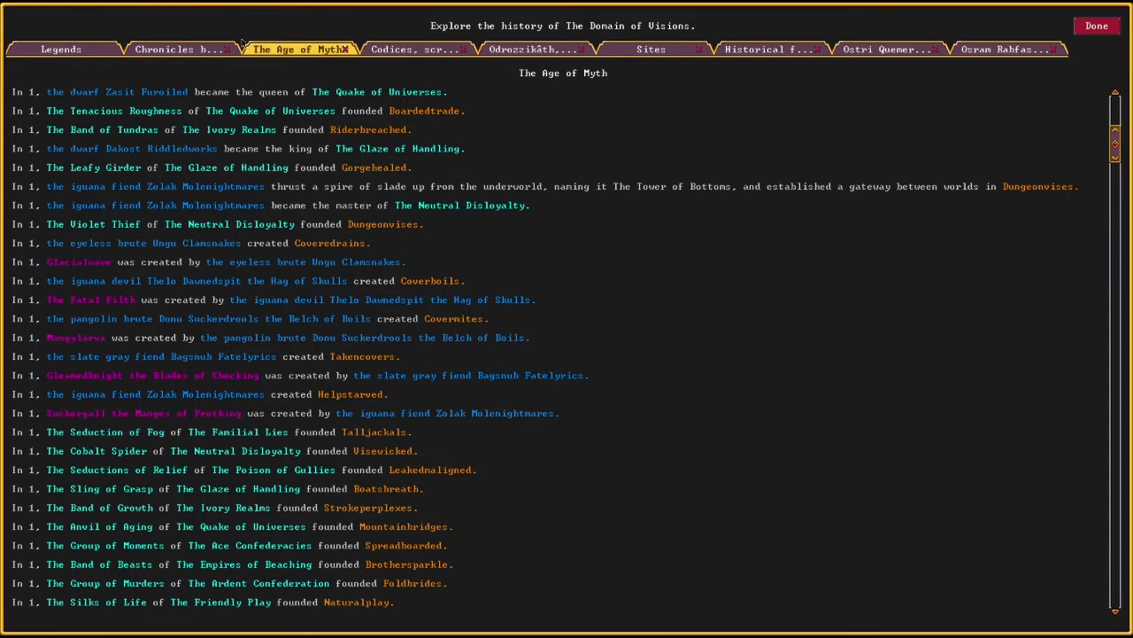
click(60, 49)
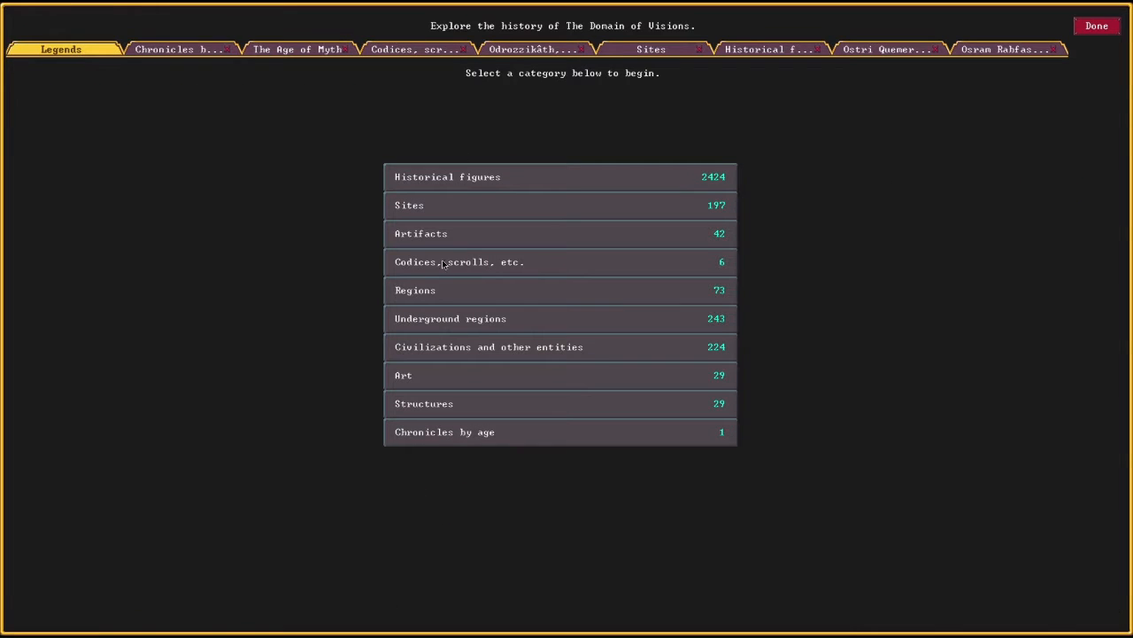
- Visit The Bewildering Murk region, then read The Armor of Savagery in the Art list
click(416, 290)
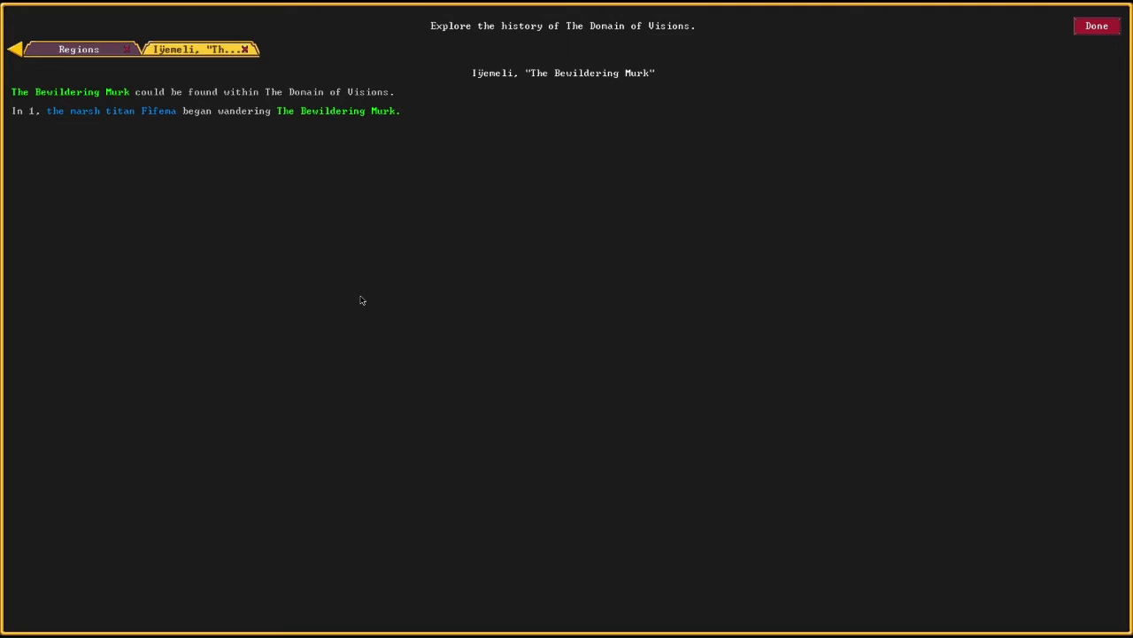
mouse_move(367, 300)
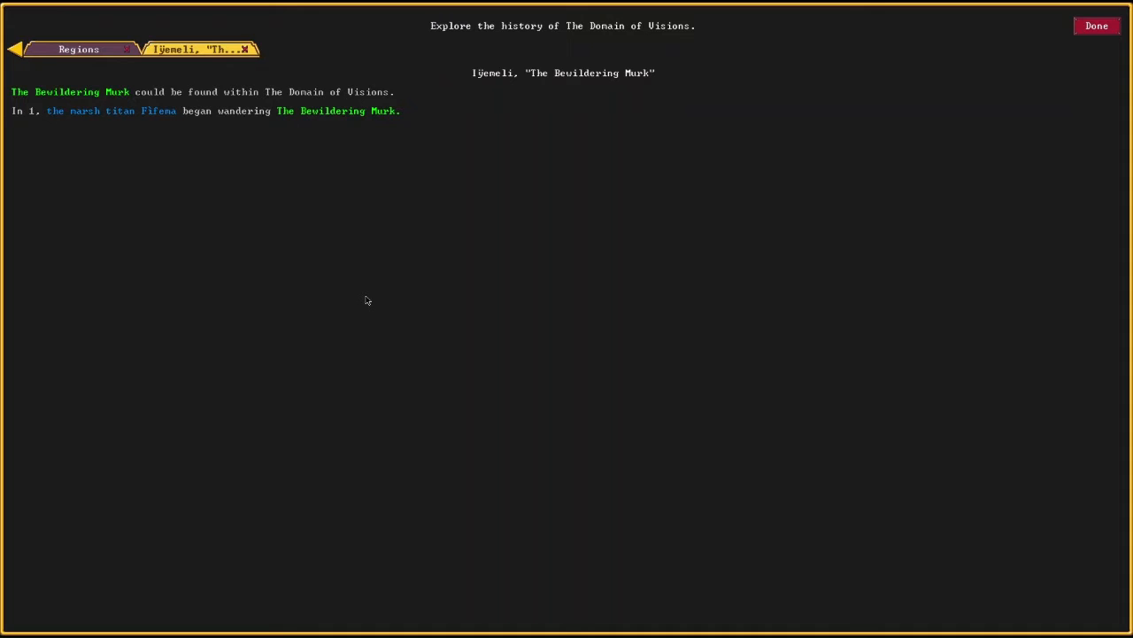
mouse_move(696, 142)
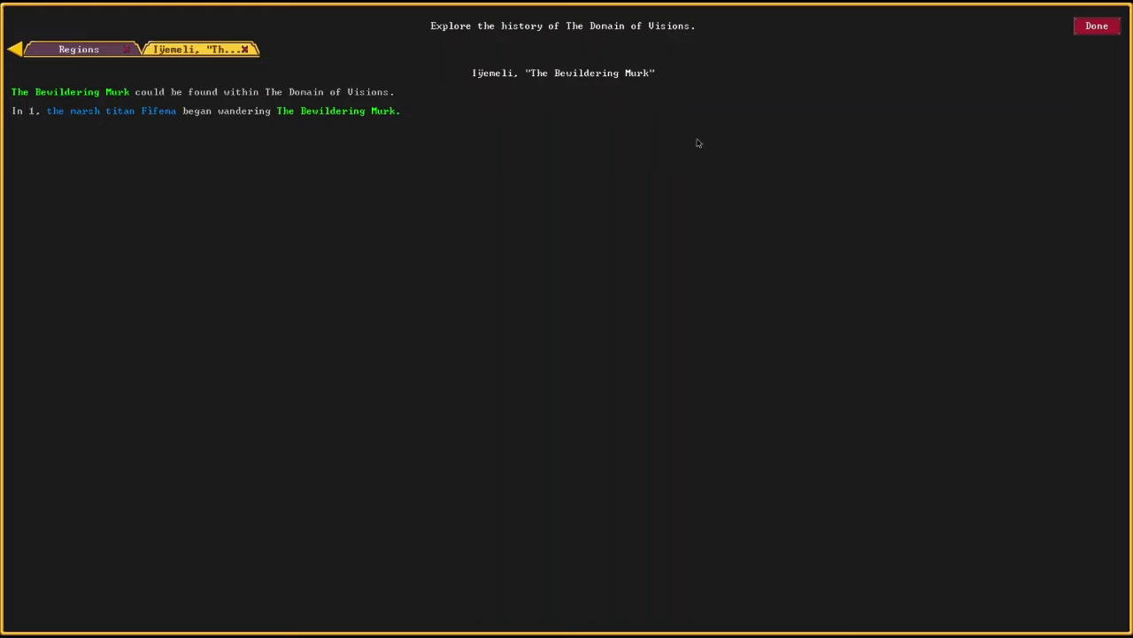
click(78, 48)
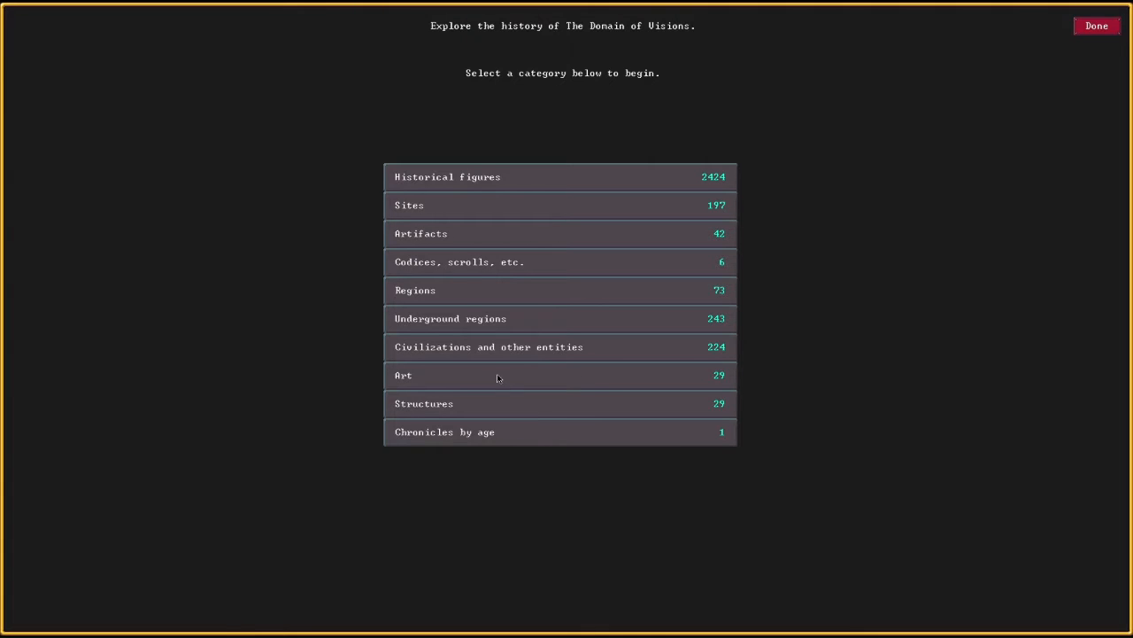
click(403, 375)
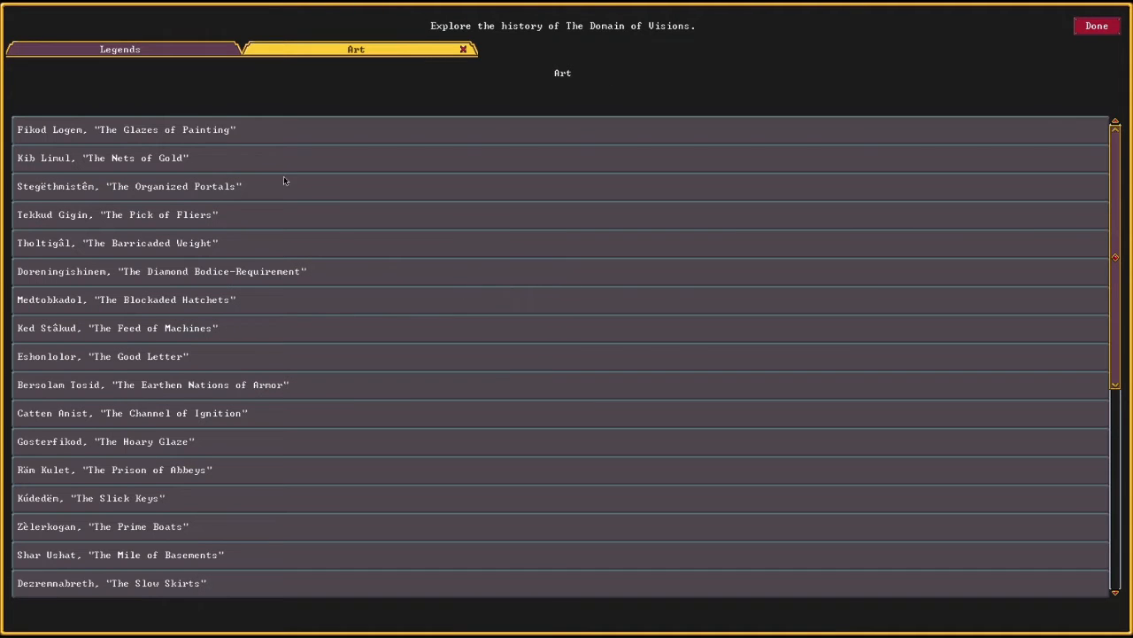
scroll(down, 3)
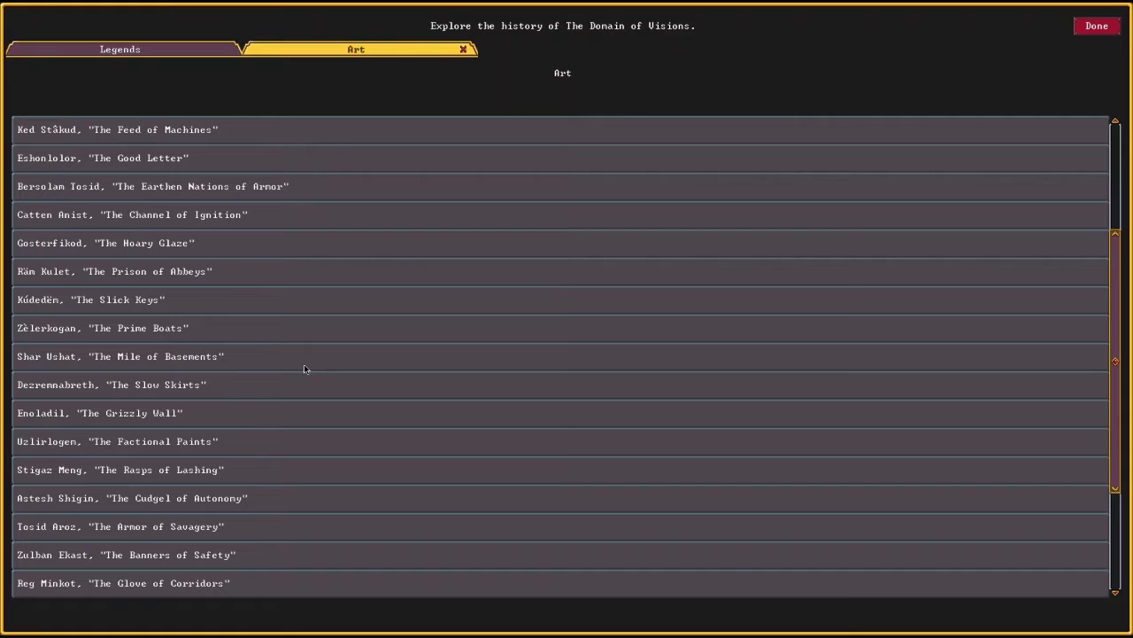
mouse_move(193, 505)
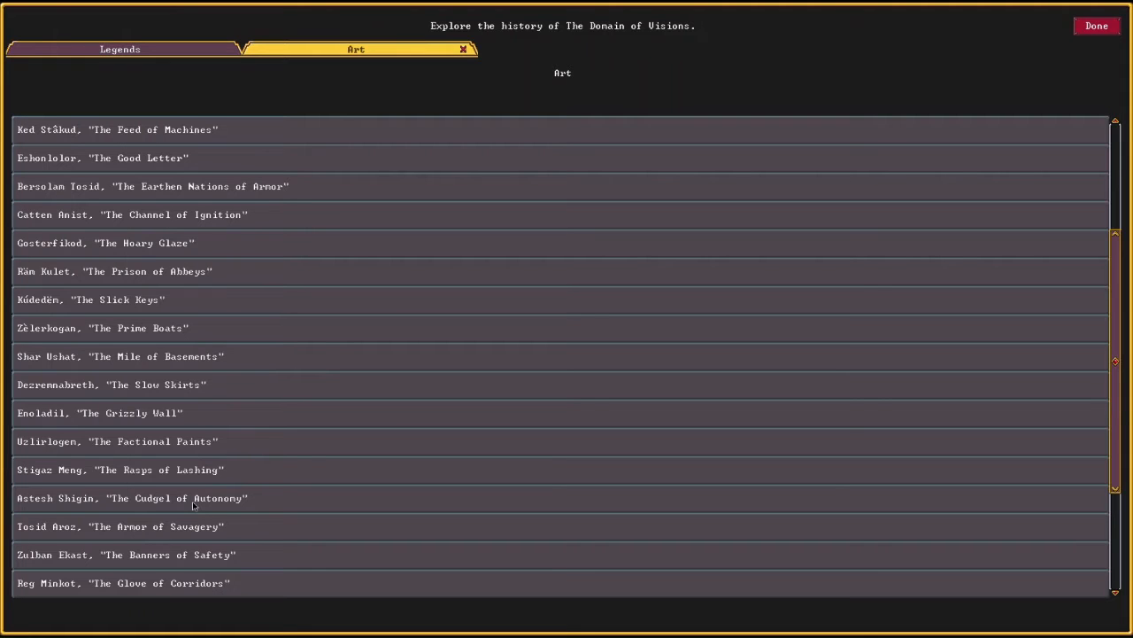
scroll(down, 3)
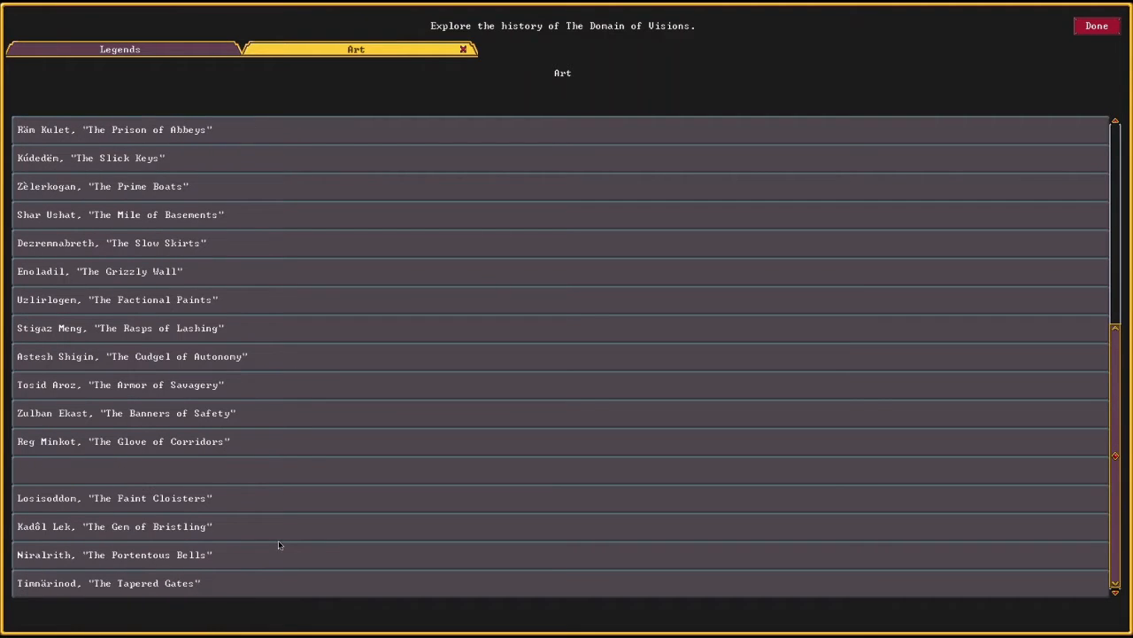
click(120, 384)
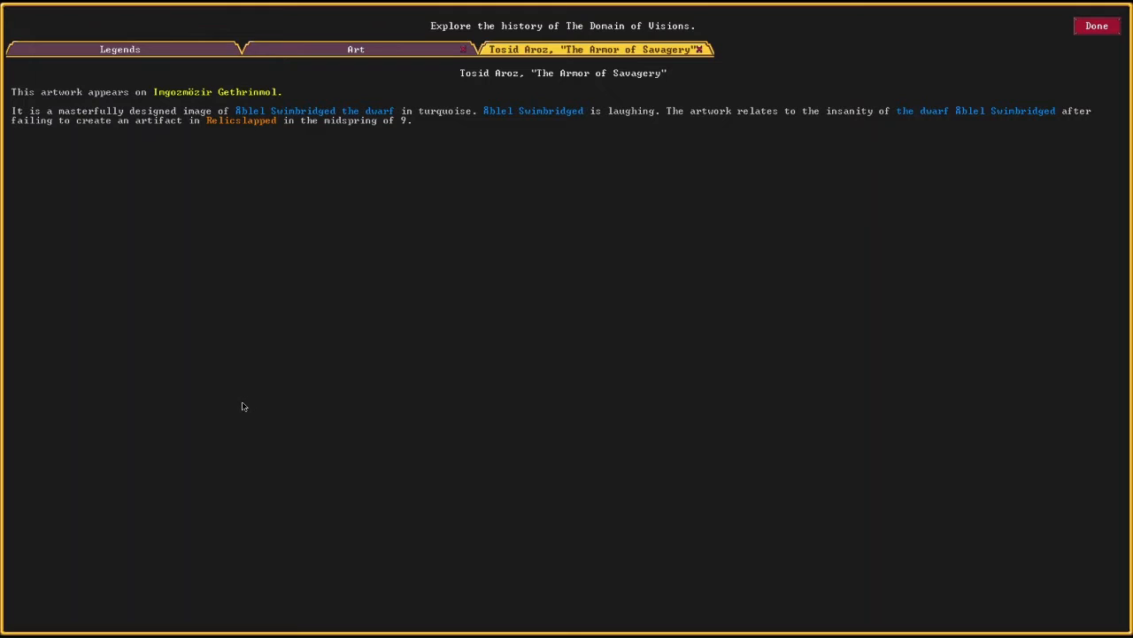
mouse_move(343, 284)
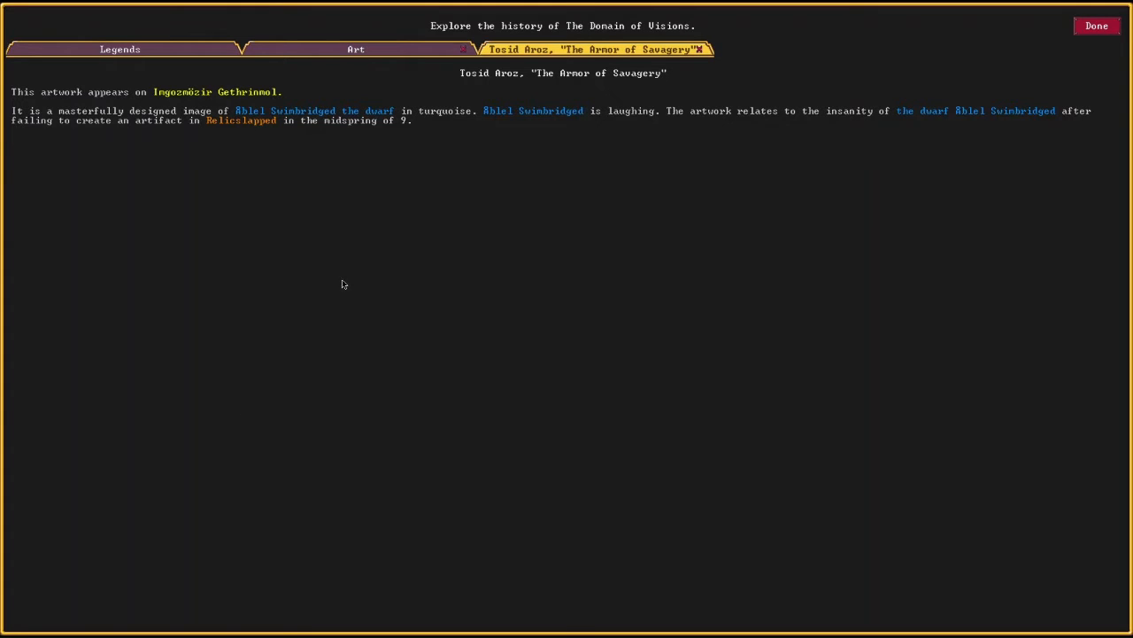
mouse_move(921, 205)
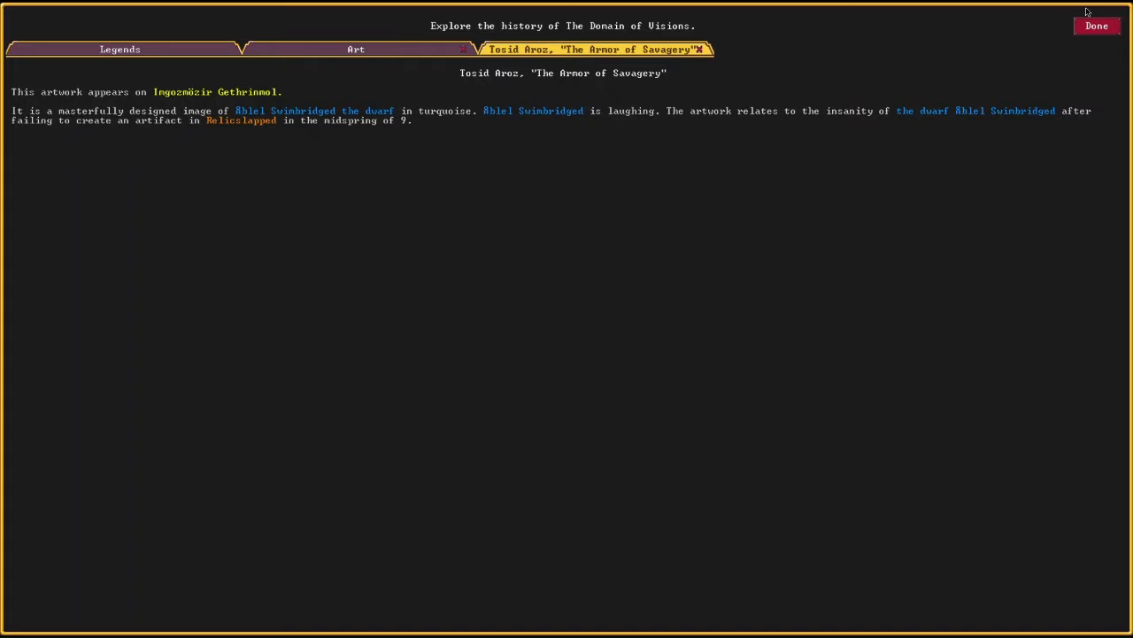
- Leave Legends mode for the game-type selection menu
click(1096, 25)
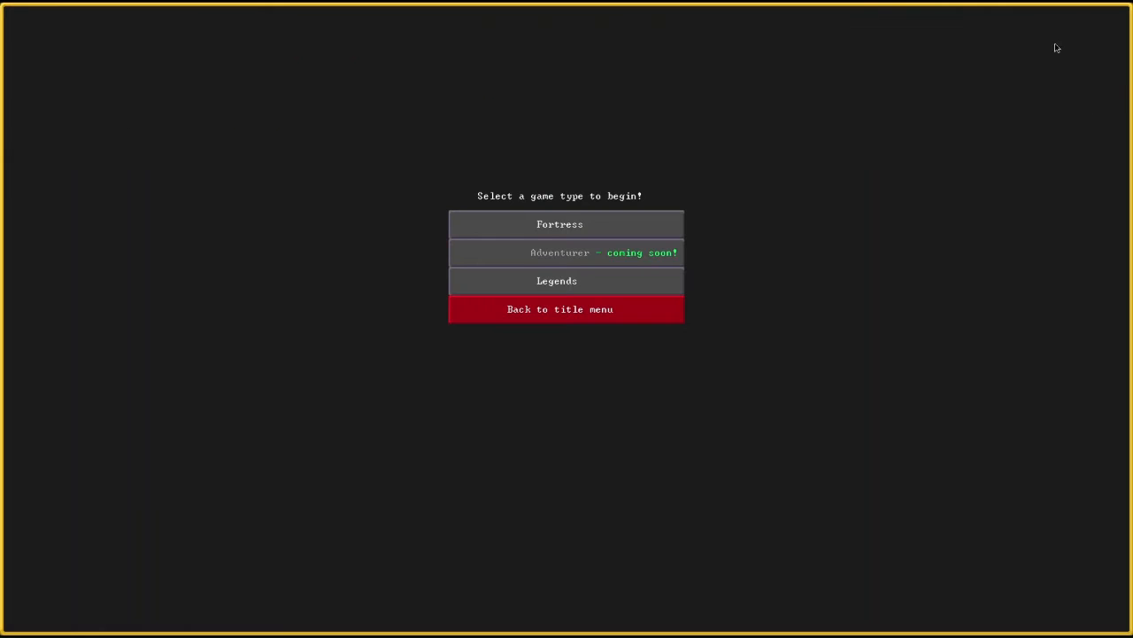
mouse_move(498, 277)
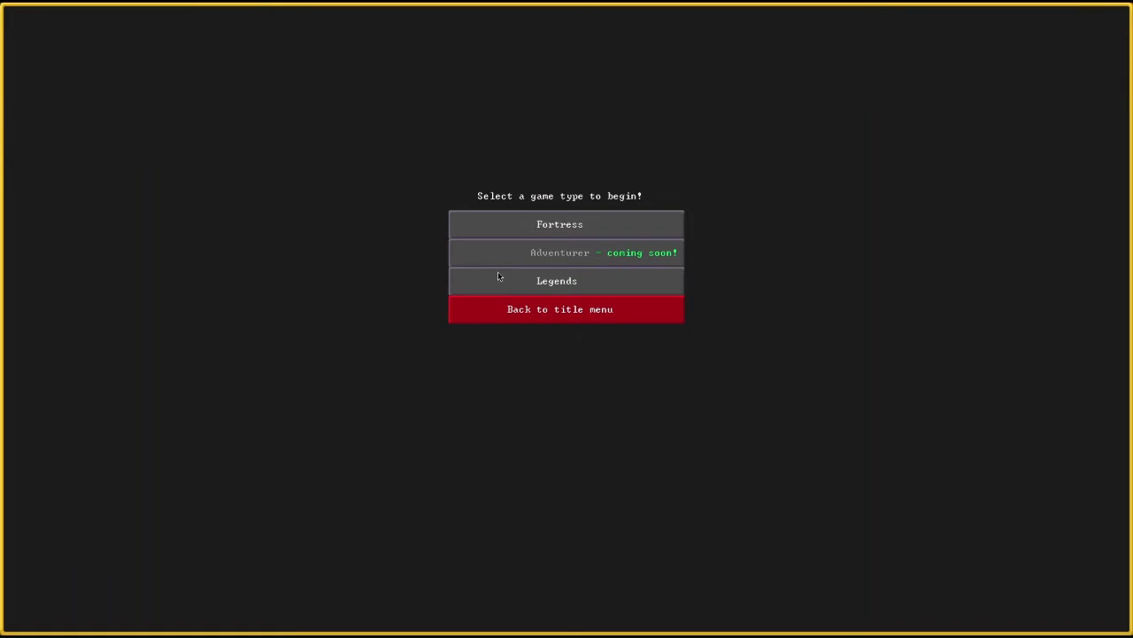
click(556, 281)
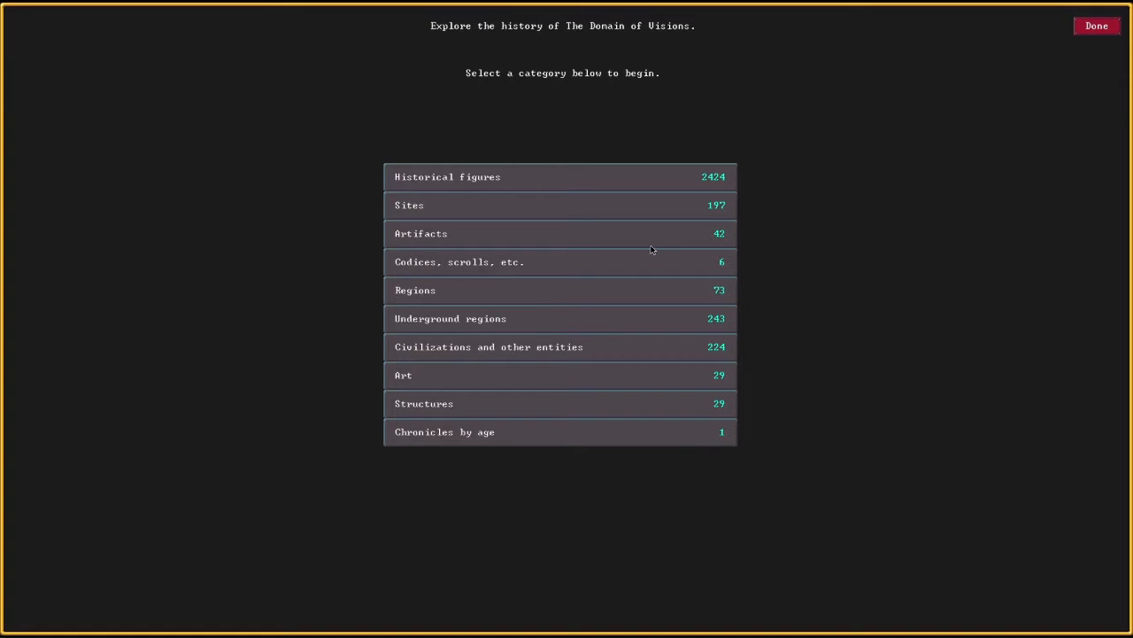
mouse_move(478, 270)
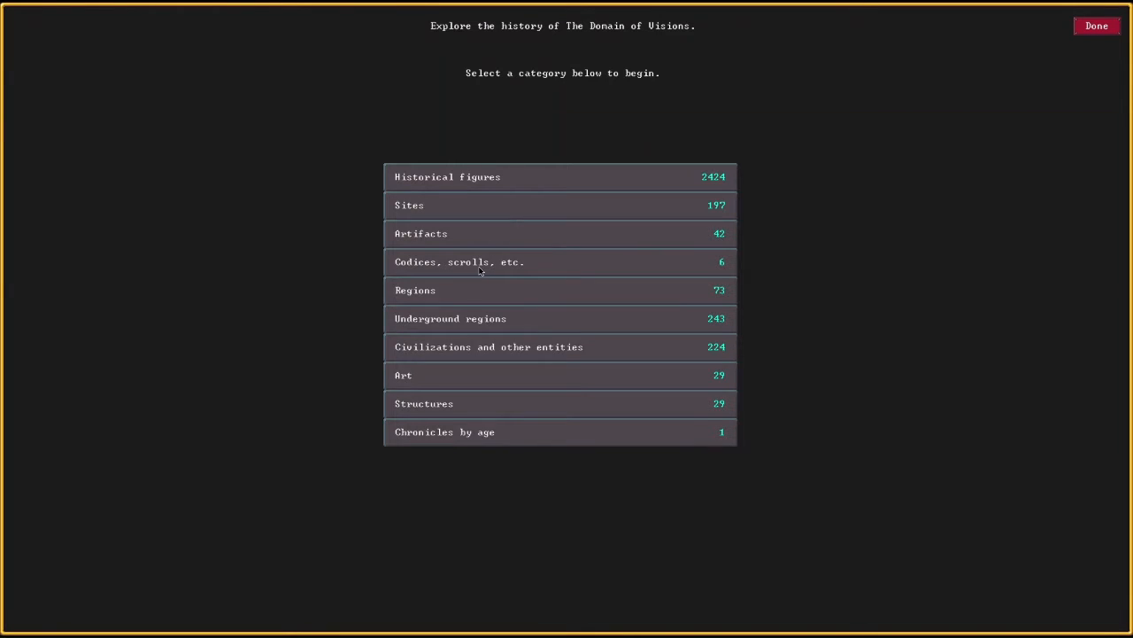
click(459, 261)
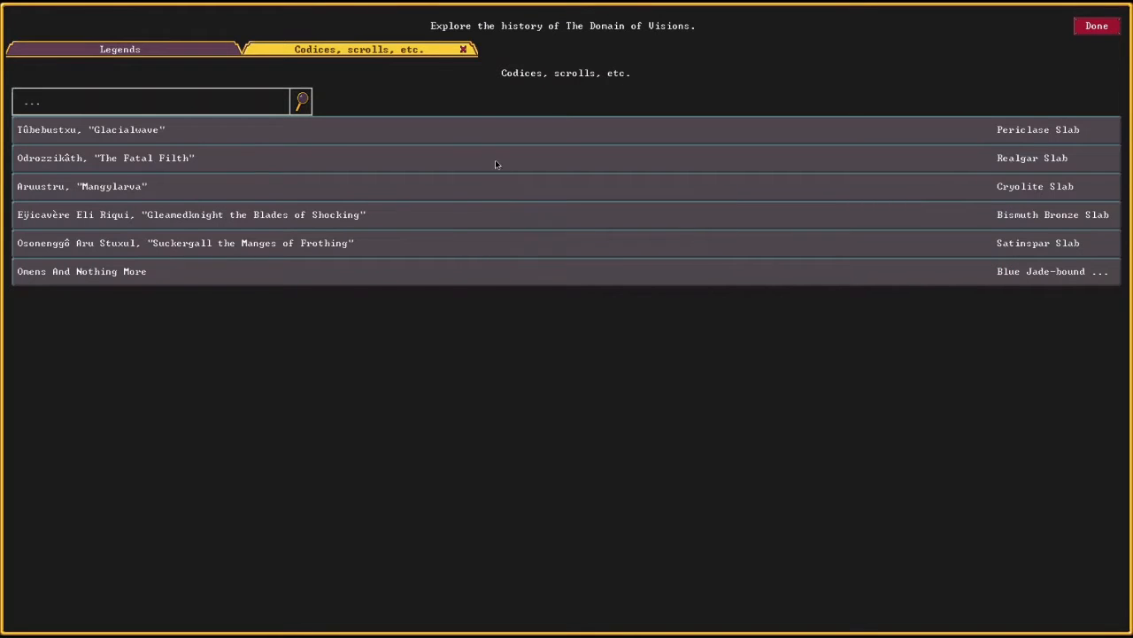
click(106, 158)
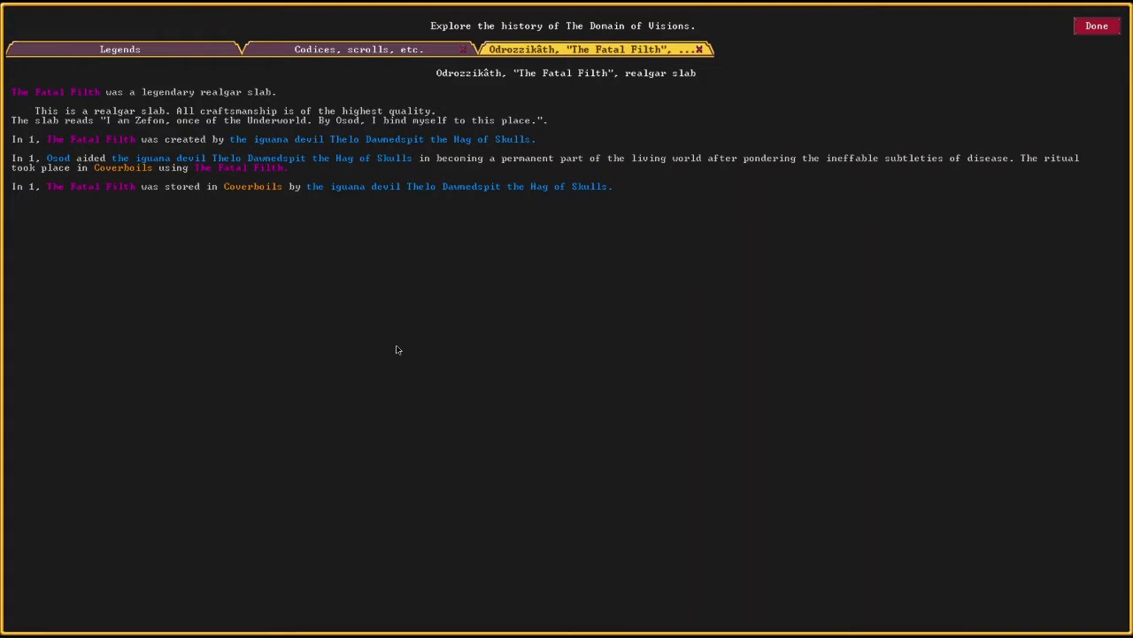
click(1096, 24)
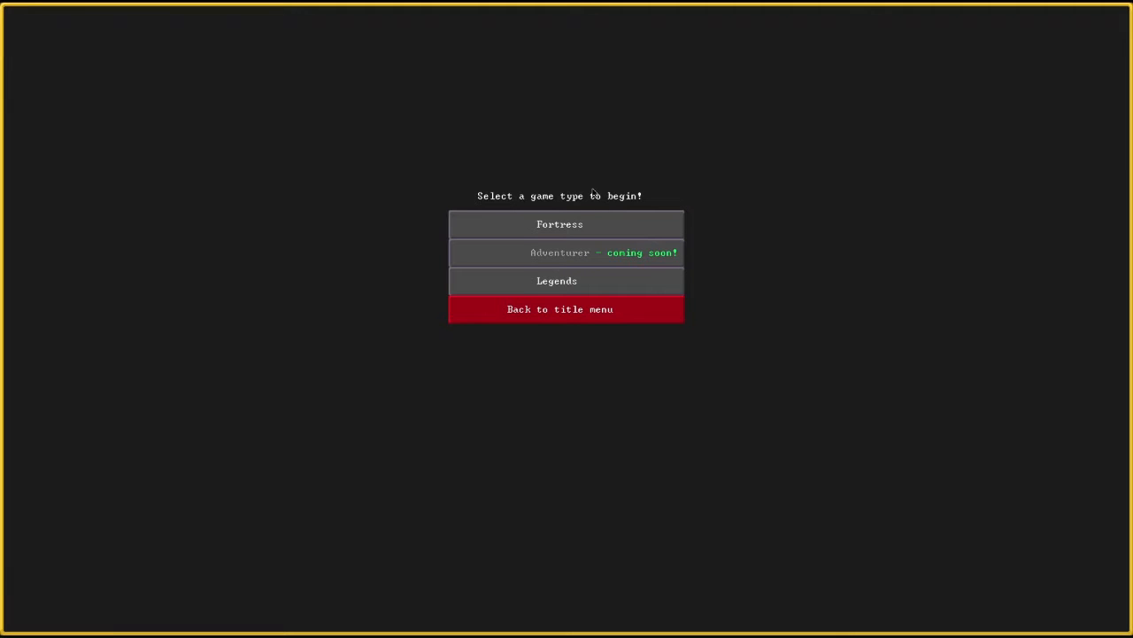
mouse_move(648, 280)
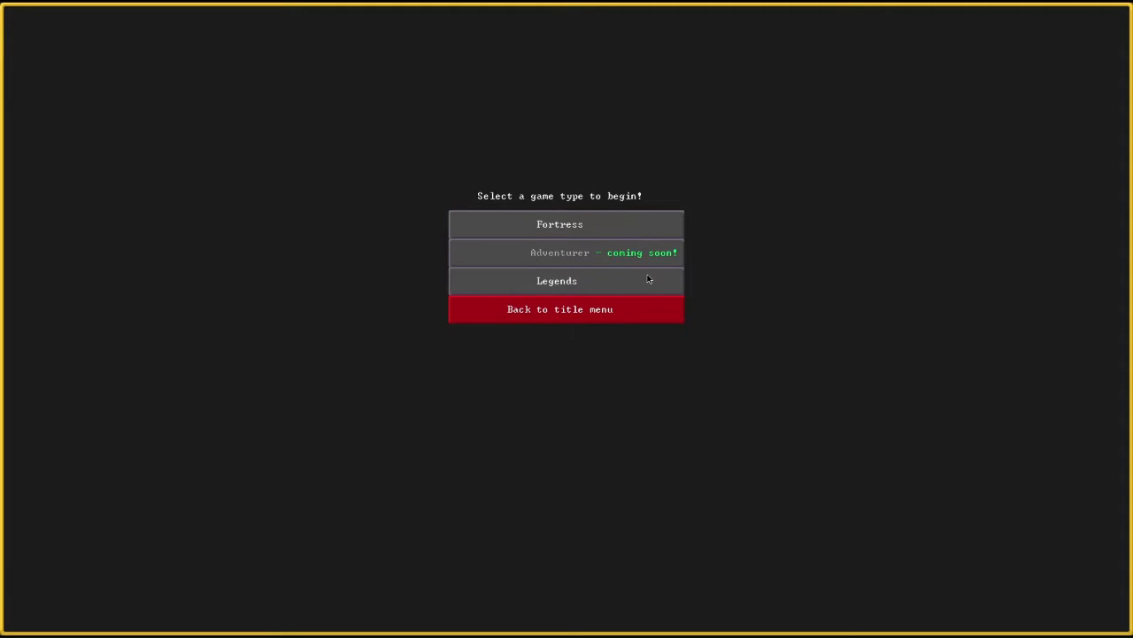
- Re-enter Legends mode and browse the Civilizations and other entities list
click(556, 281)
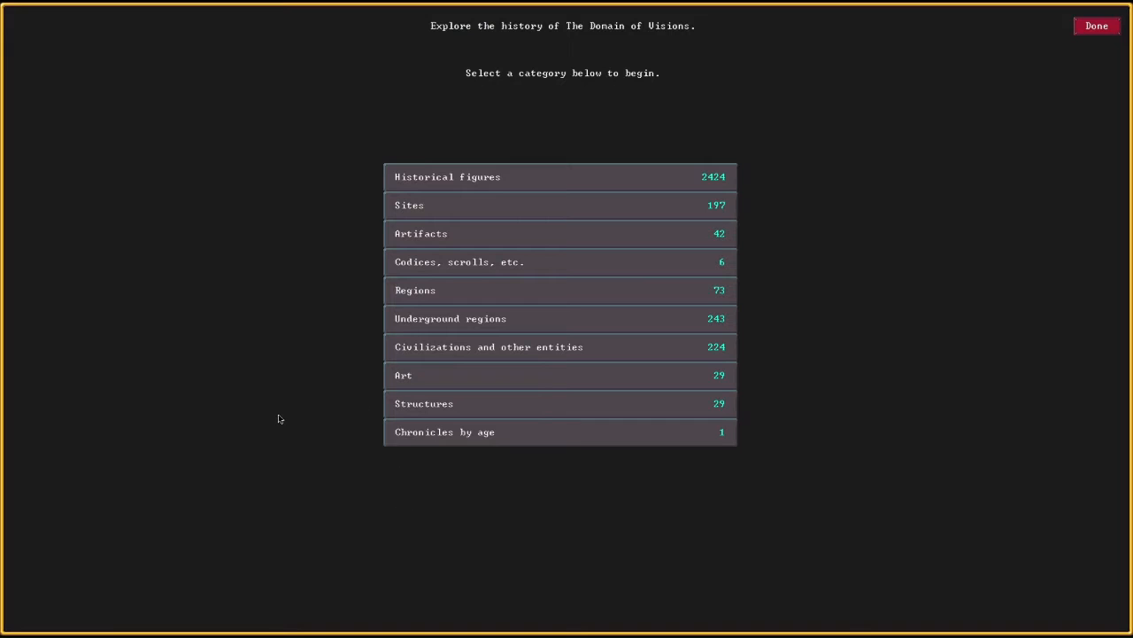
mouse_move(471, 379)
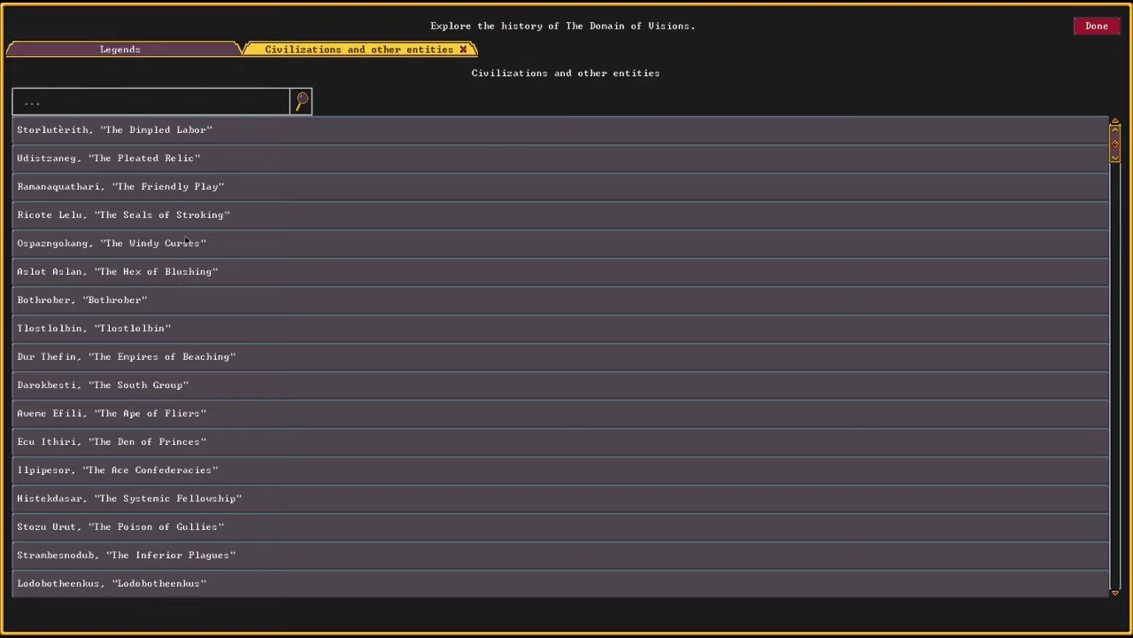
scroll(down, 3)
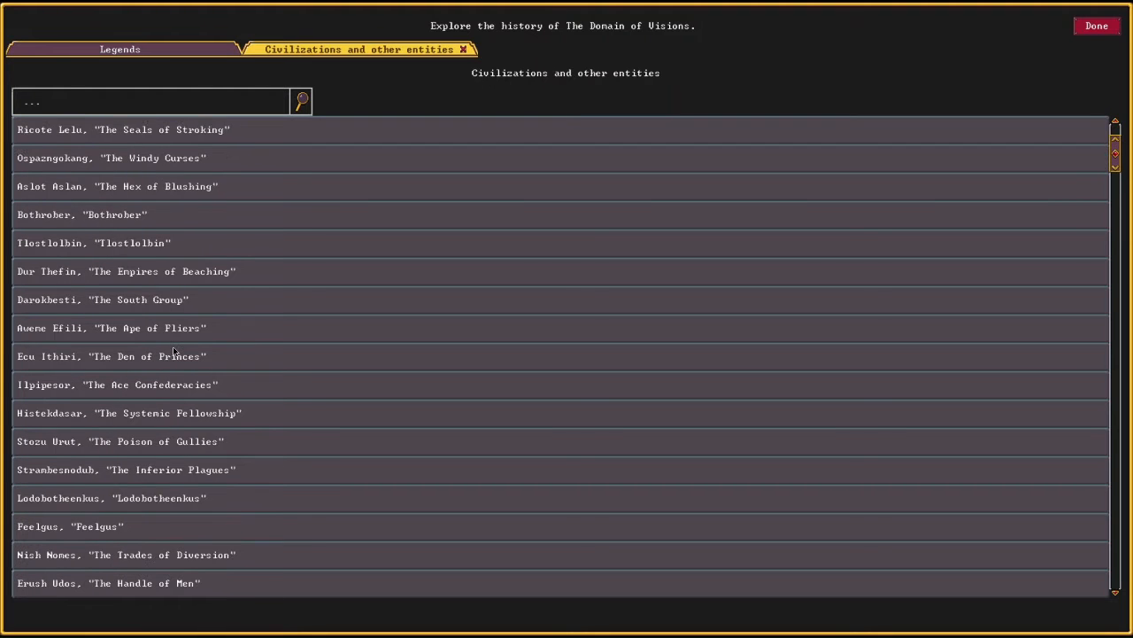
scroll(down, 3)
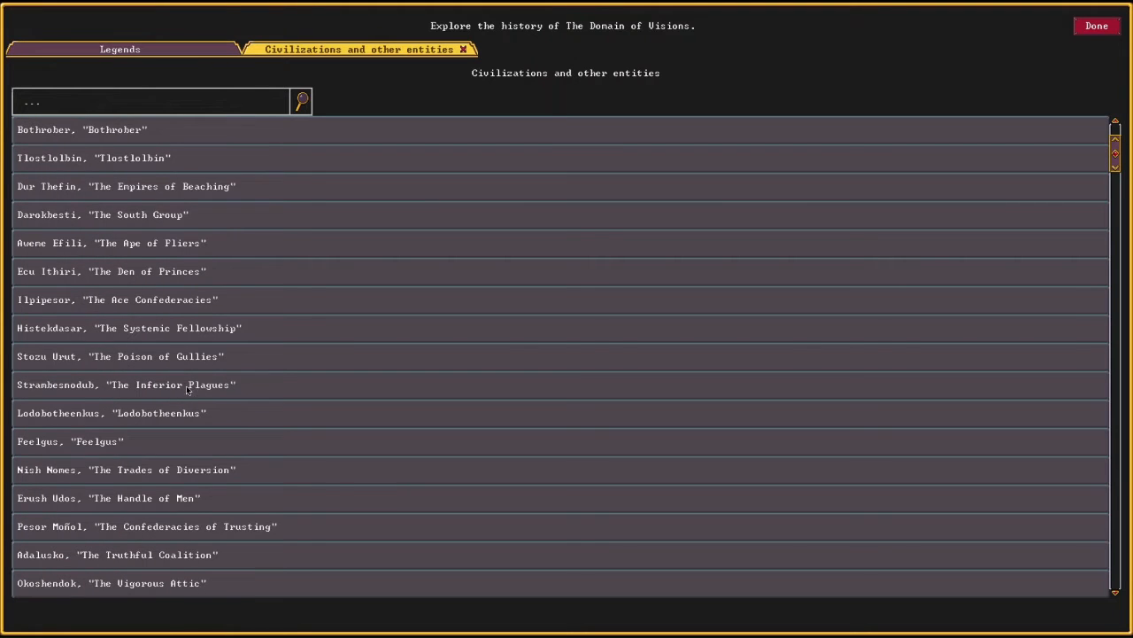
scroll(down, 3)
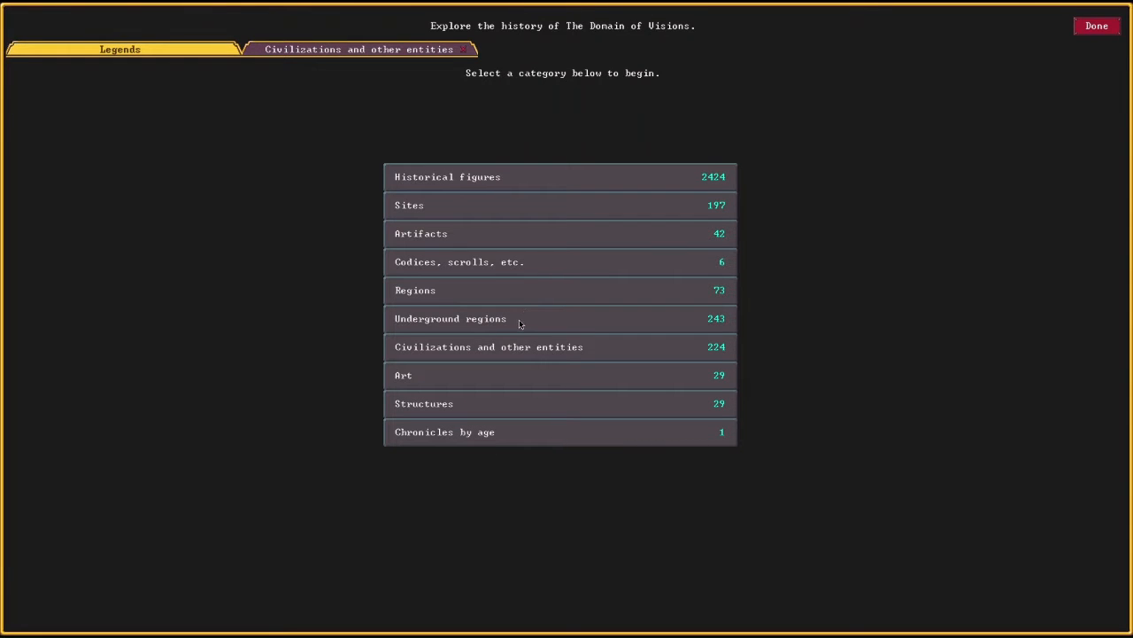
mouse_move(587, 244)
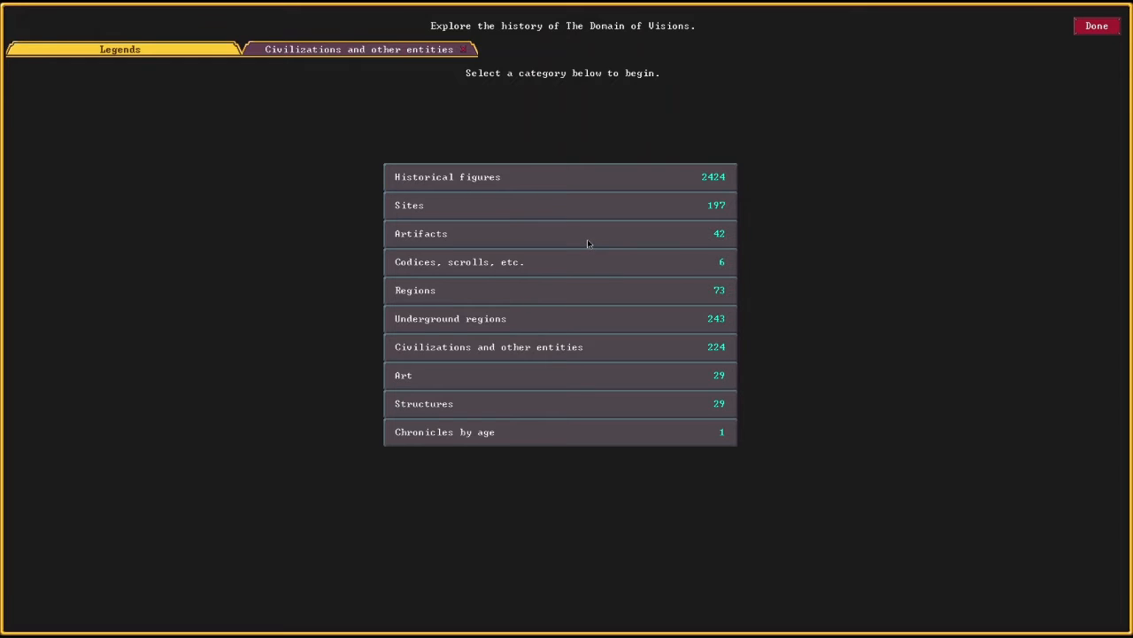
- Read the iron crown Sparklegores's history from the Artifacts list and return to the list
click(420, 233)
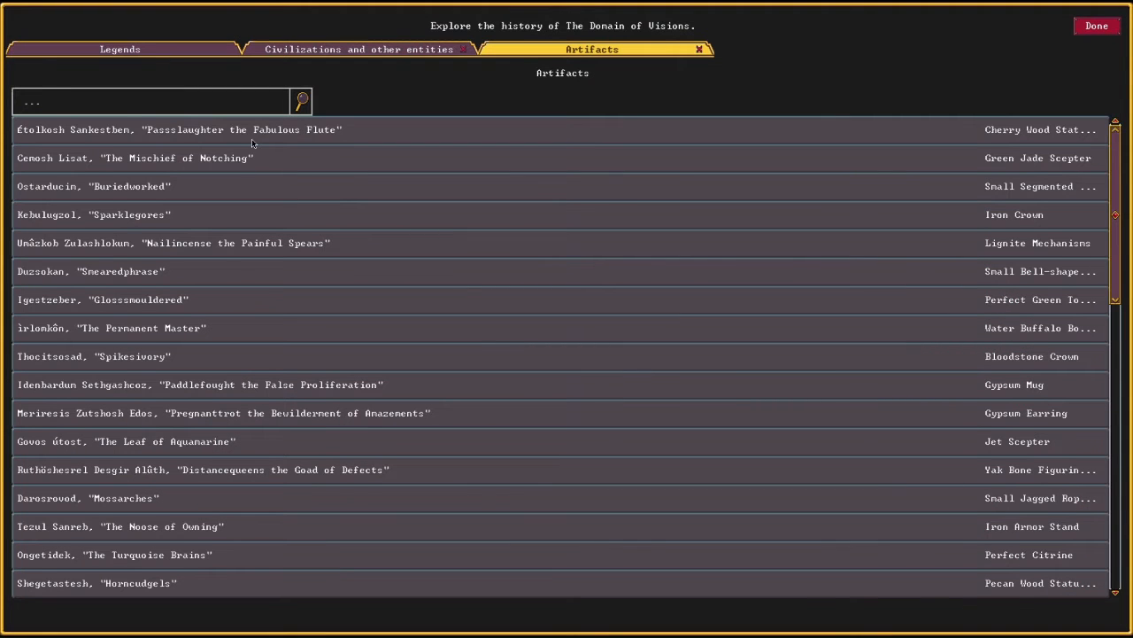
mouse_move(226, 186)
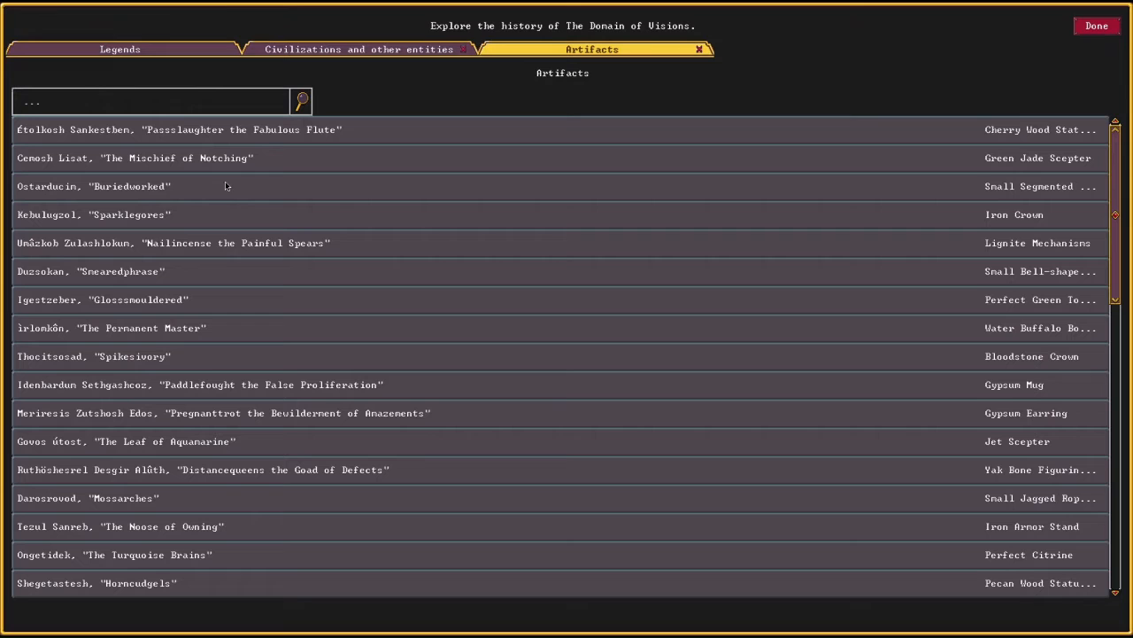
mouse_move(229, 353)
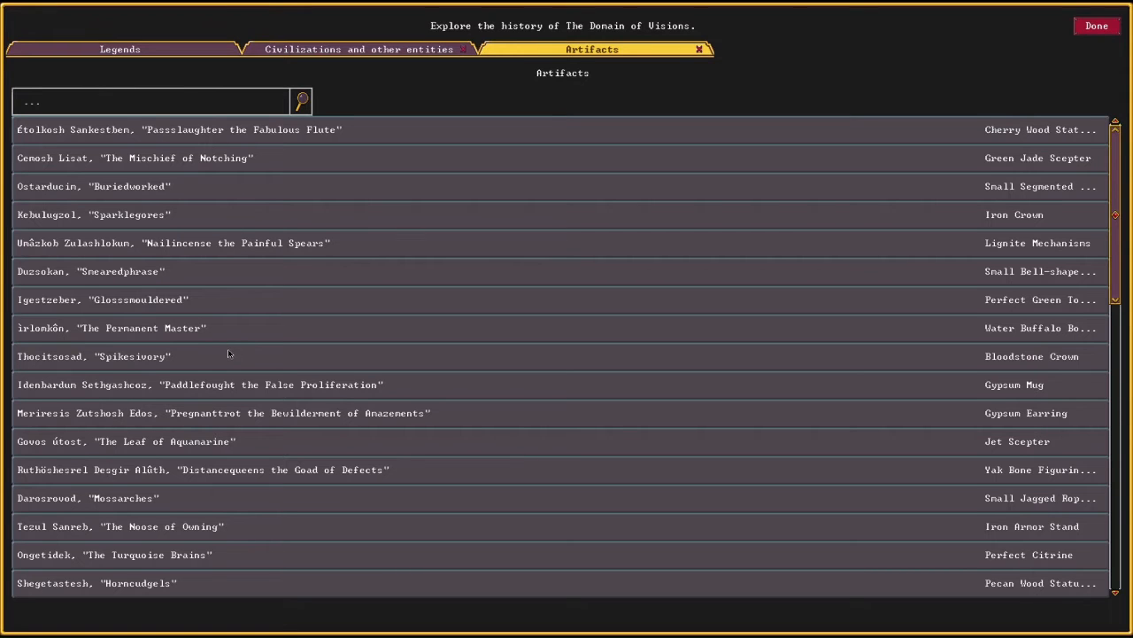
click(94, 215)
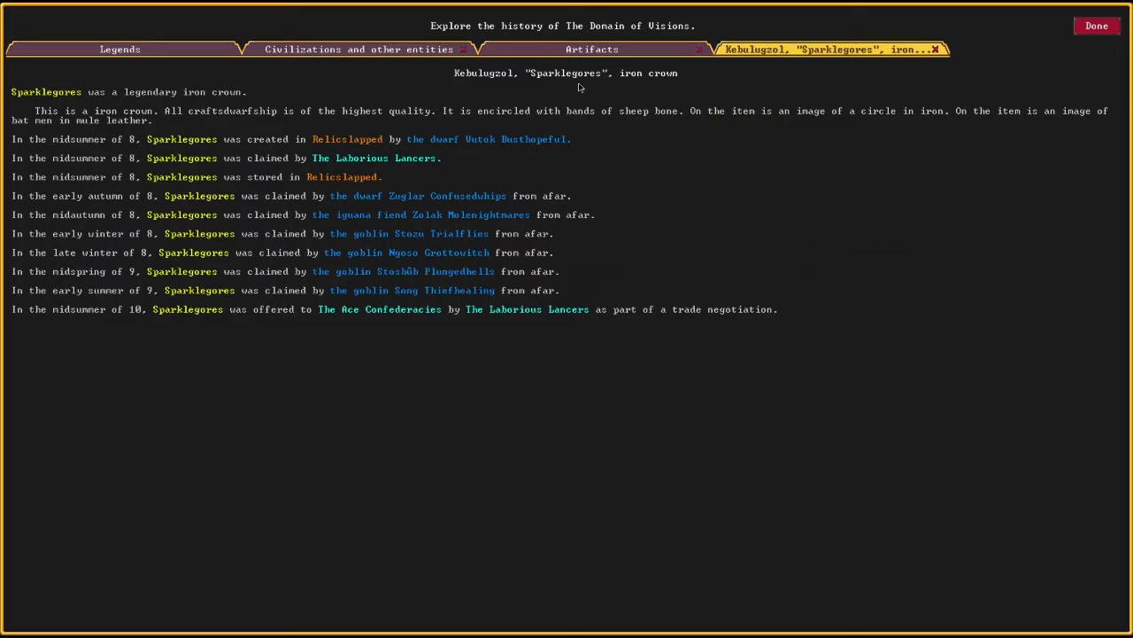
click(592, 49)
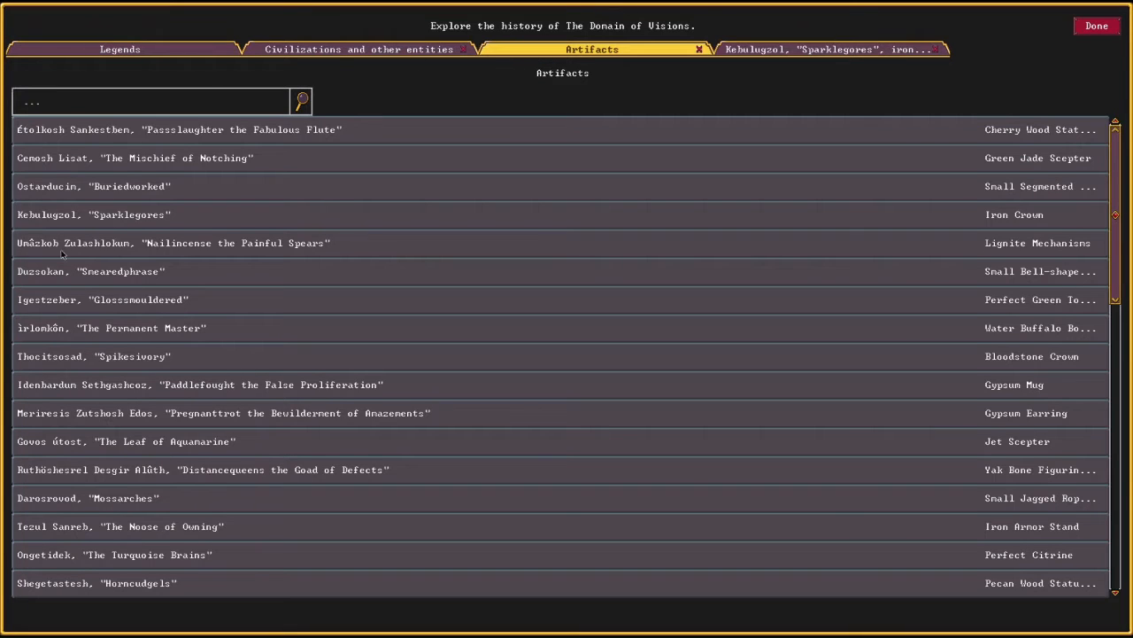
- Read the llama wool skirt Smearedphrase's history and return to the Artifacts list
click(90, 271)
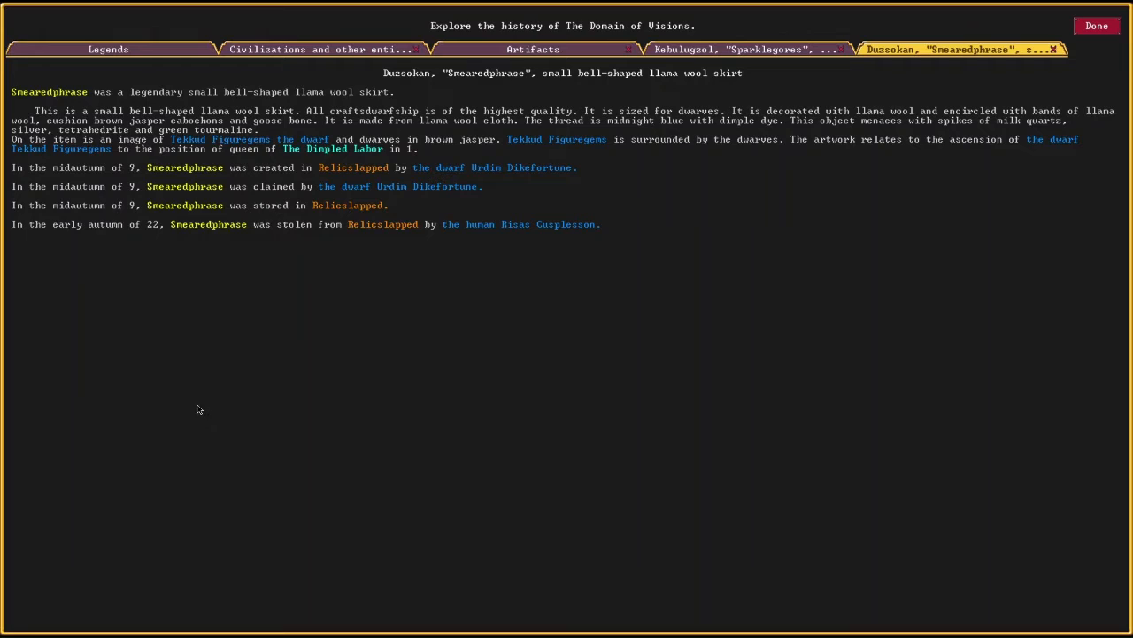
mouse_move(194, 409)
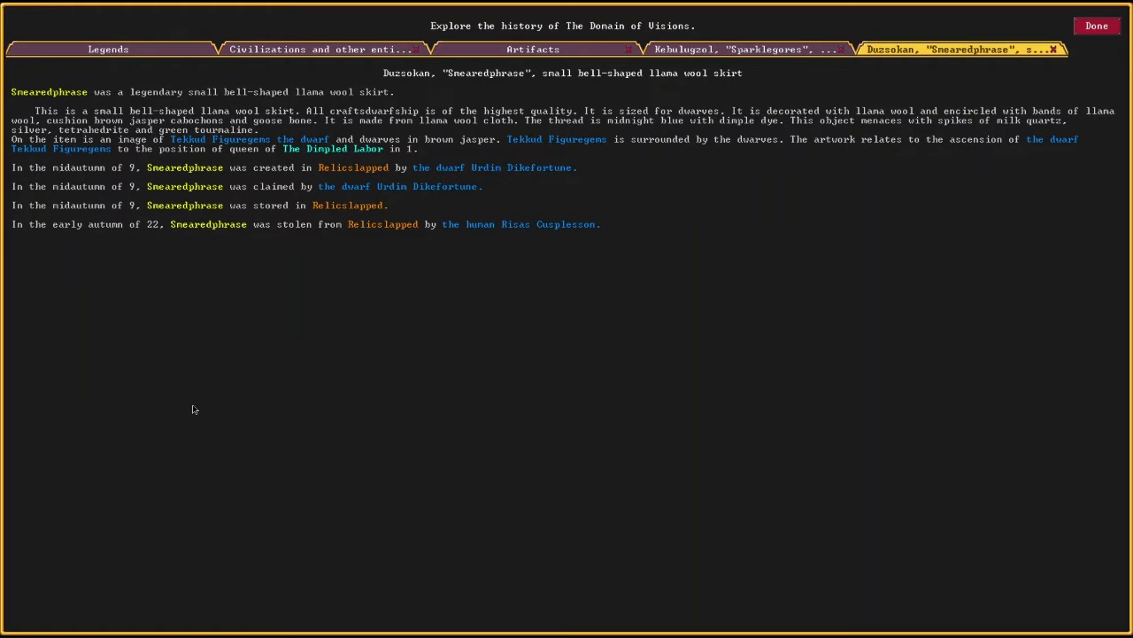
mouse_move(144, 397)
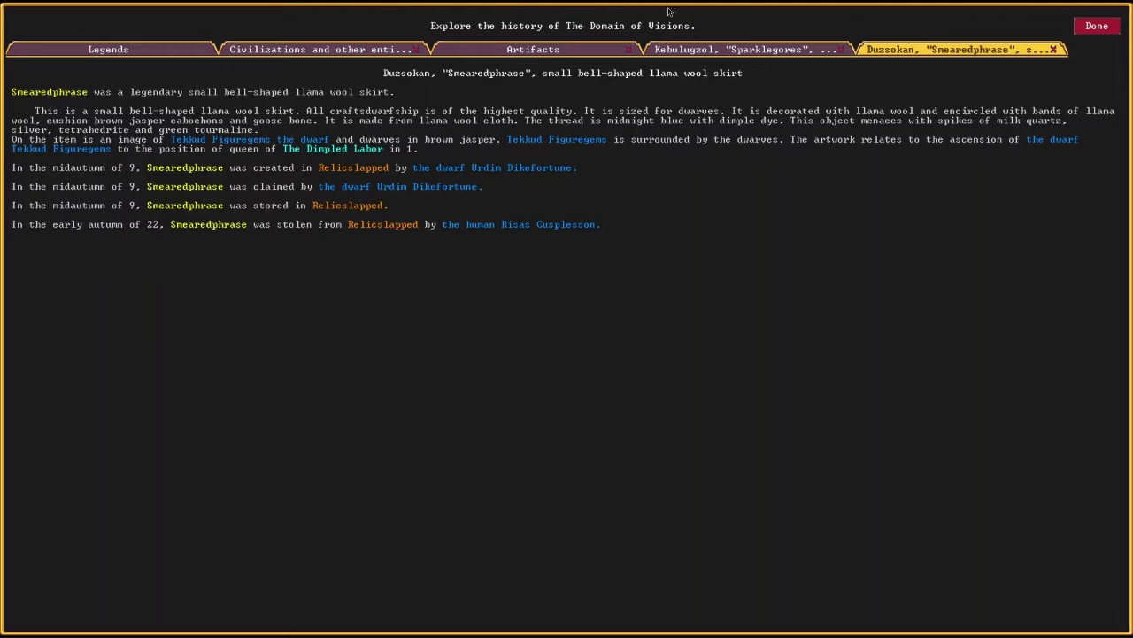
click(837, 49)
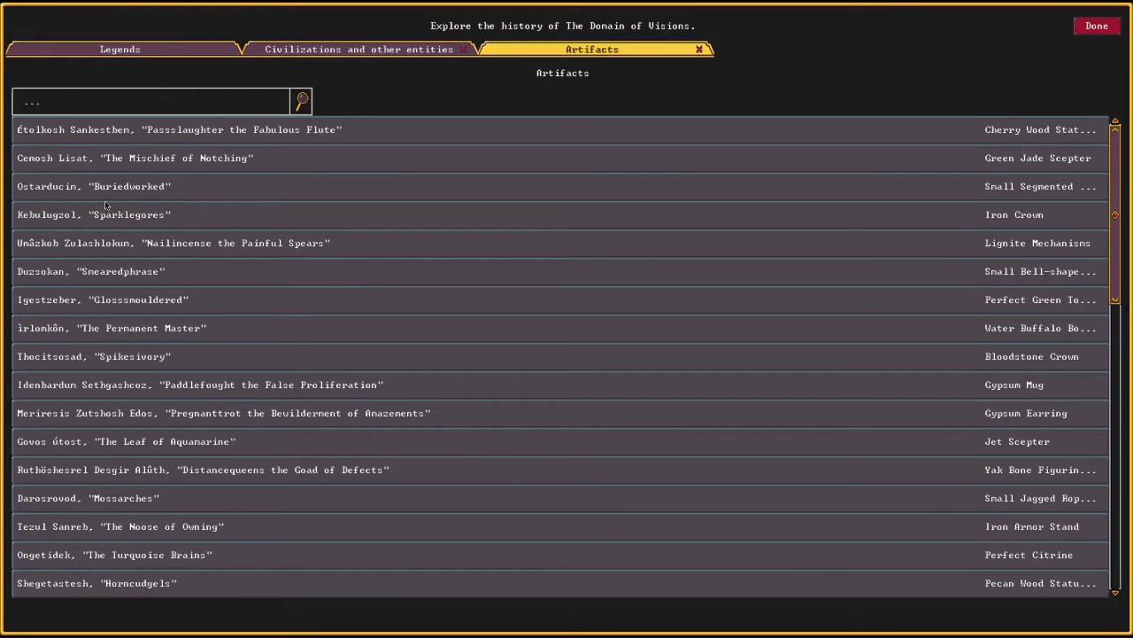
- Read Glosssmouldered and The Permanent Master, then bring up the bloodstone crown Spikesivory's history
click(103, 299)
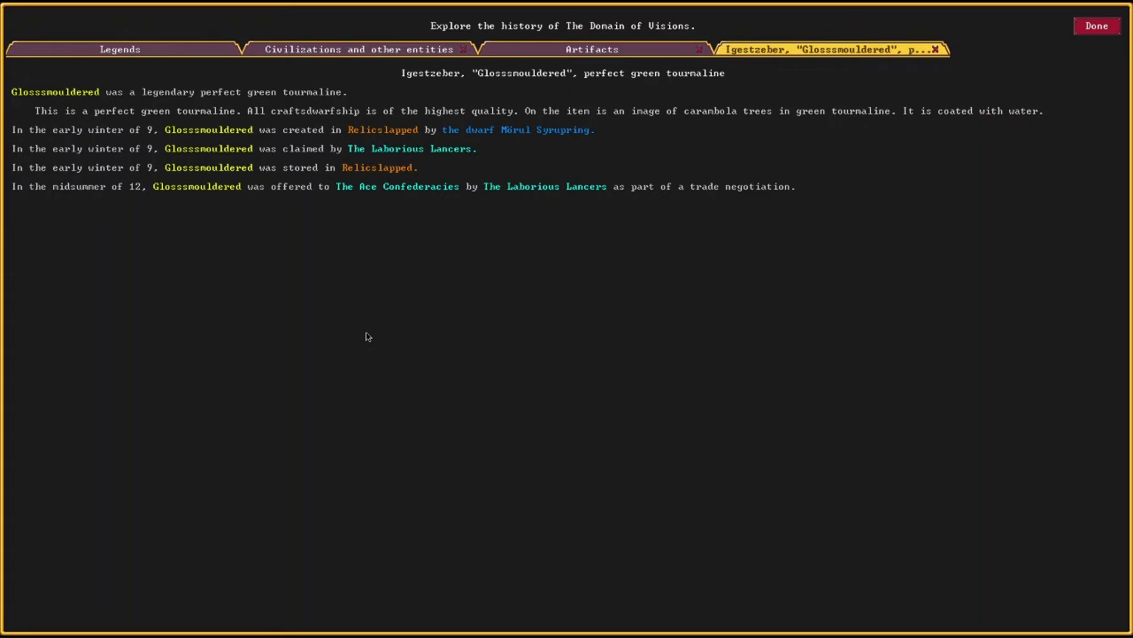
mouse_move(847, 92)
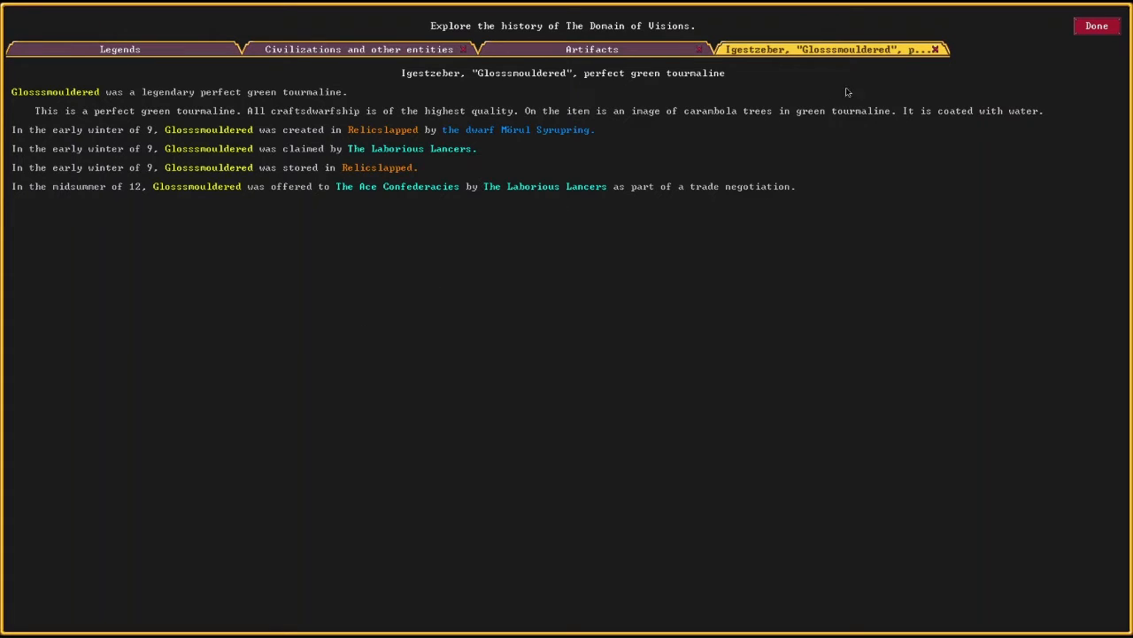
click(935, 48)
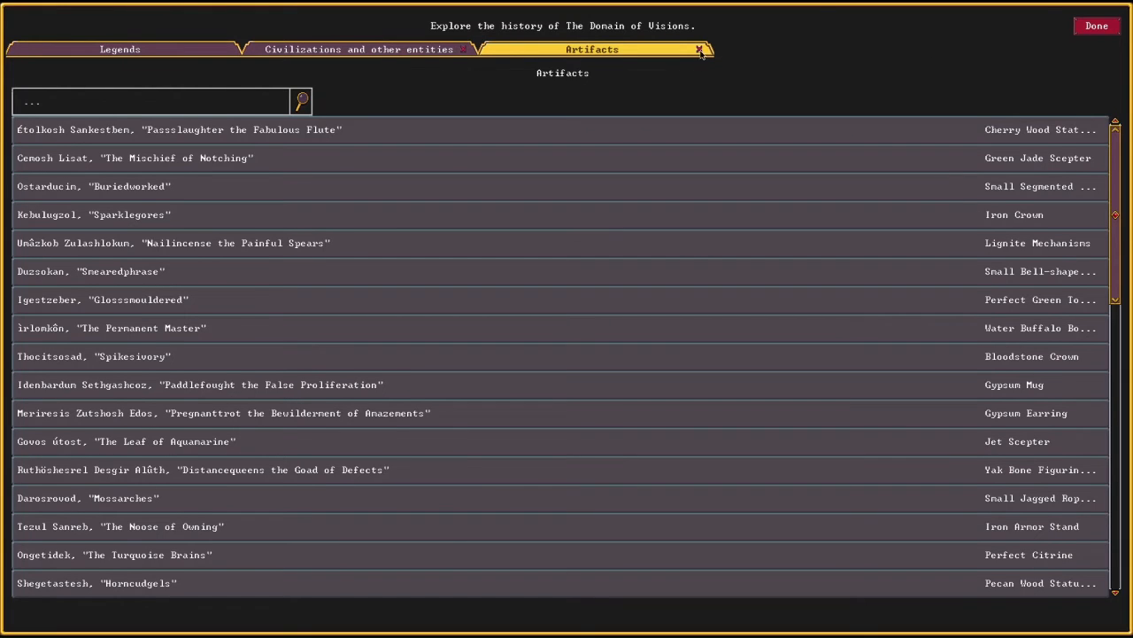
mouse_move(63, 254)
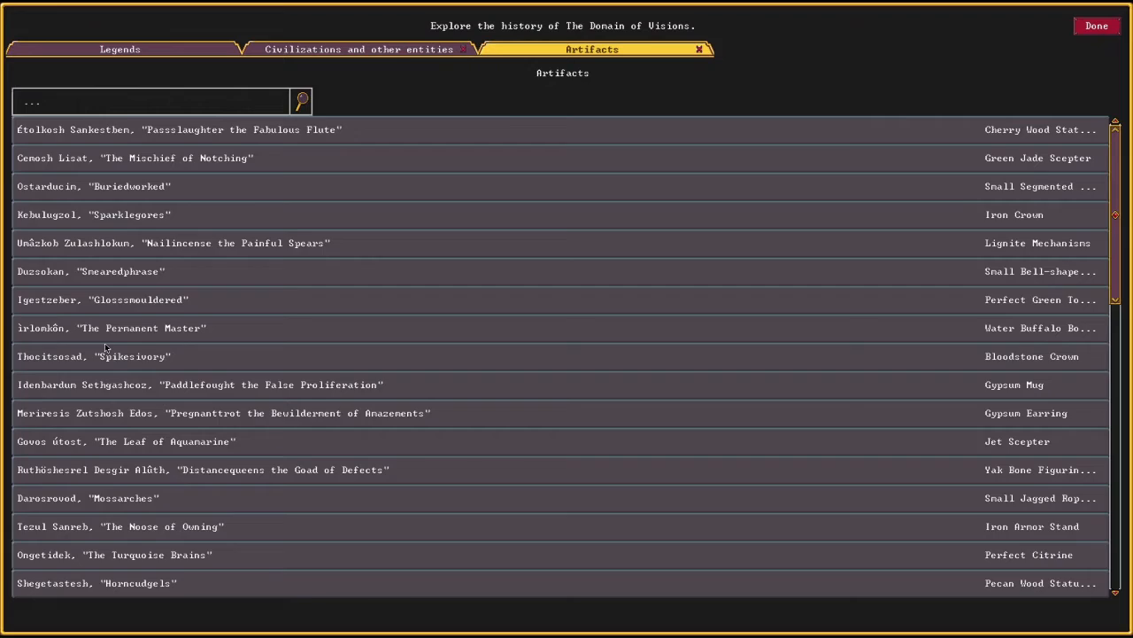
click(113, 328)
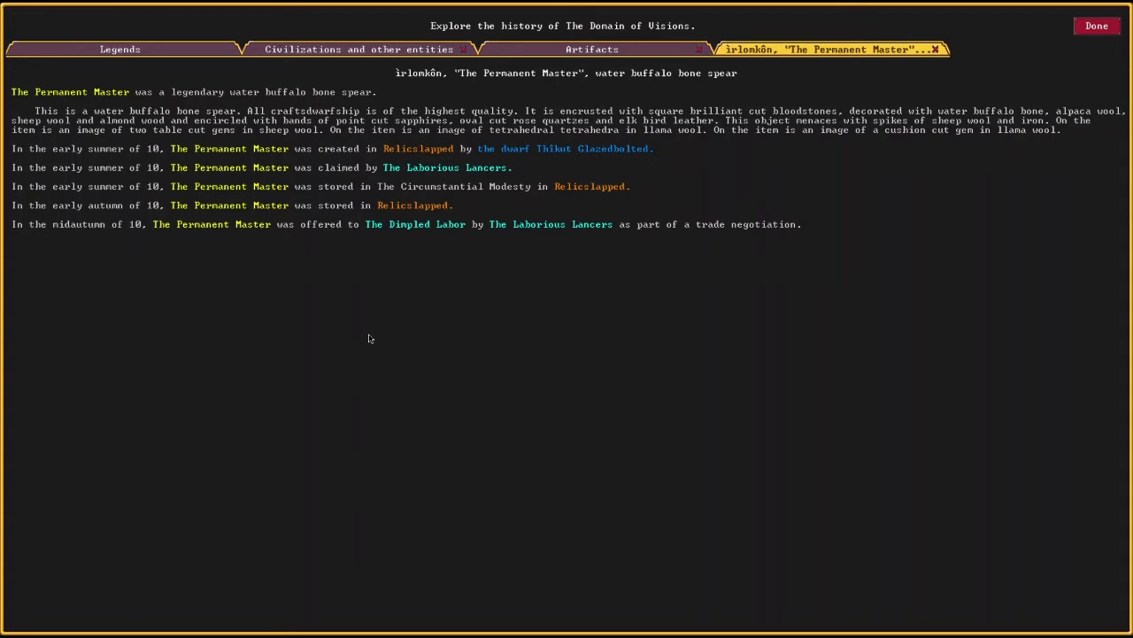
mouse_move(857, 62)
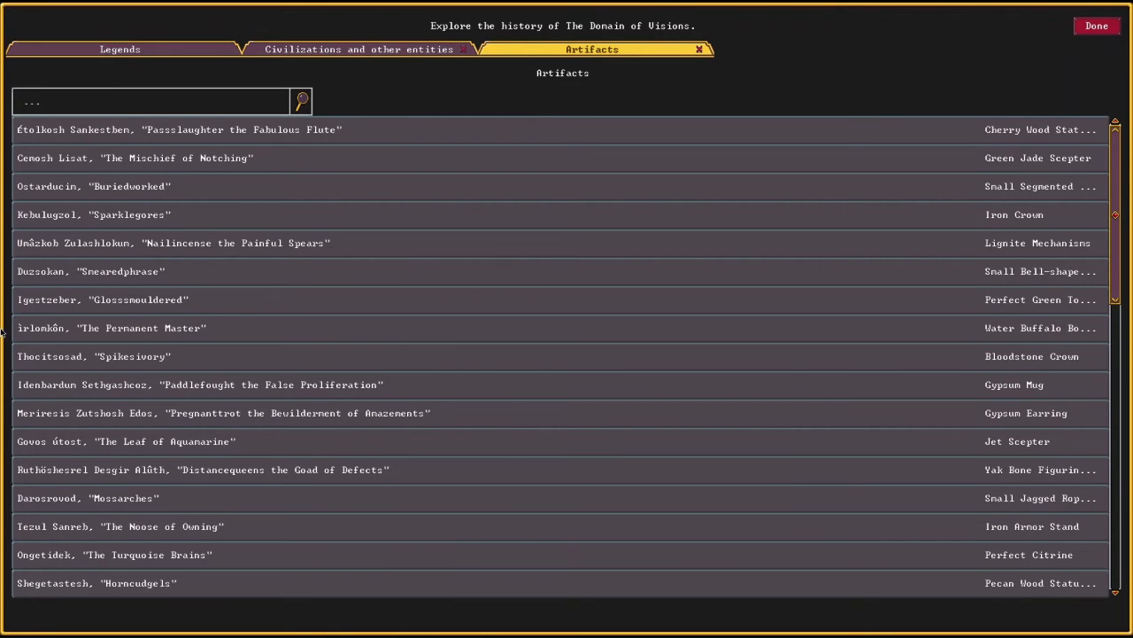
click(94, 356)
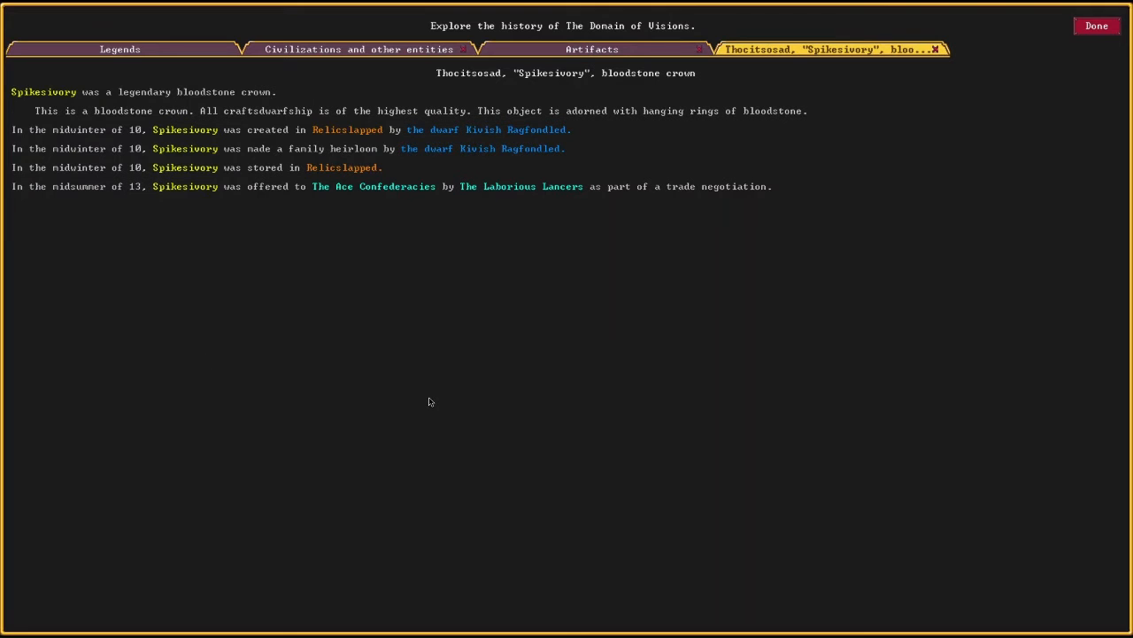
mouse_move(438, 408)
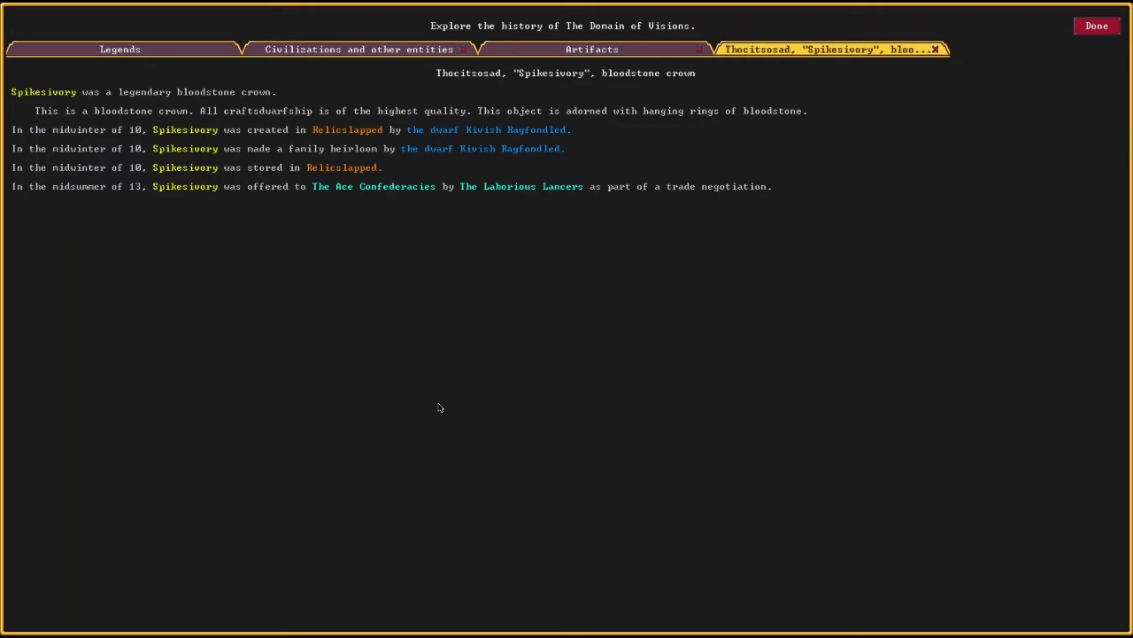
mouse_move(446, 410)
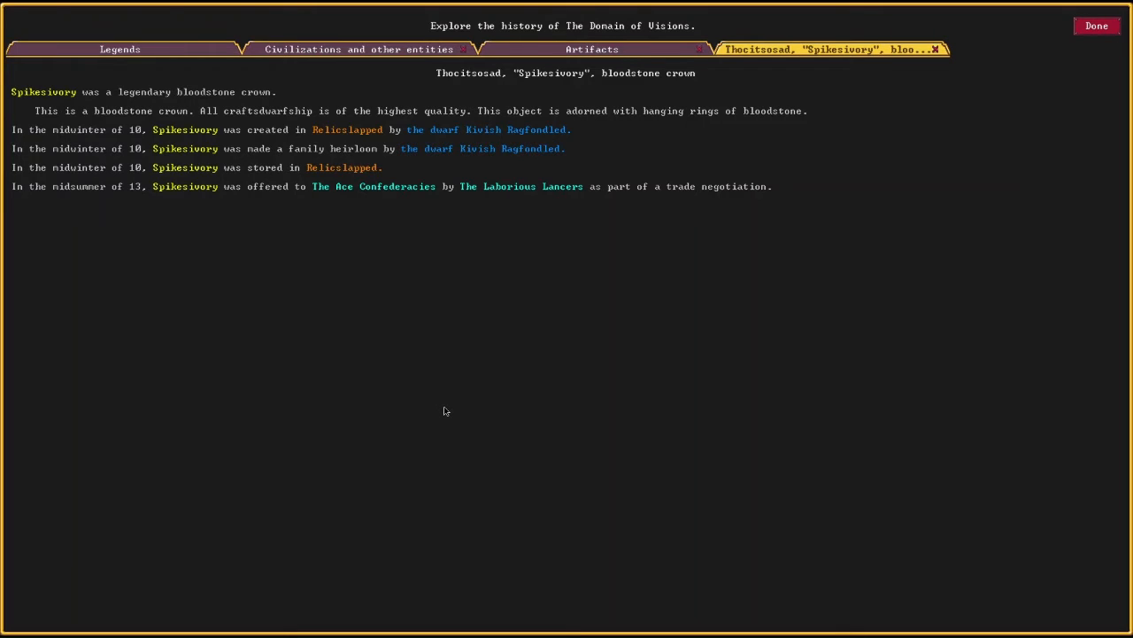
mouse_move(433, 401)
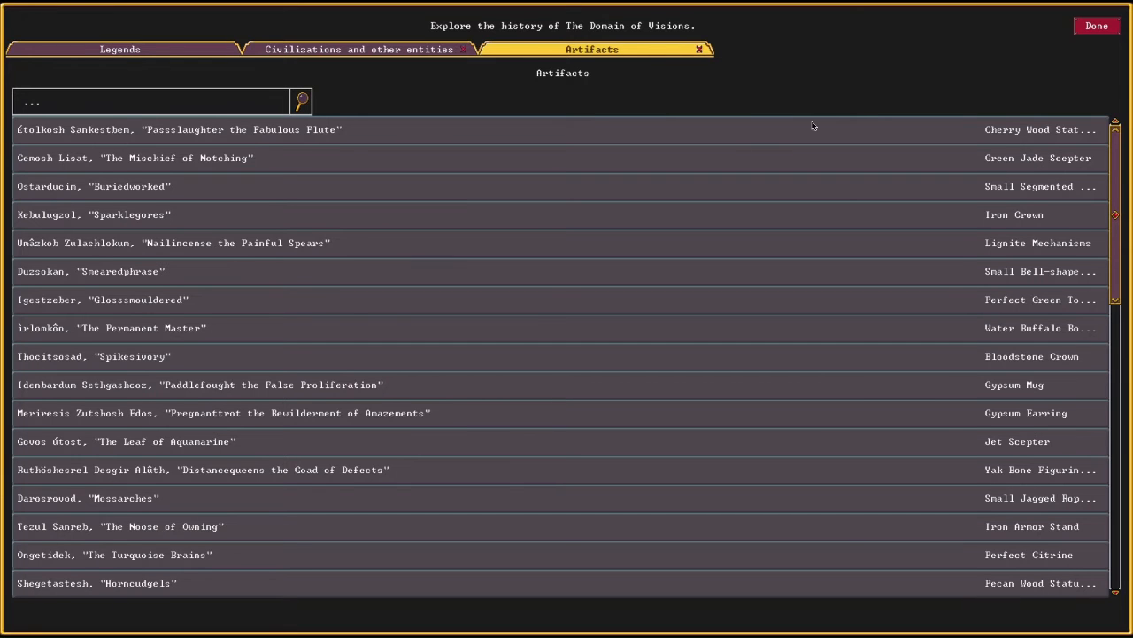
- Read The Noose of Owning and the unicorn bone amulet Shortfathers, returning to the Artifacts list
scroll(down, 3)
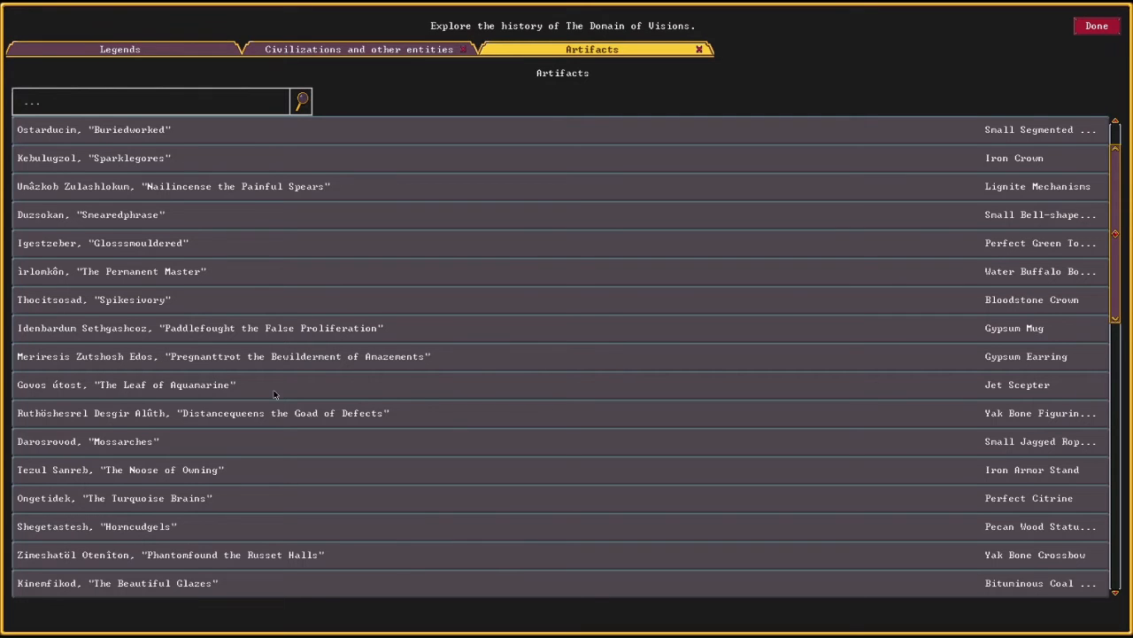
scroll(down, 3)
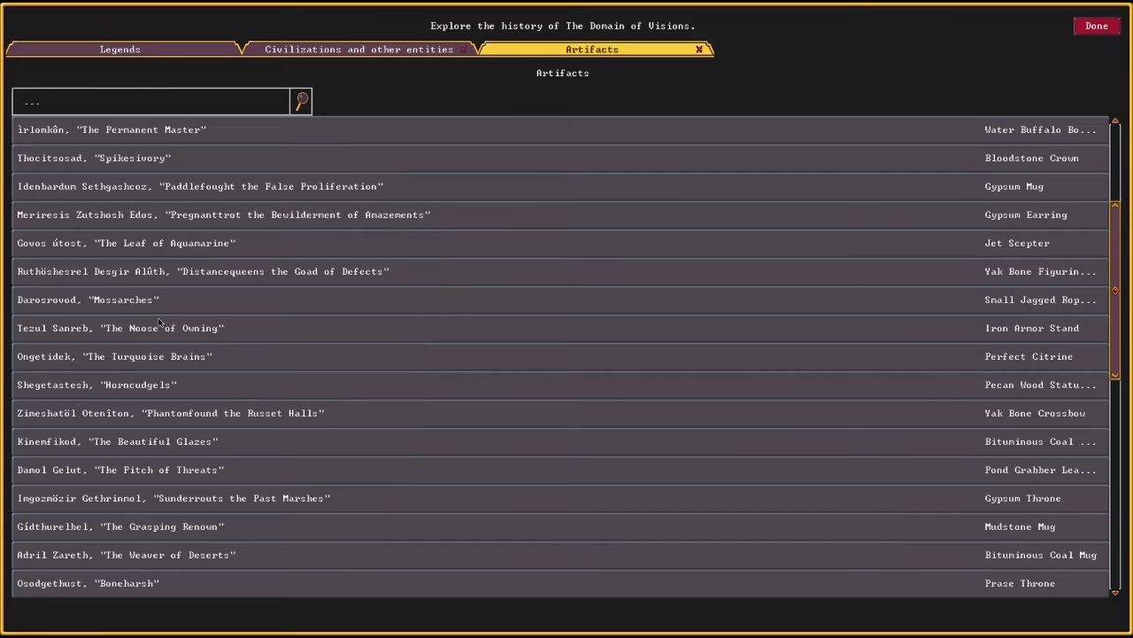
click(119, 328)
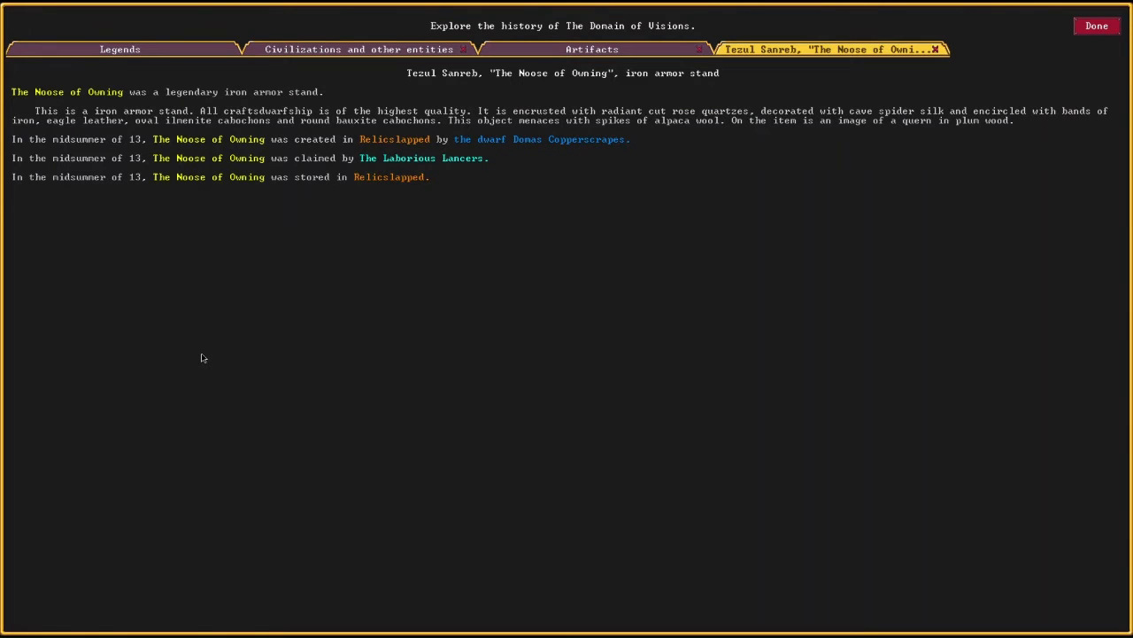
mouse_move(223, 355)
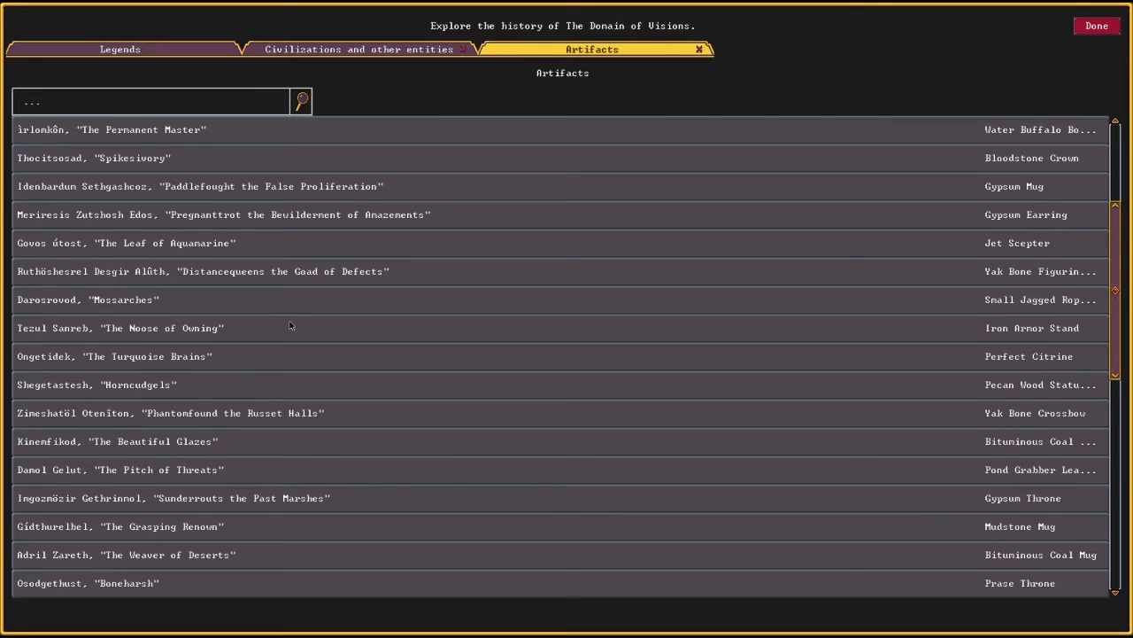
scroll(down, 3)
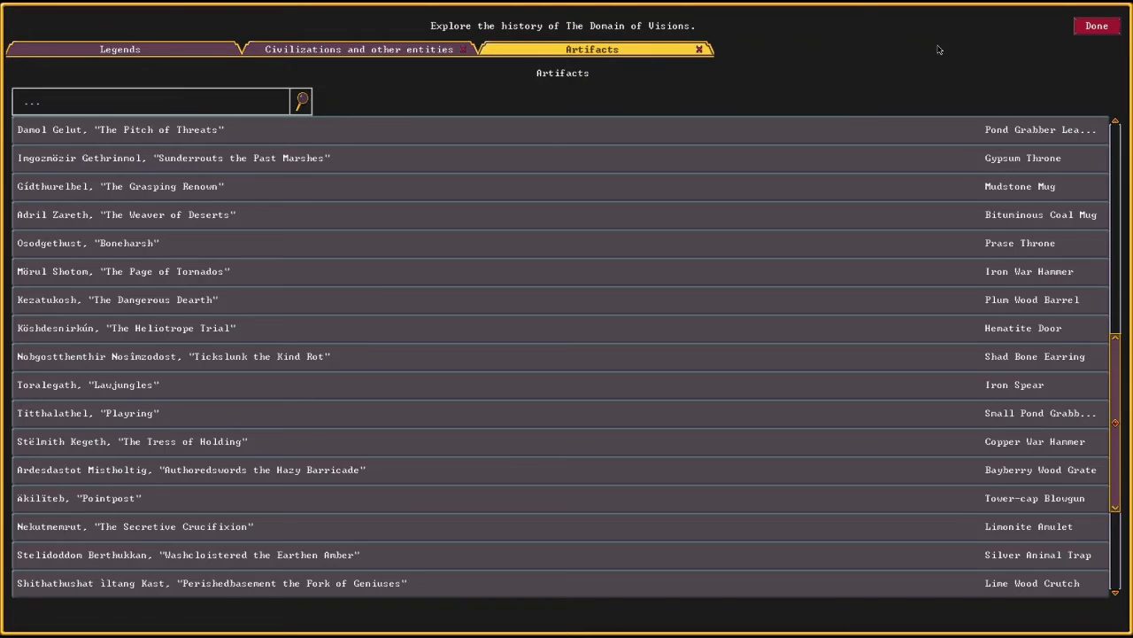
scroll(down, 3)
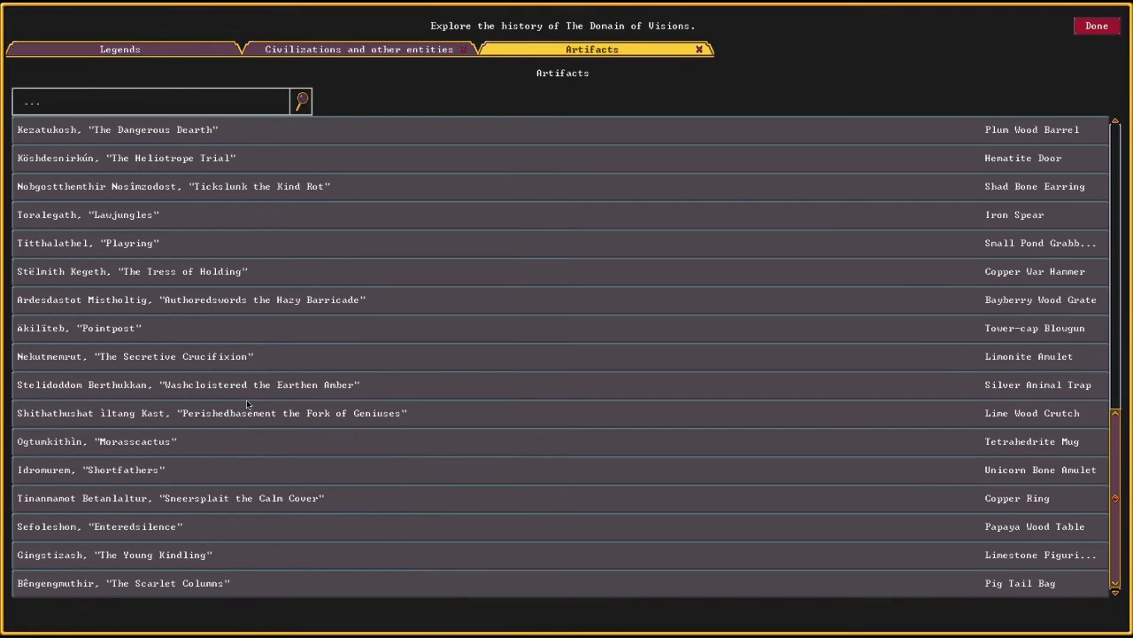
mouse_move(163, 486)
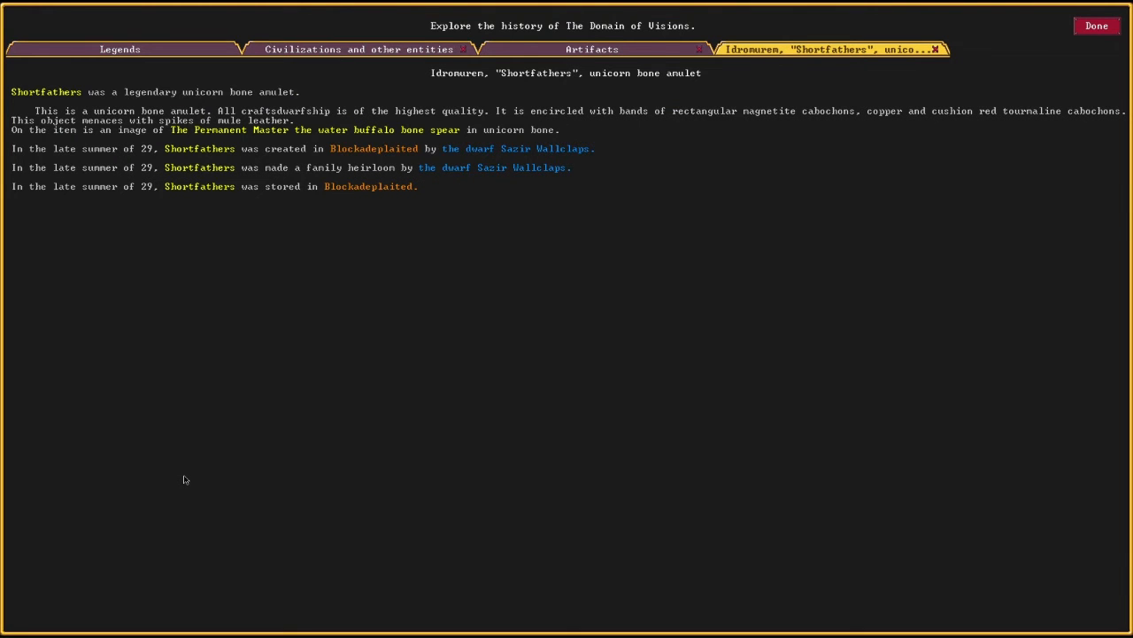
mouse_move(256, 474)
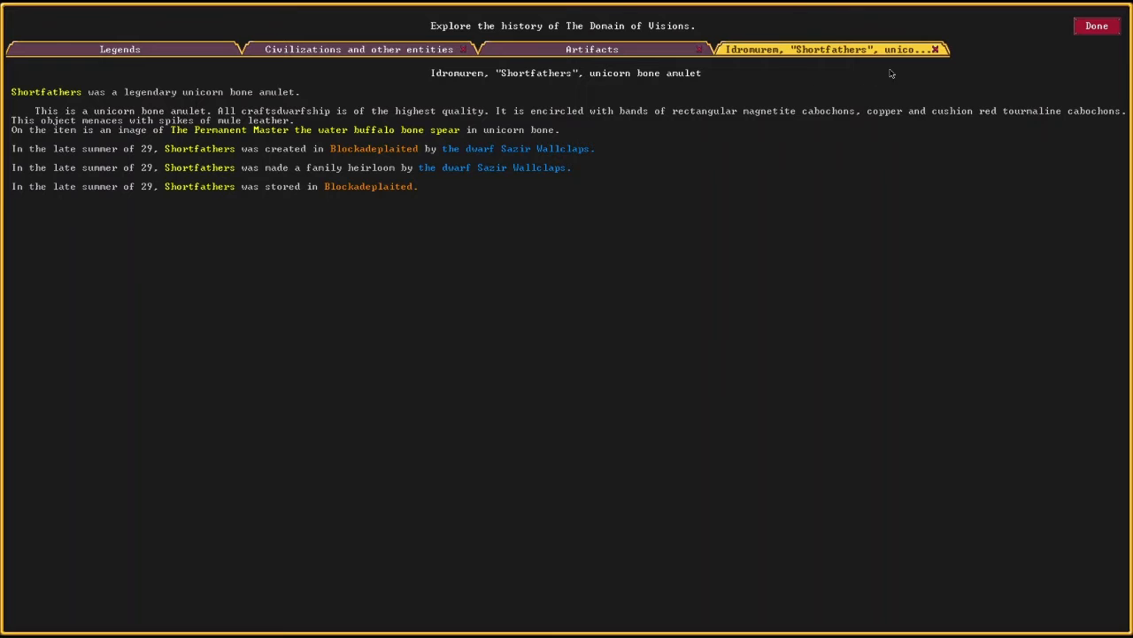
click(591, 49)
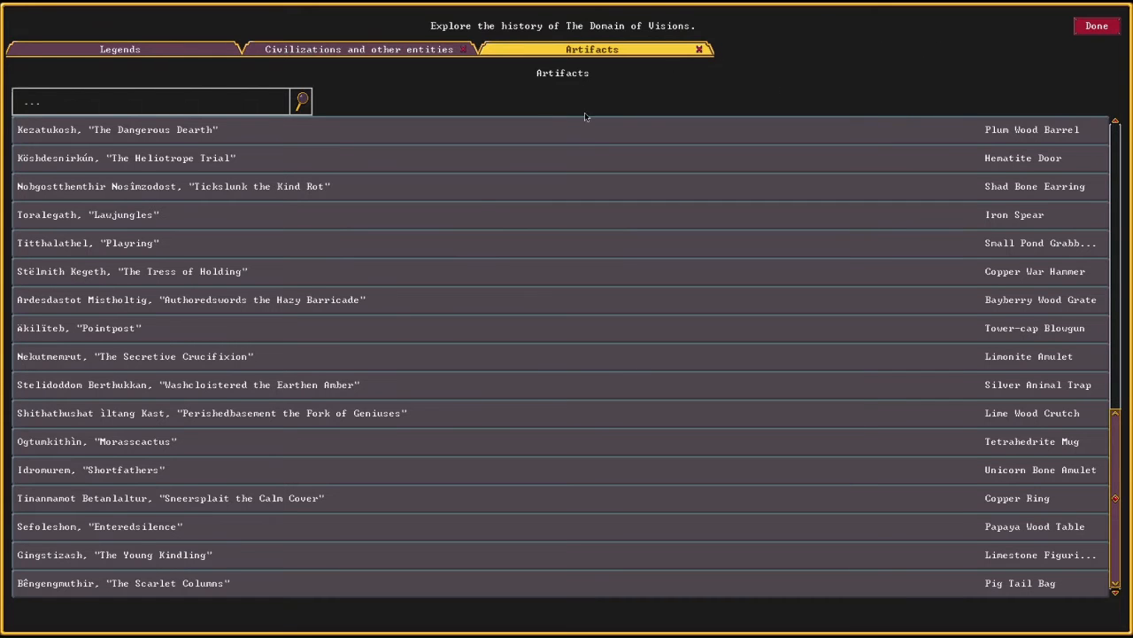
mouse_move(680, 86)
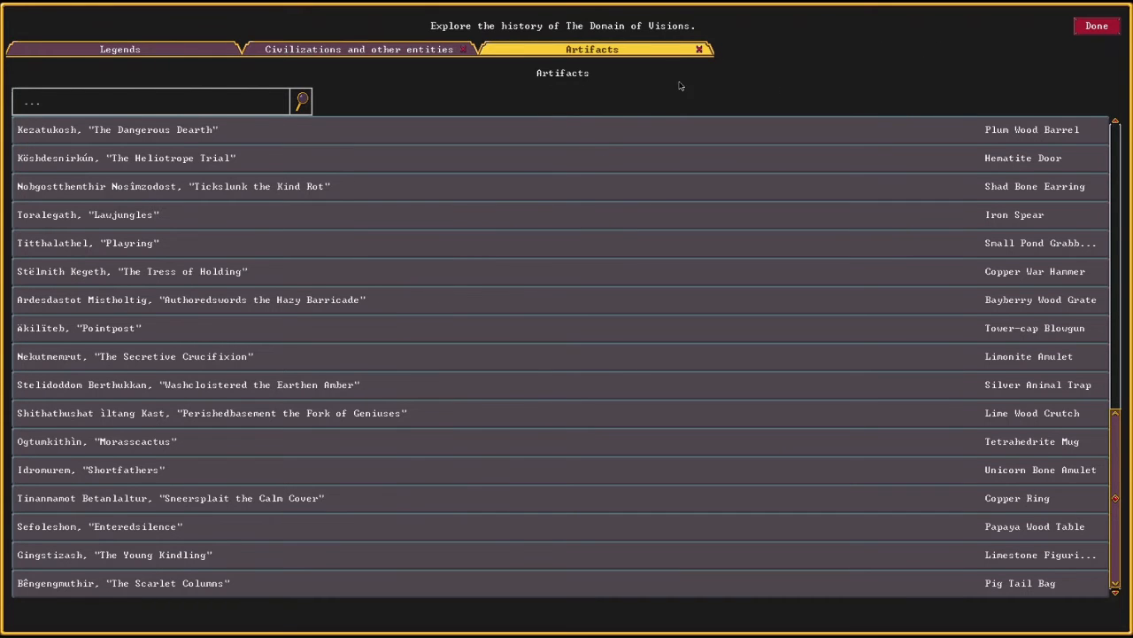
mouse_move(319, 222)
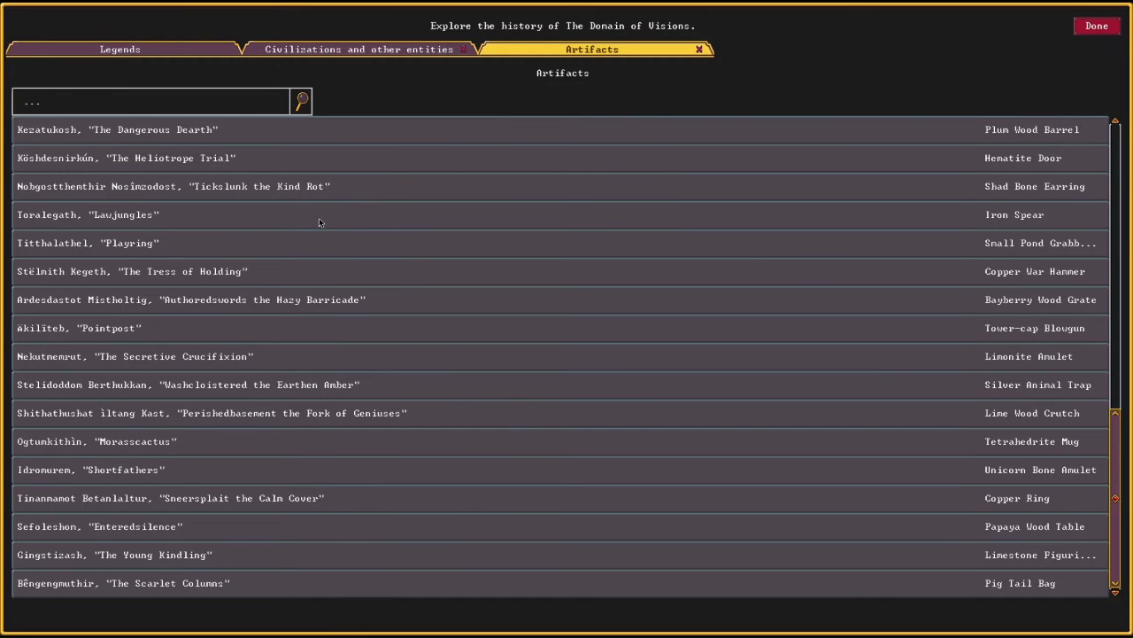
click(88, 243)
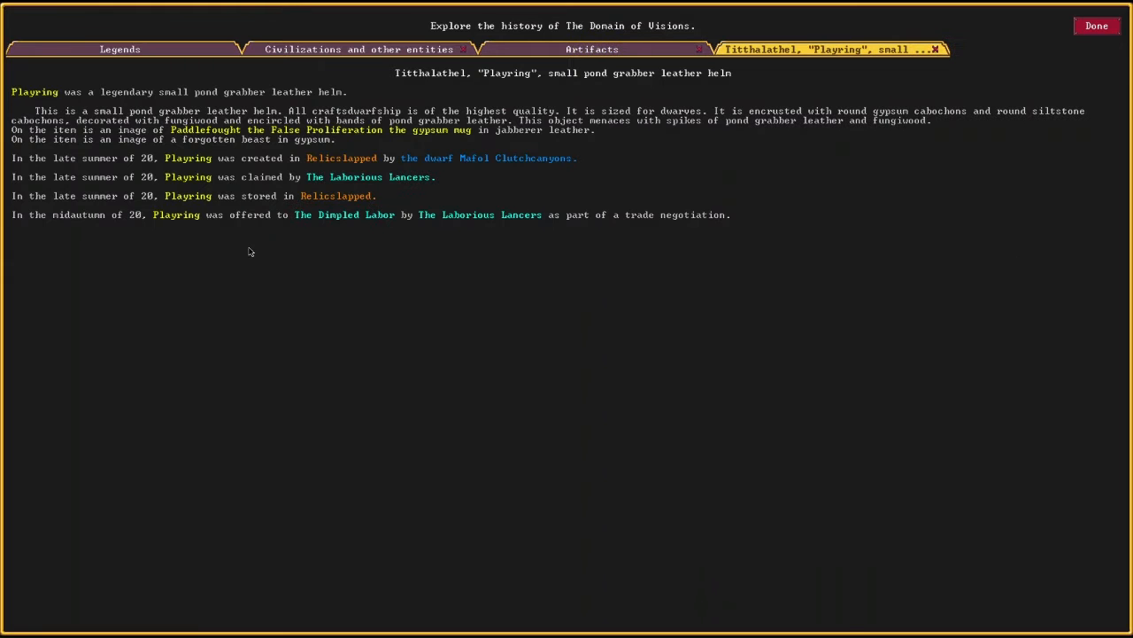
mouse_move(279, 284)
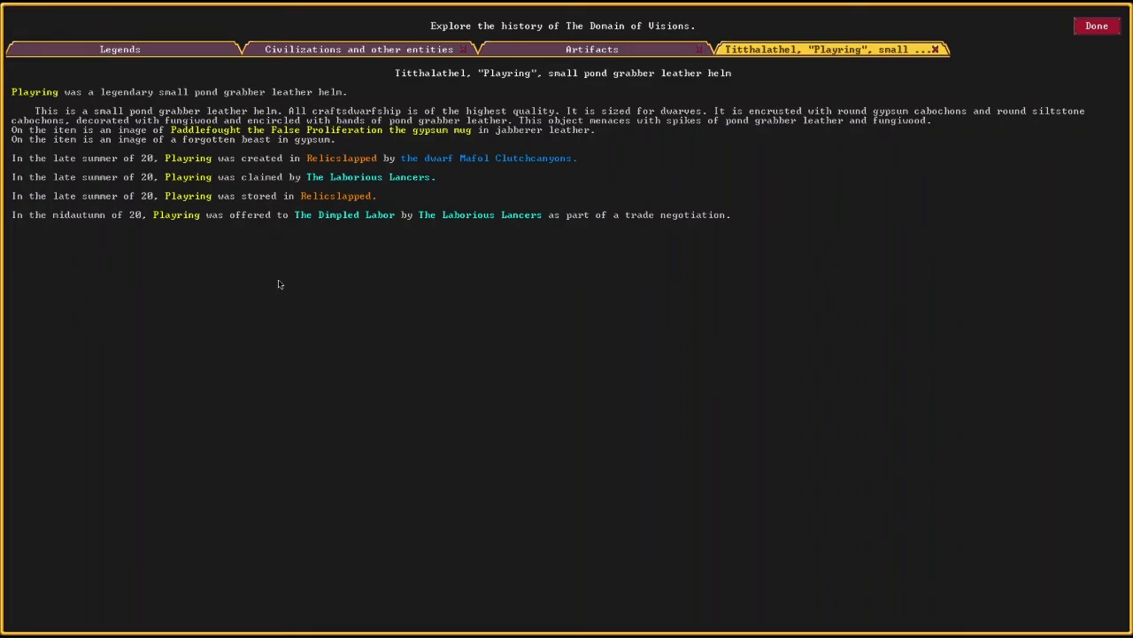
mouse_move(321, 283)
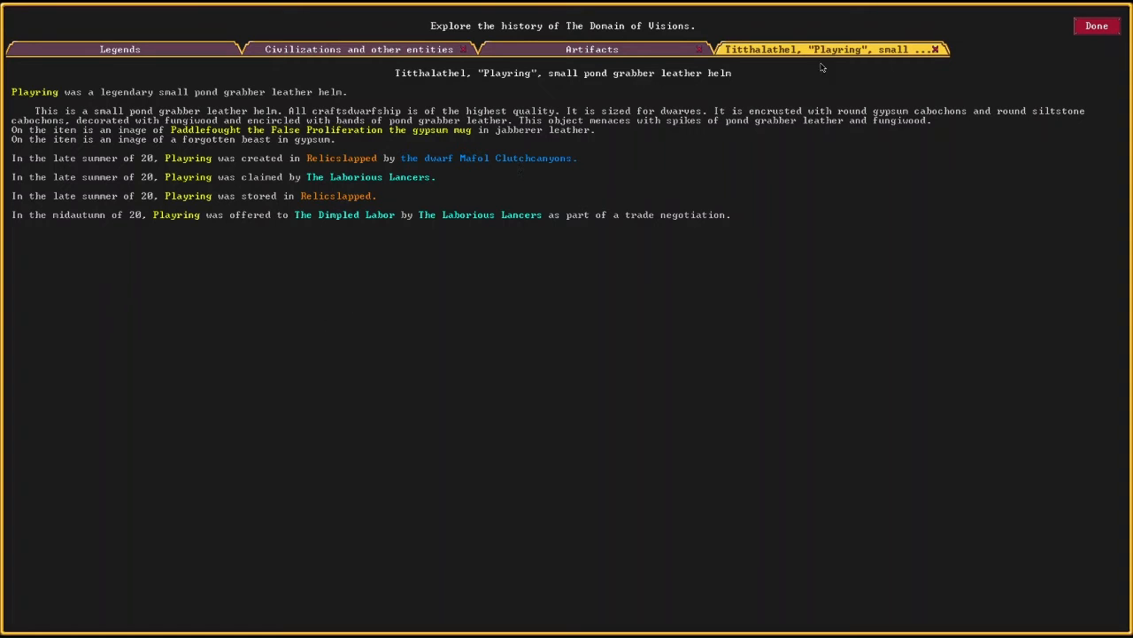
mouse_move(971, 39)
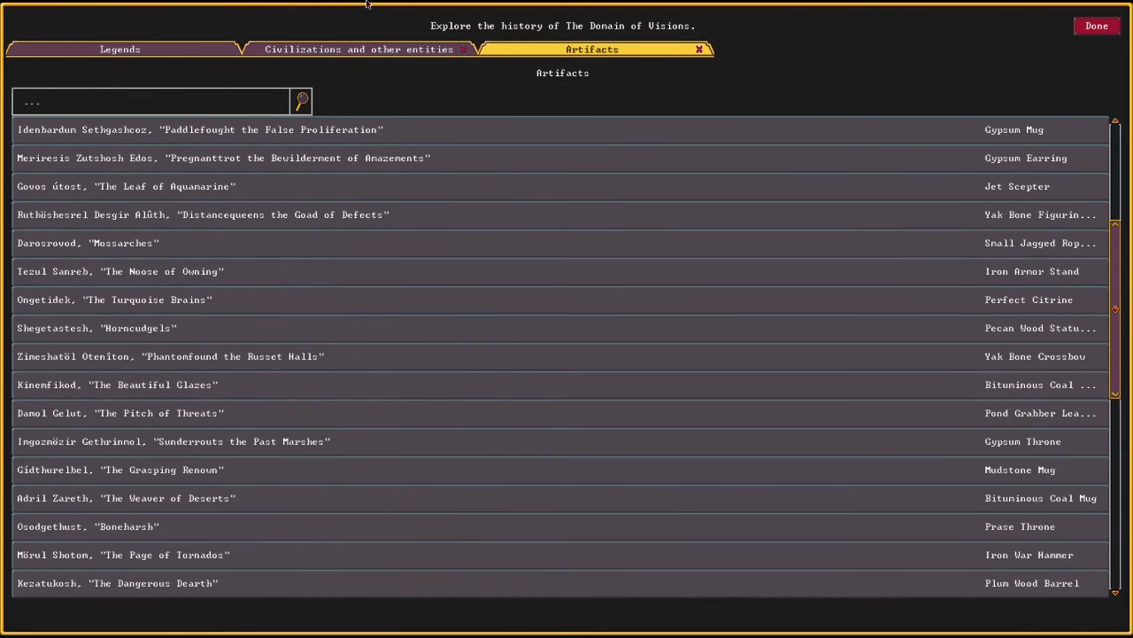
- Scroll through The Ace Confederacies' trade-gift records in the civilizations list
click(361, 49)
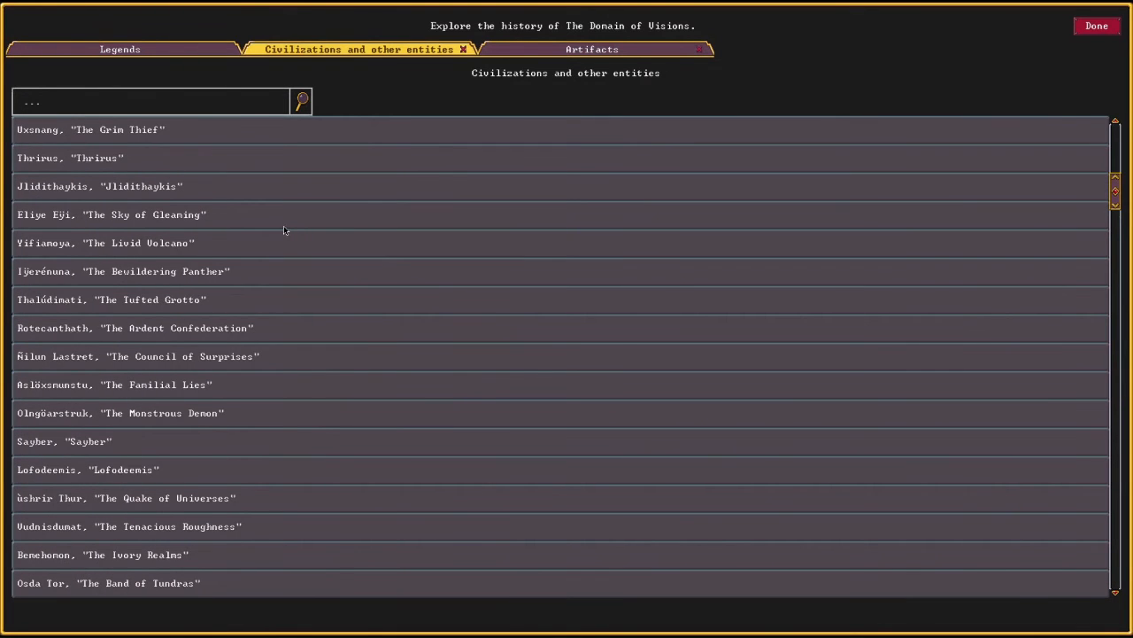
scroll(down, 3)
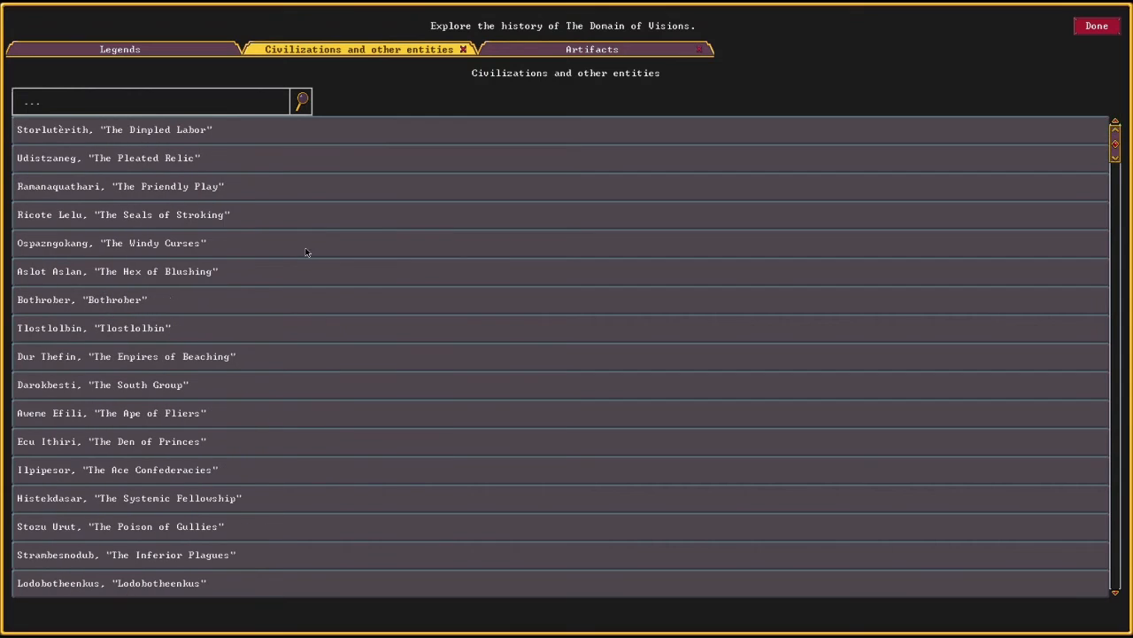
scroll(down, 3)
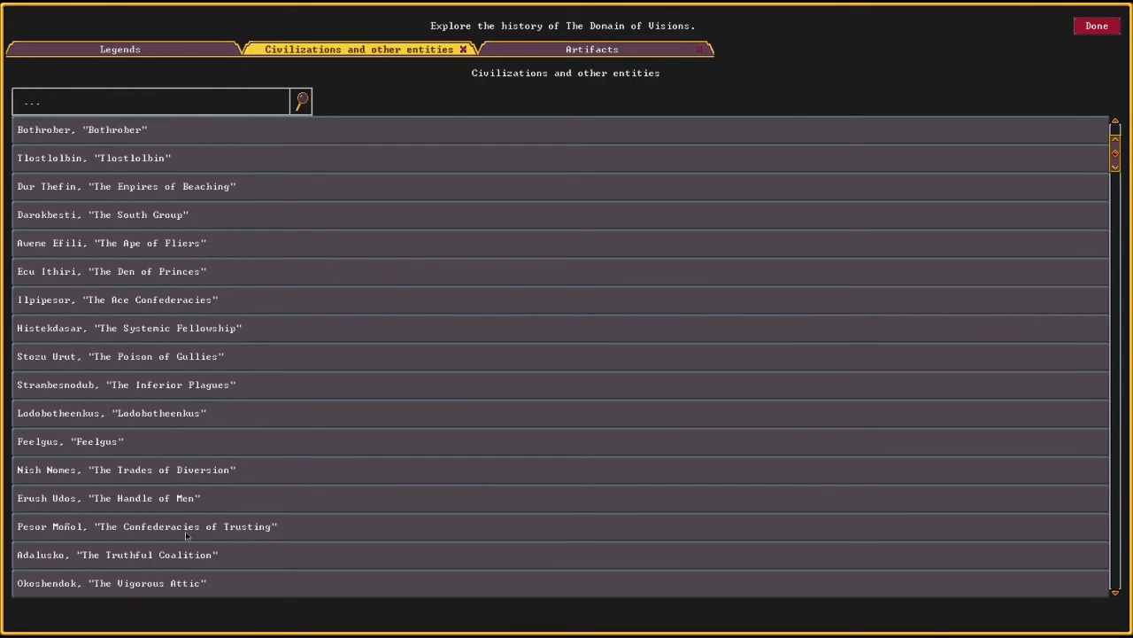
scroll(up, 3)
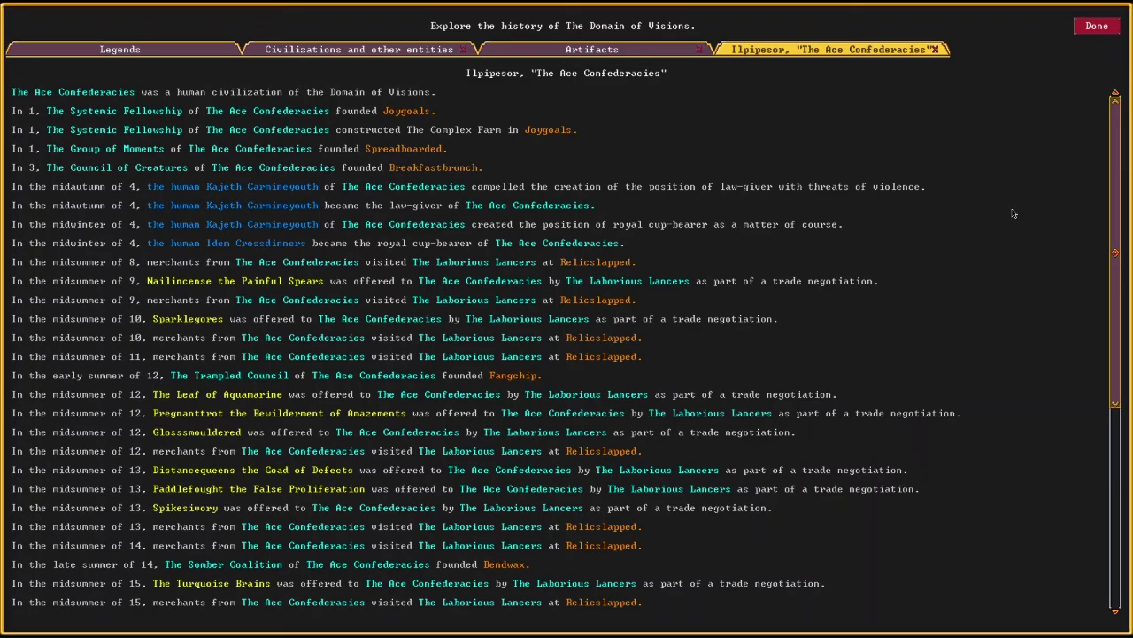
scroll(down, 3)
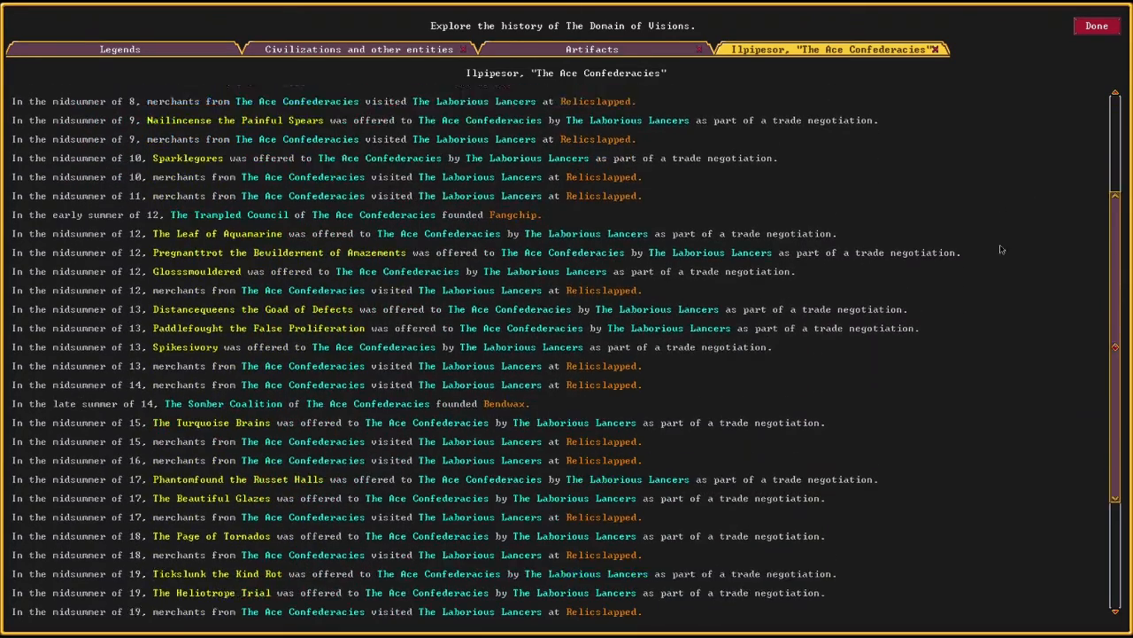
scroll(down, 3)
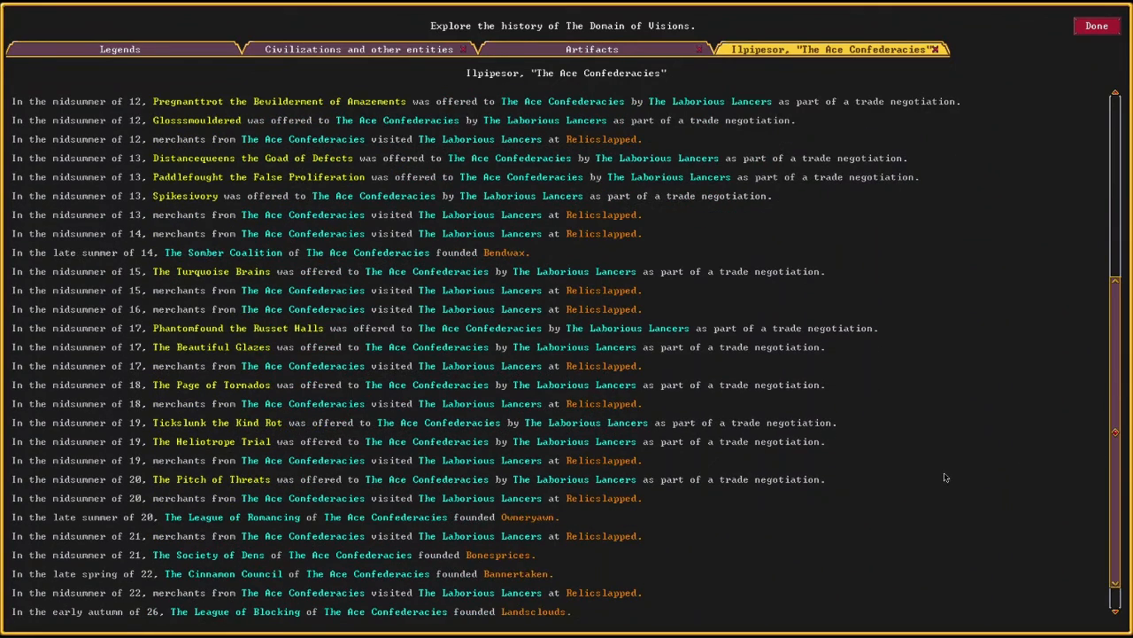
scroll(down, 3)
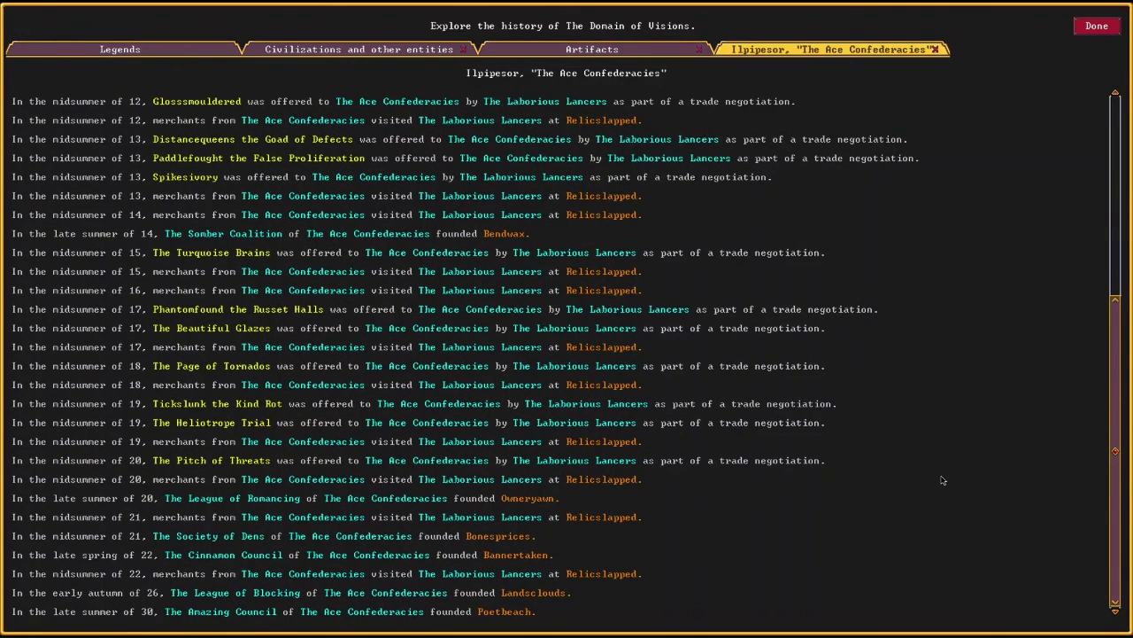
mouse_move(921, 487)
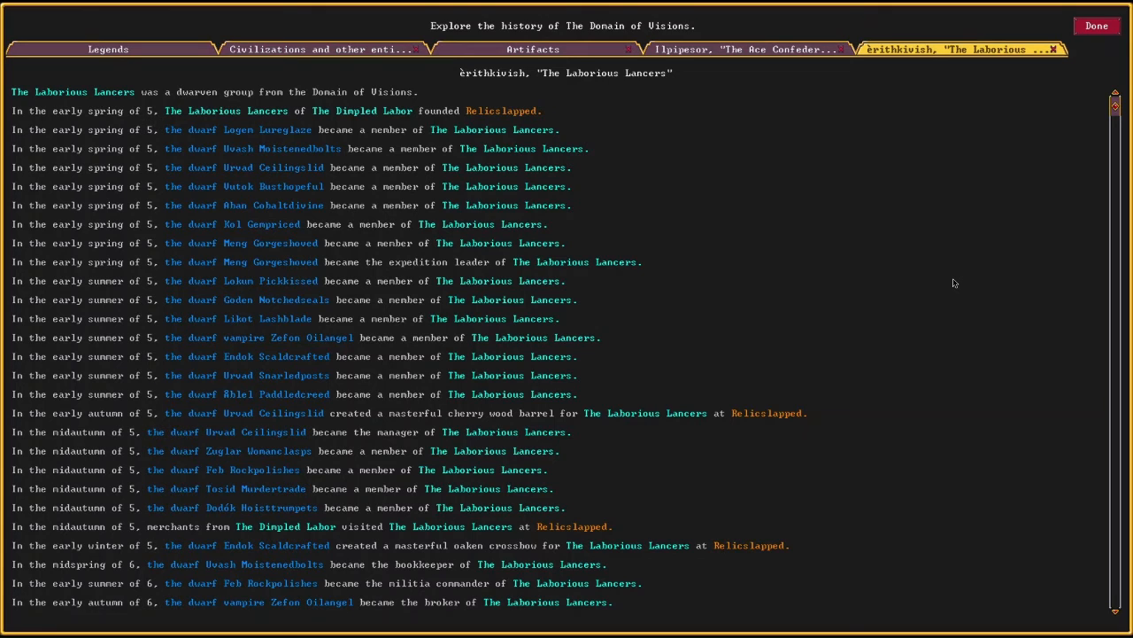
mouse_move(981, 288)
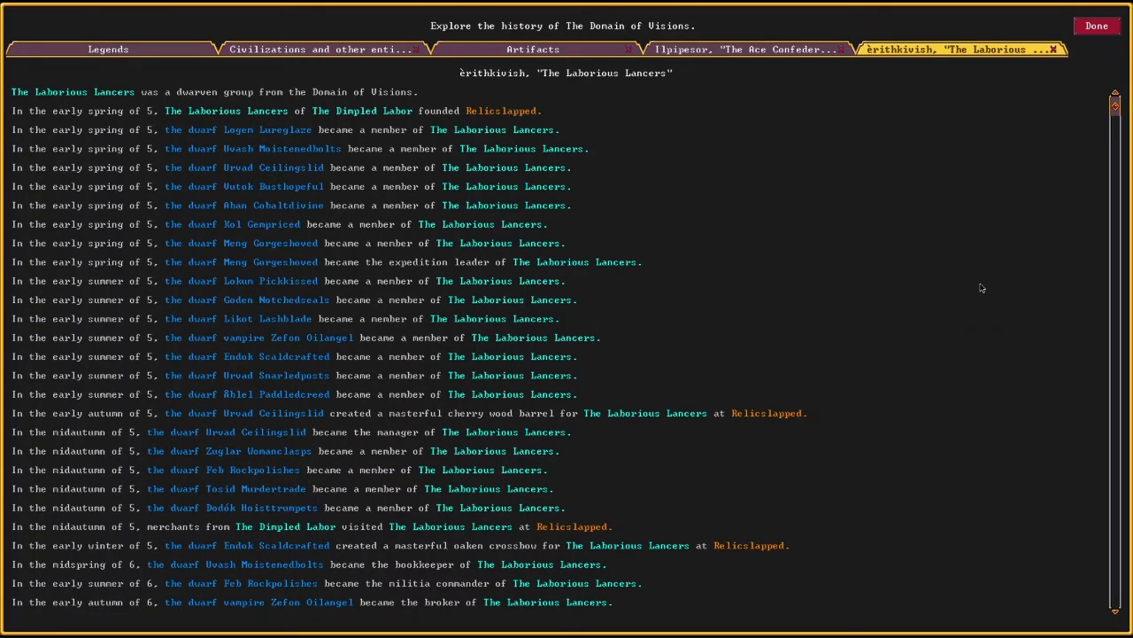
mouse_move(957, 289)
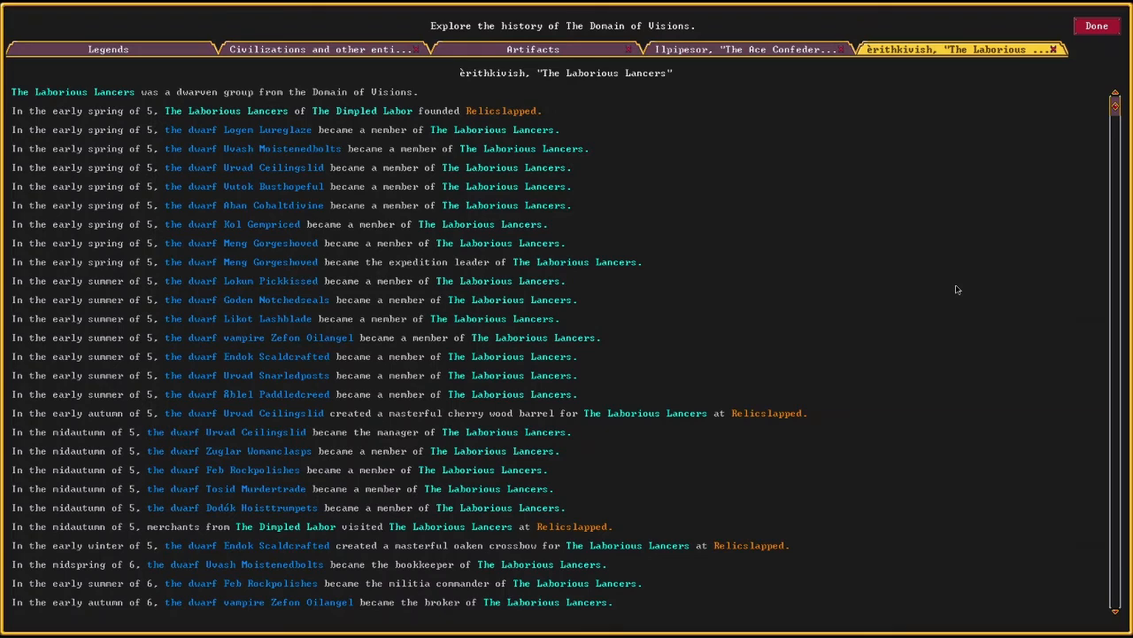
- Scroll through the Lancers' events from founding Relicslapped in year 5 to the year 17 convictions and trade gifts
scroll(down, 3)
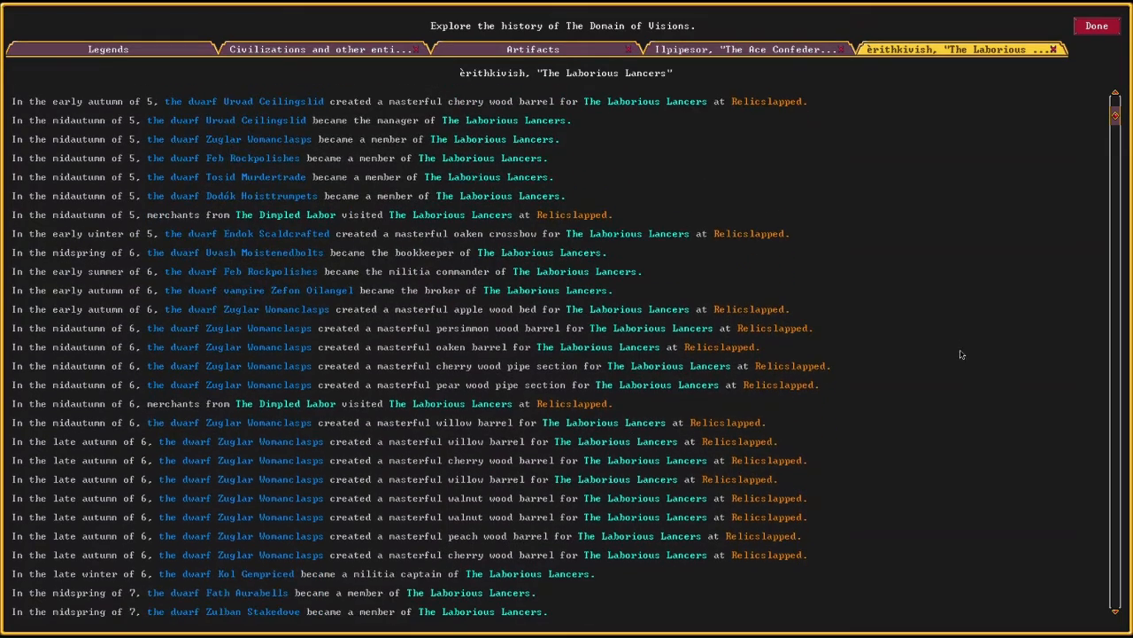
scroll(down, 3)
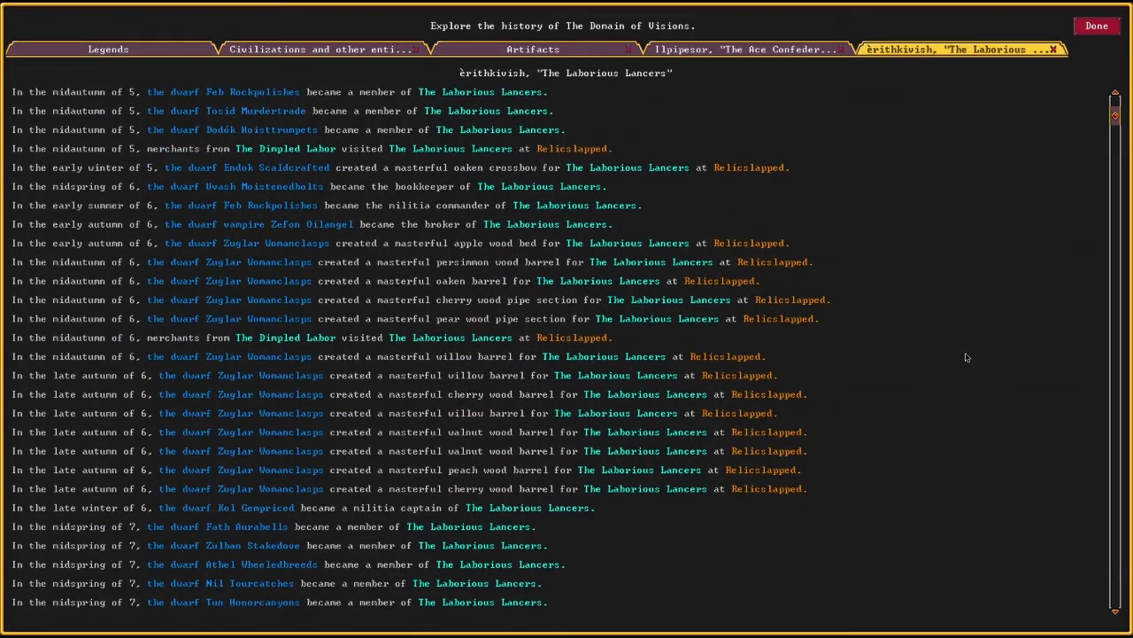
scroll(down, 3)
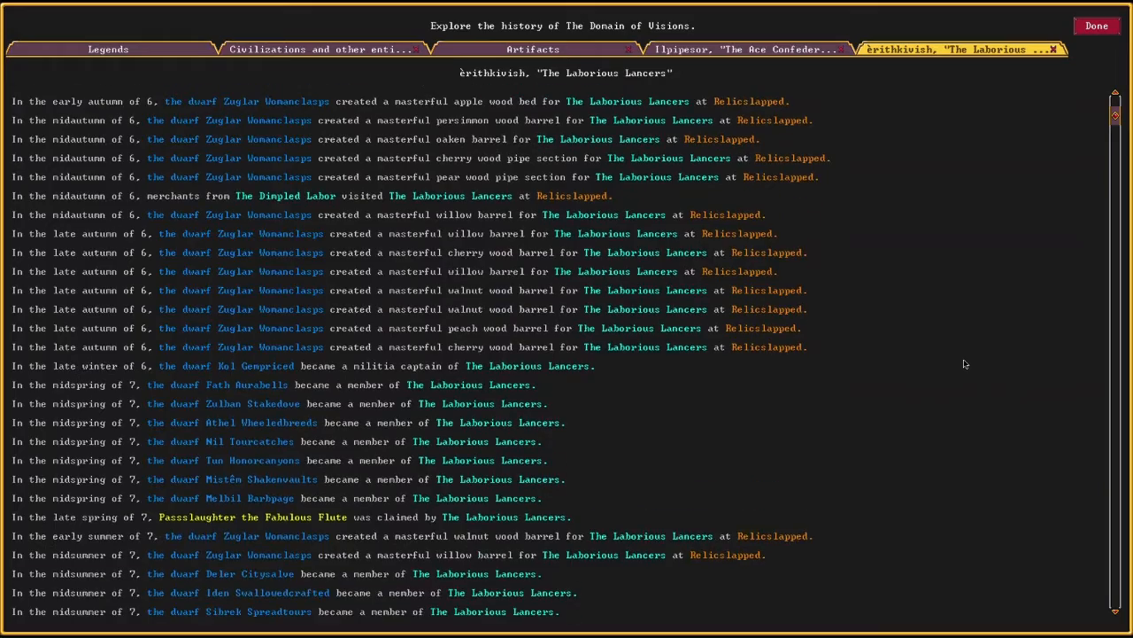
scroll(down, 3)
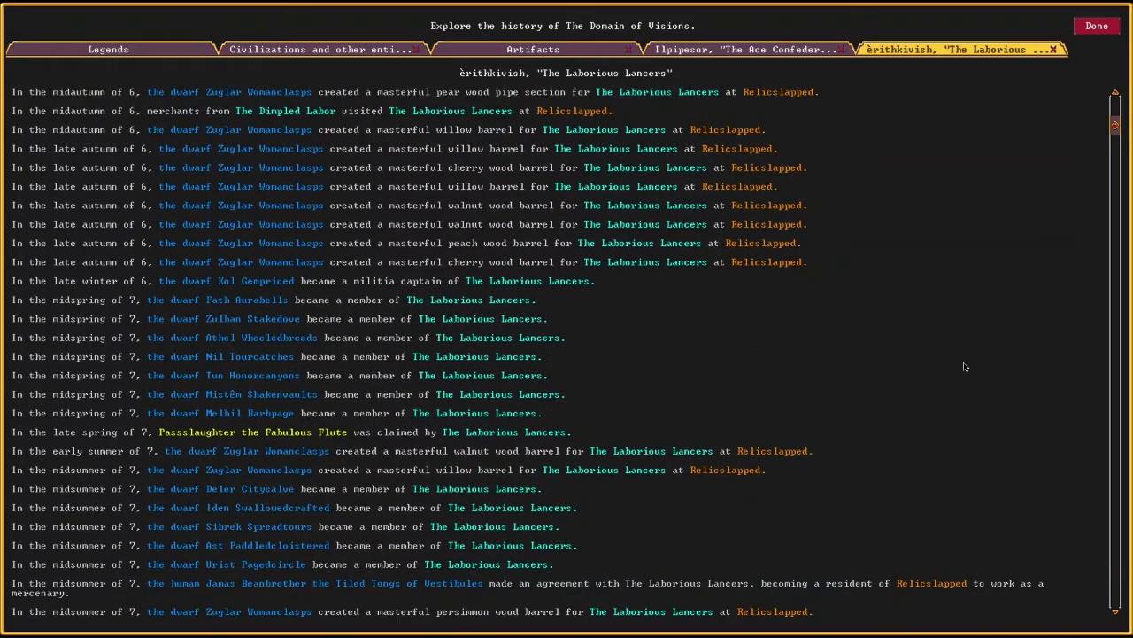
scroll(down, 3)
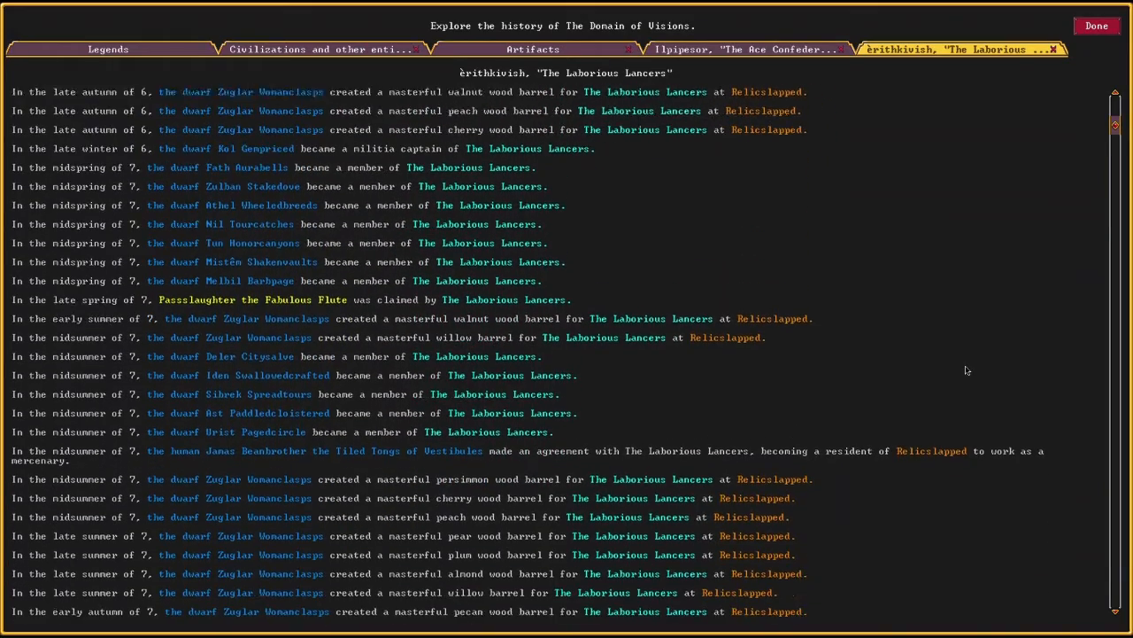
scroll(down, 3)
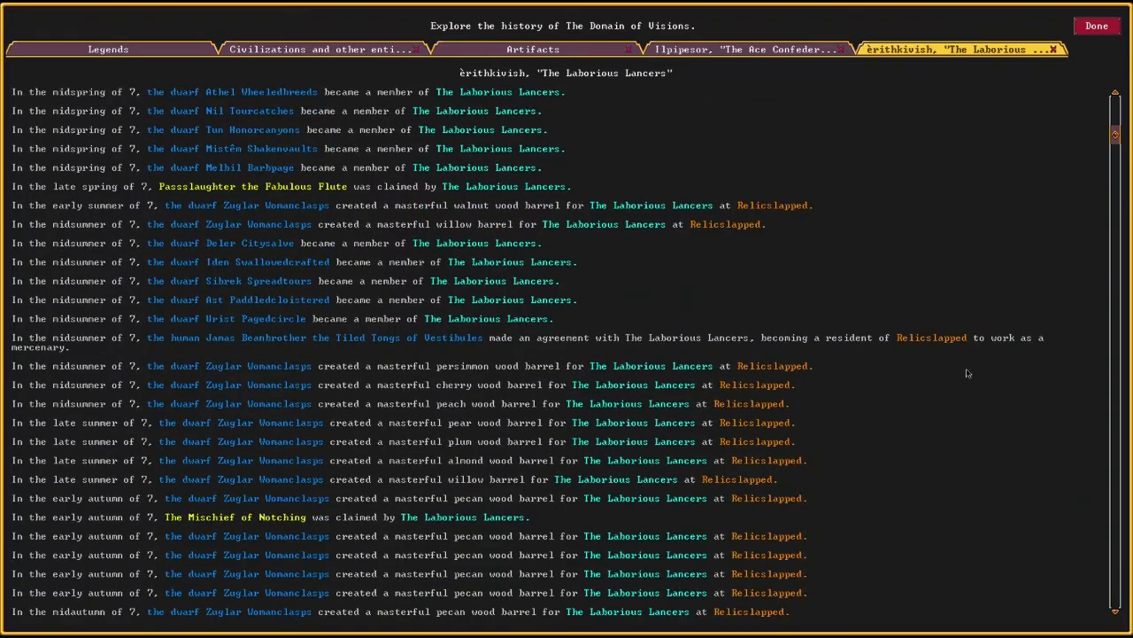
scroll(down, 3)
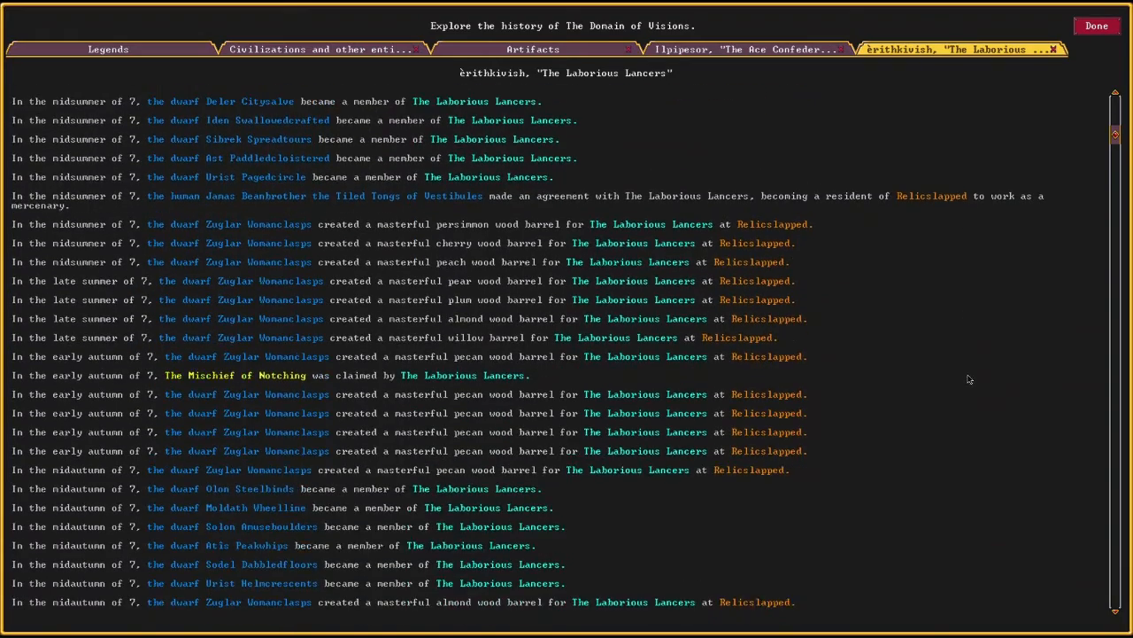
scroll(down, 3)
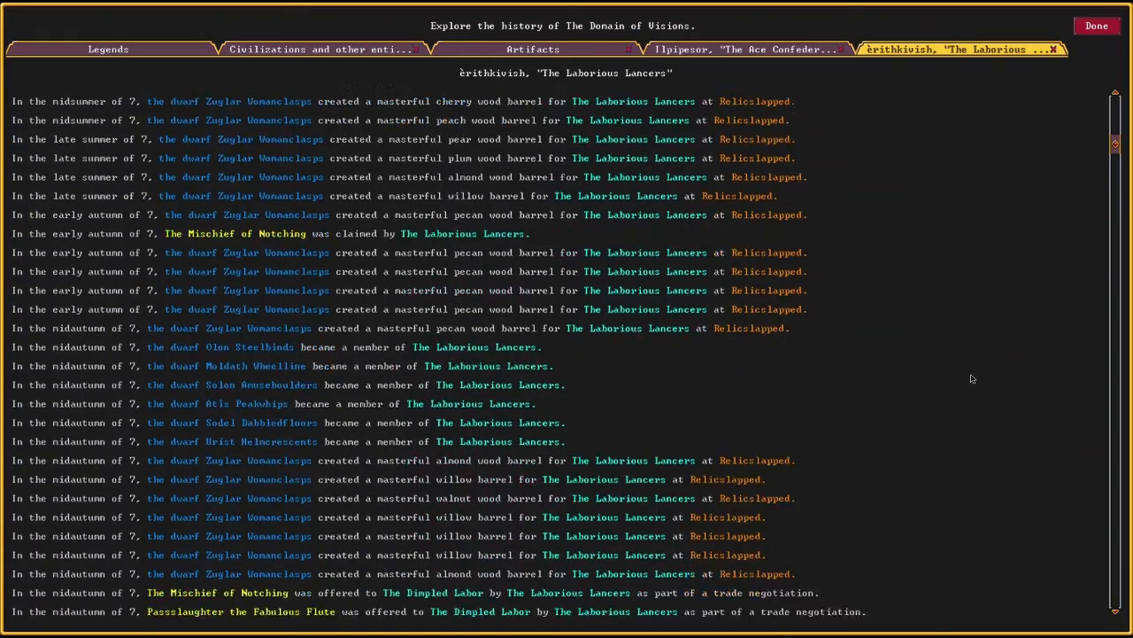
scroll(down, 3)
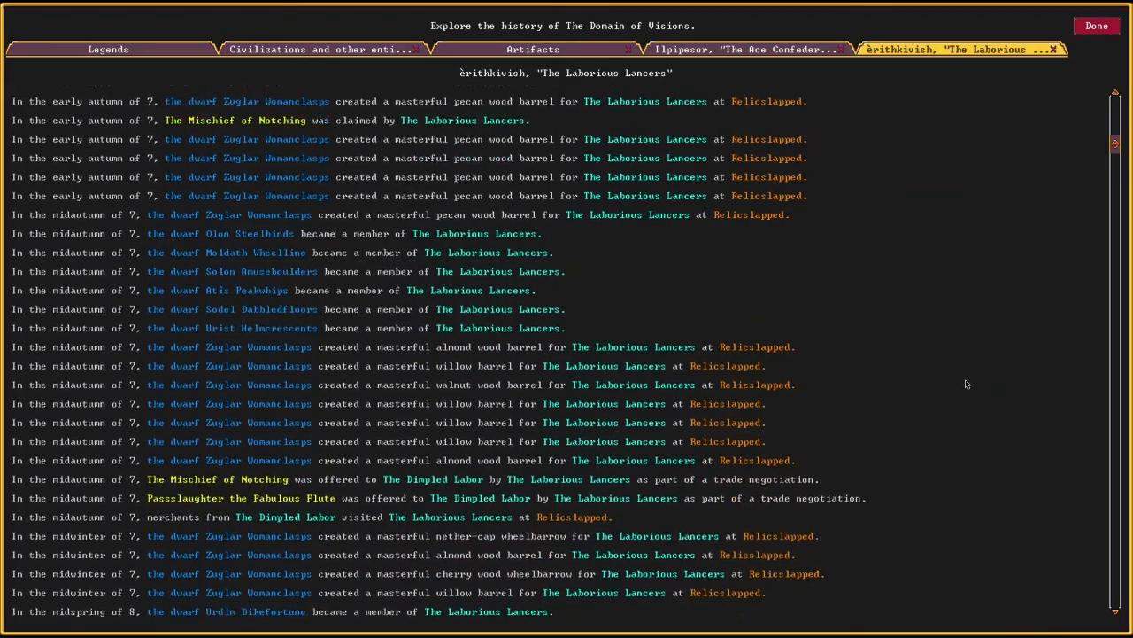
scroll(down, 3)
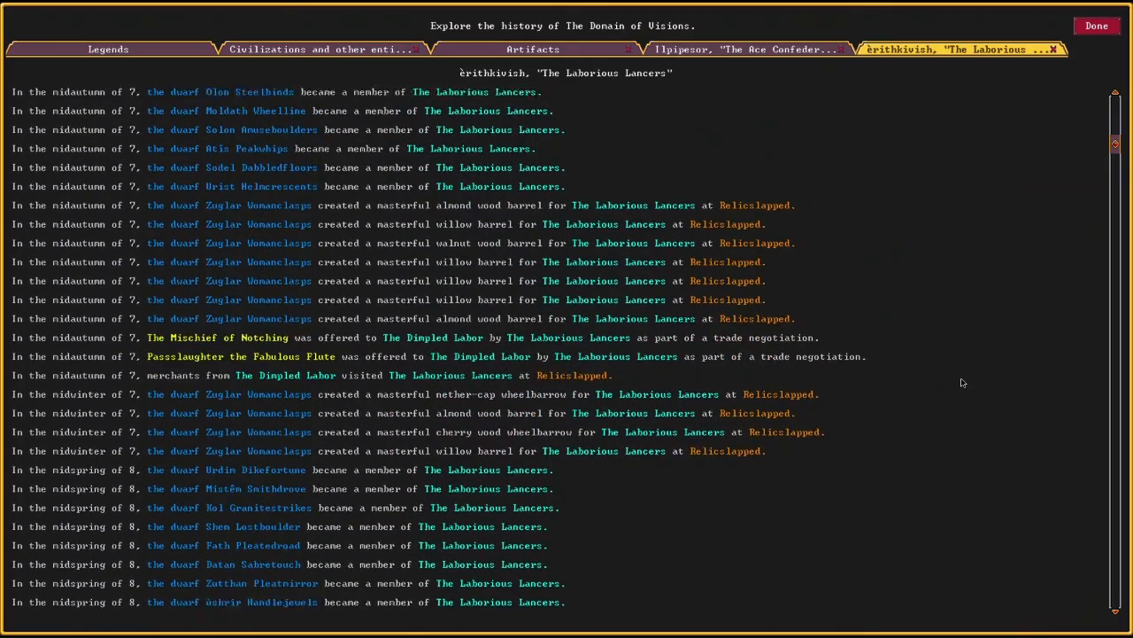
scroll(down, 3)
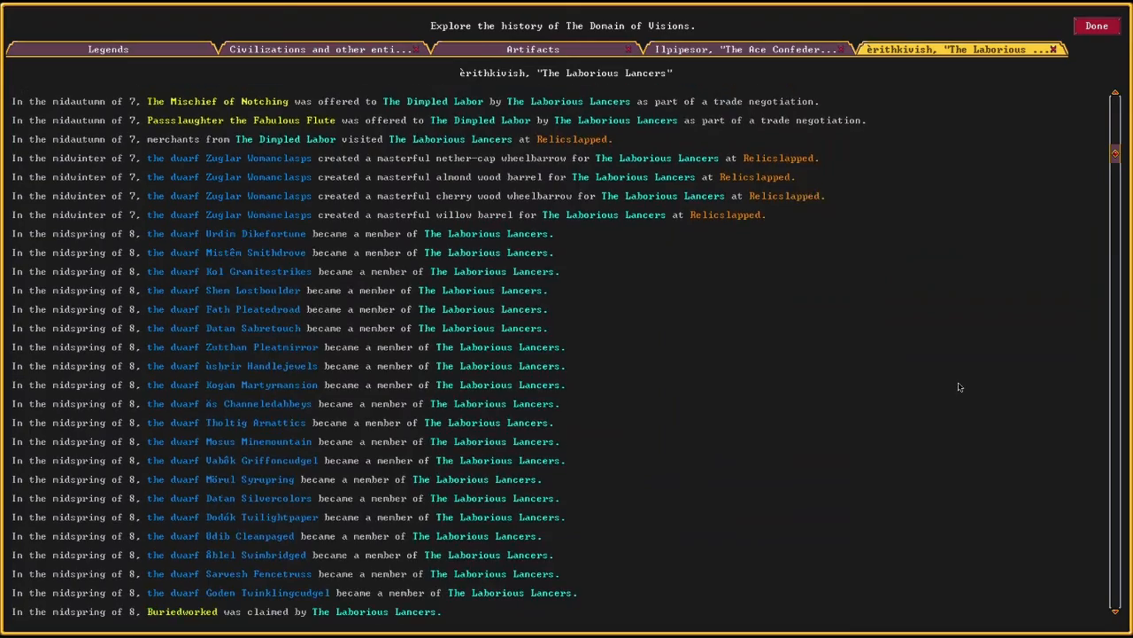
scroll(down, 3)
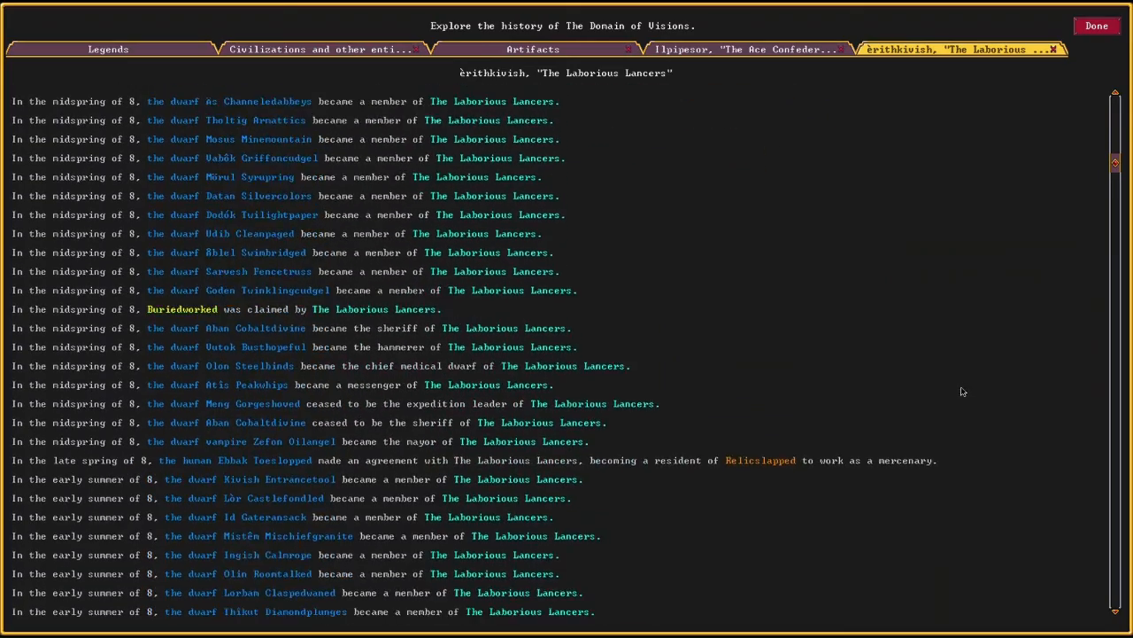
scroll(down, 3)
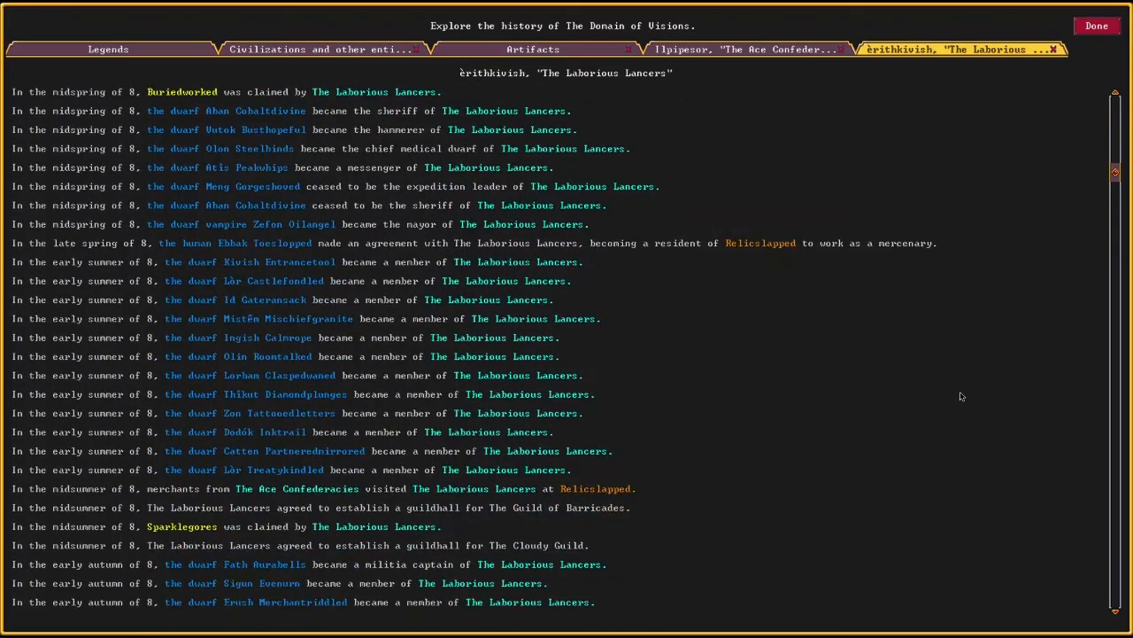
scroll(down, 3)
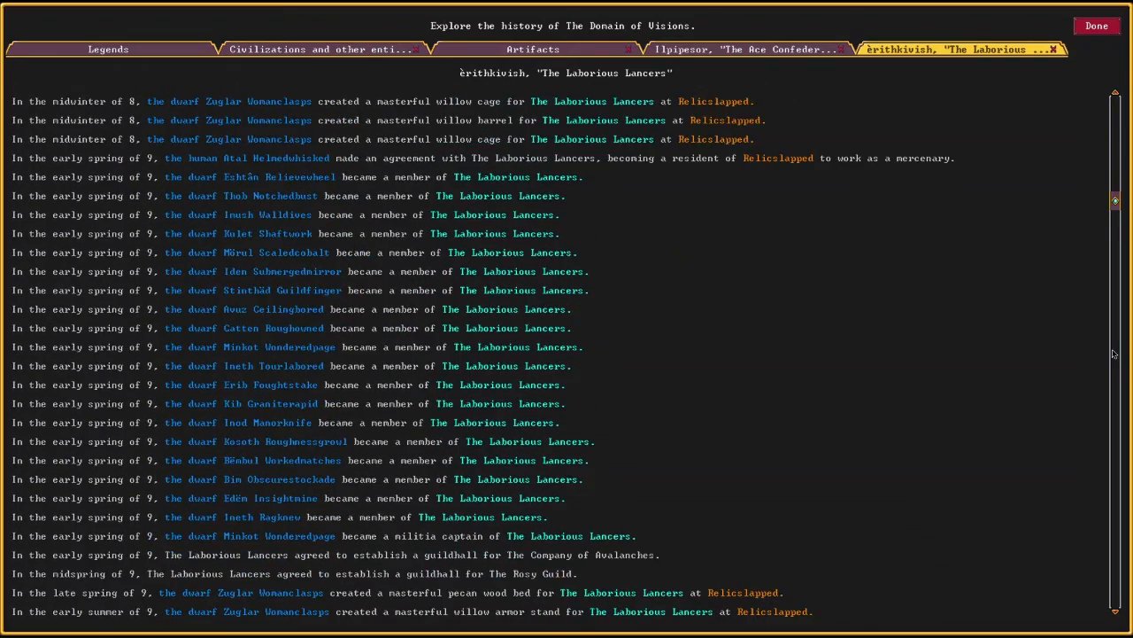
scroll(down, 3)
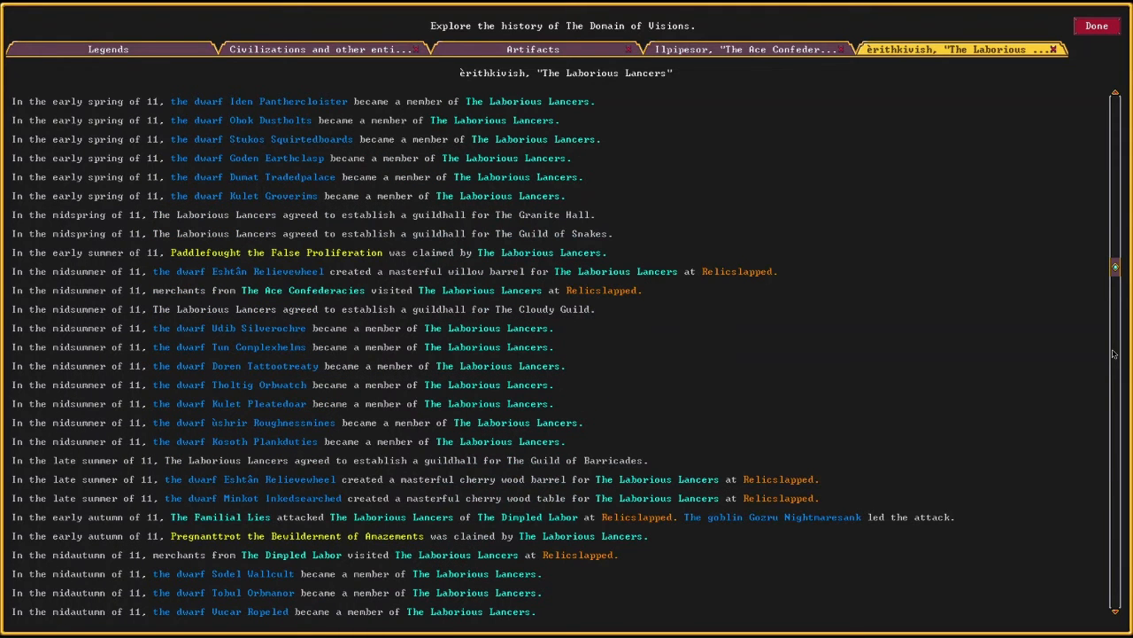
mouse_move(1105, 567)
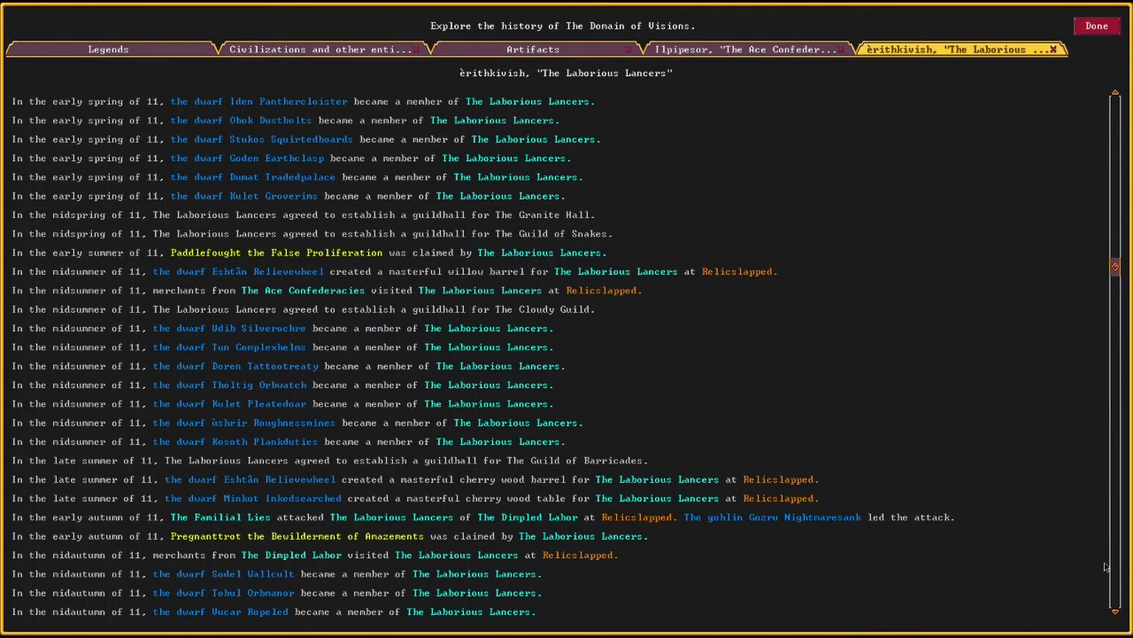
scroll(down, 3)
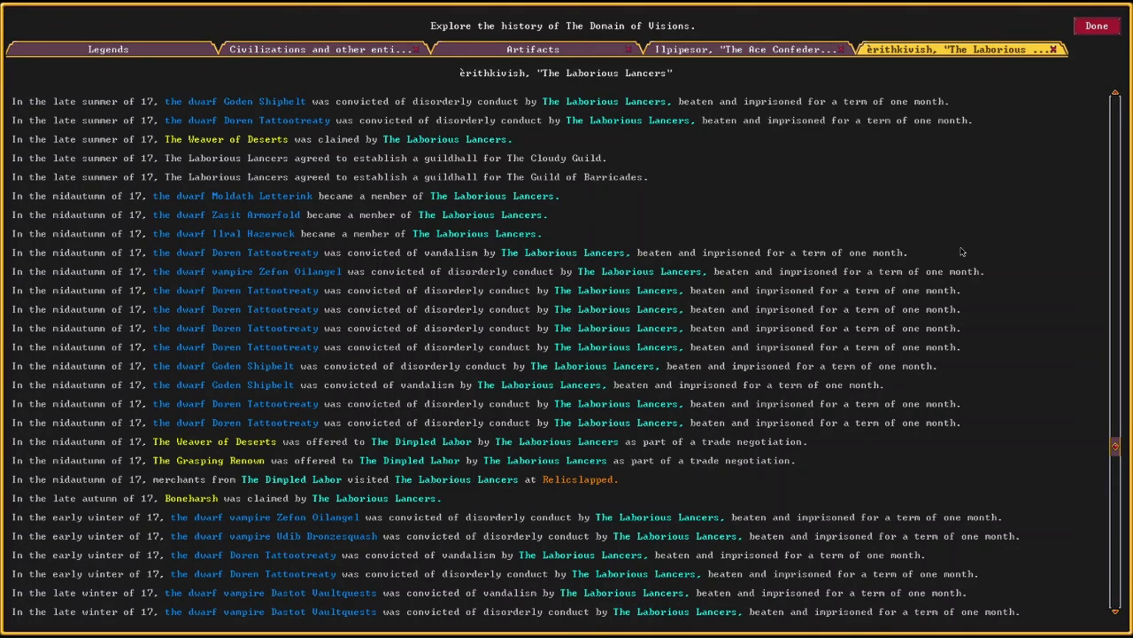
mouse_move(979, 216)
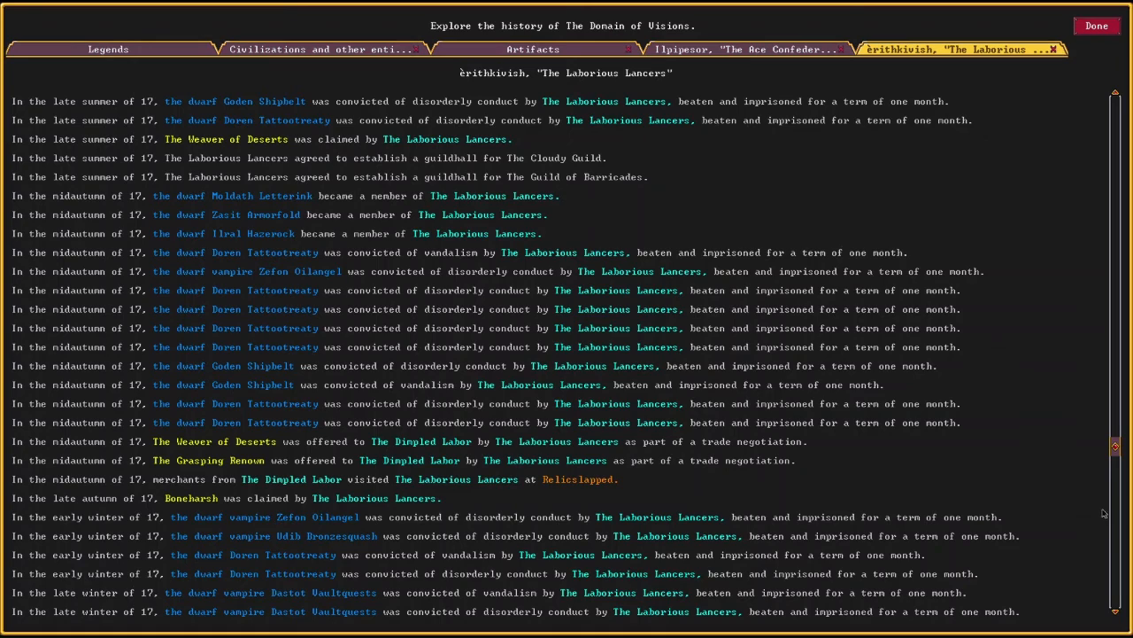
- Scroll on through years 17 to 22, reaching militia captain appointments and the unknown civilization's arrival
scroll(down, 3)
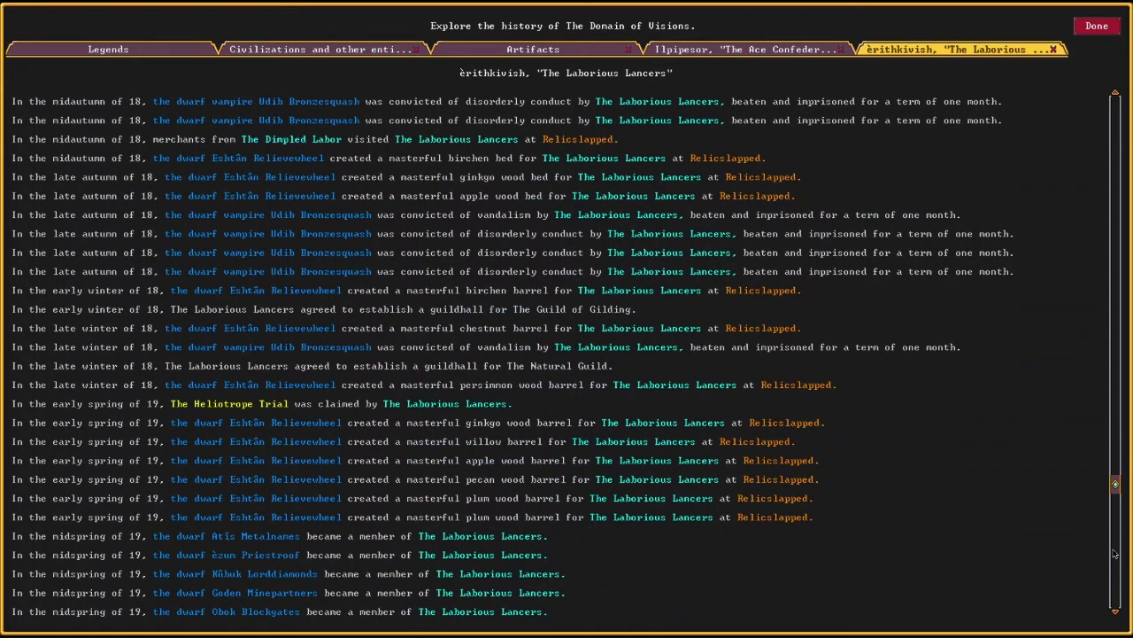
scroll(down, 3)
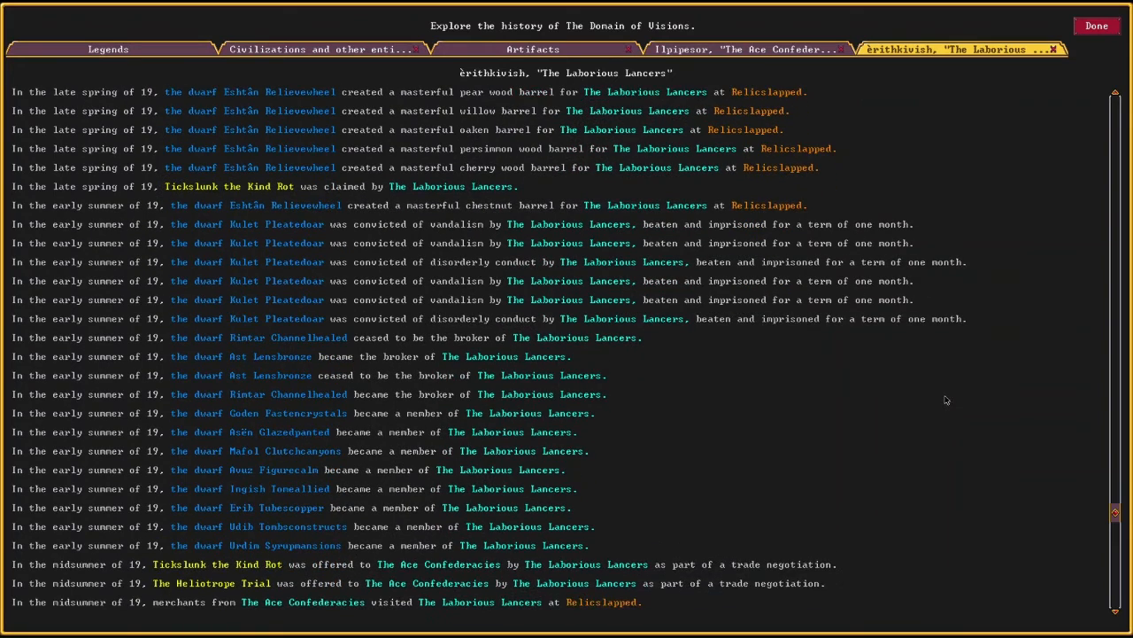
scroll(down, 3)
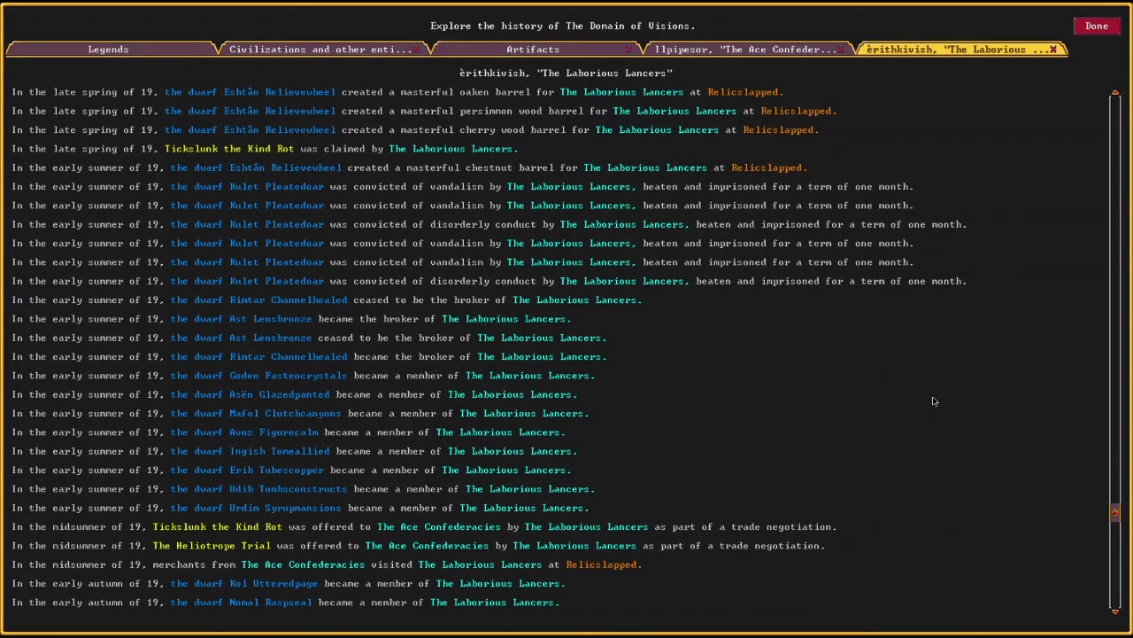
mouse_move(895, 417)
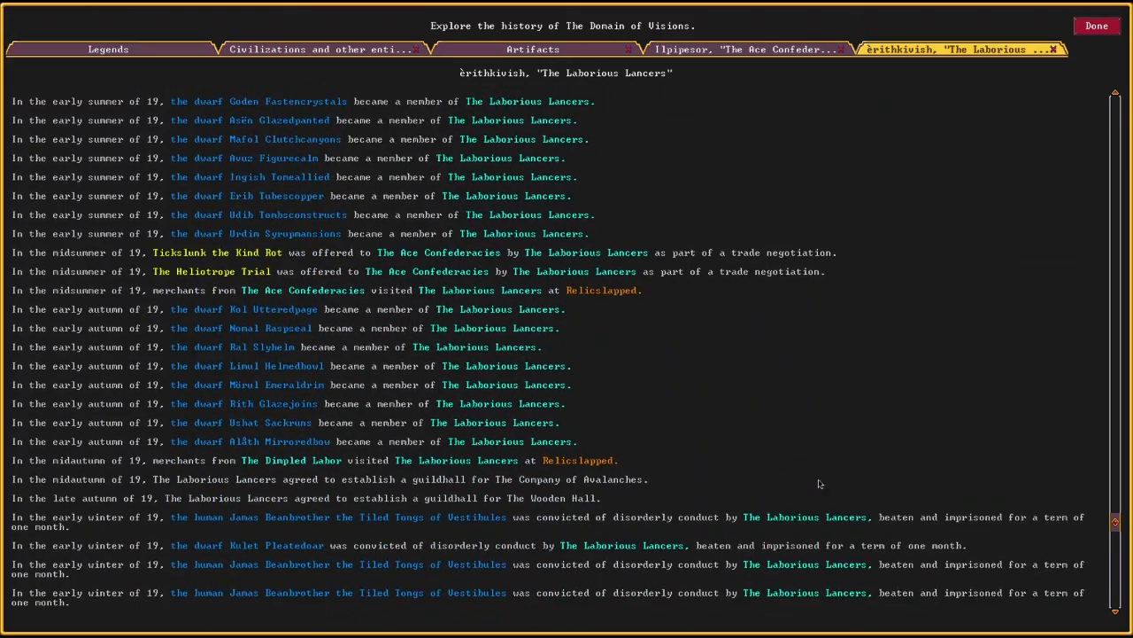
scroll(down, 3)
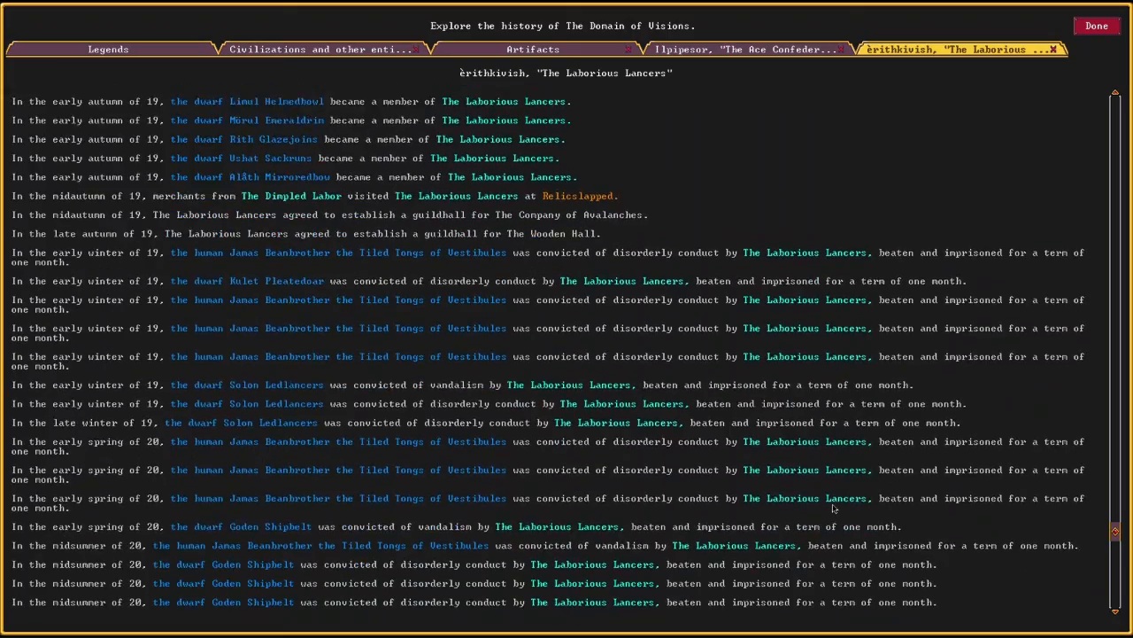
scroll(down, 3)
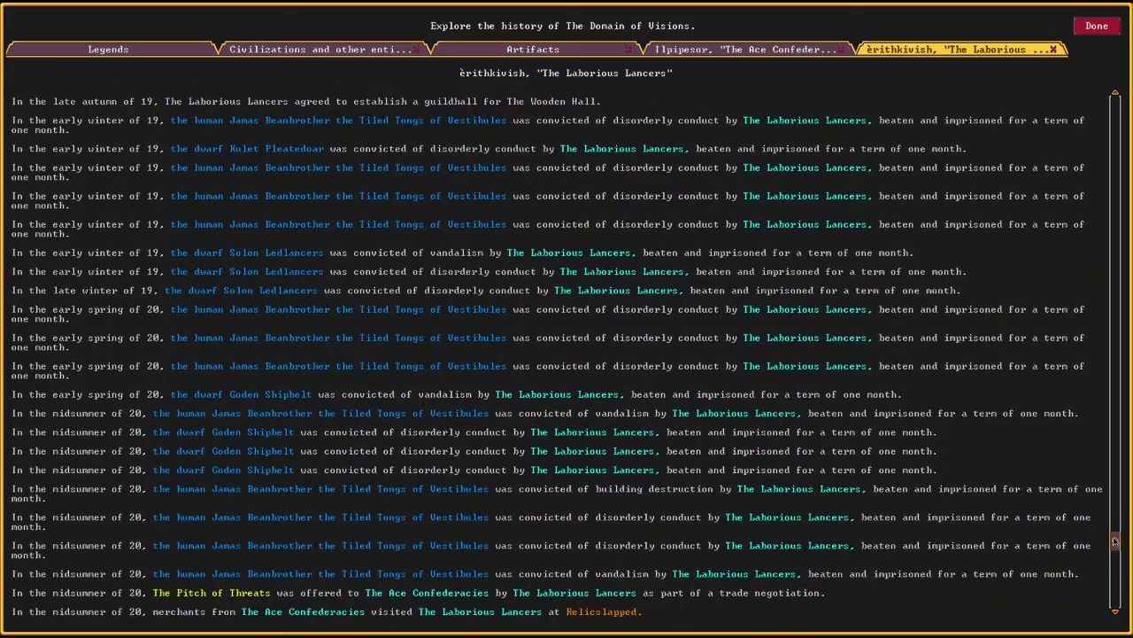
scroll(down, 3)
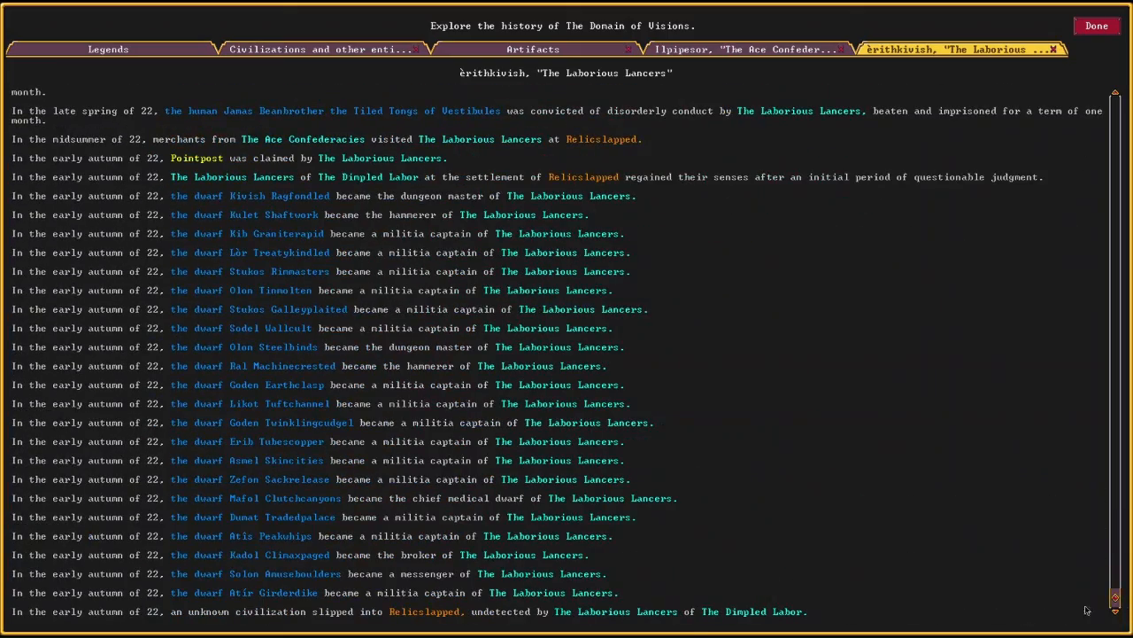